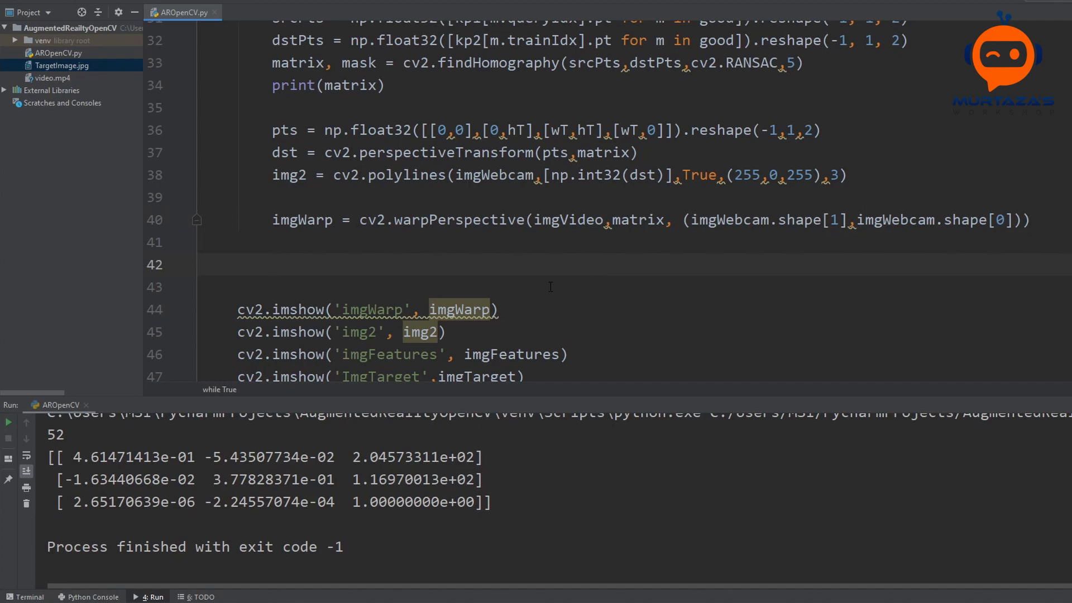
Add maskNew = np.zeros((imgWebcam.shape[0],imgWebcam.shape[1]),np.uint8) as a blank single-channel mask.
{"action": "type", "text": "ma"}
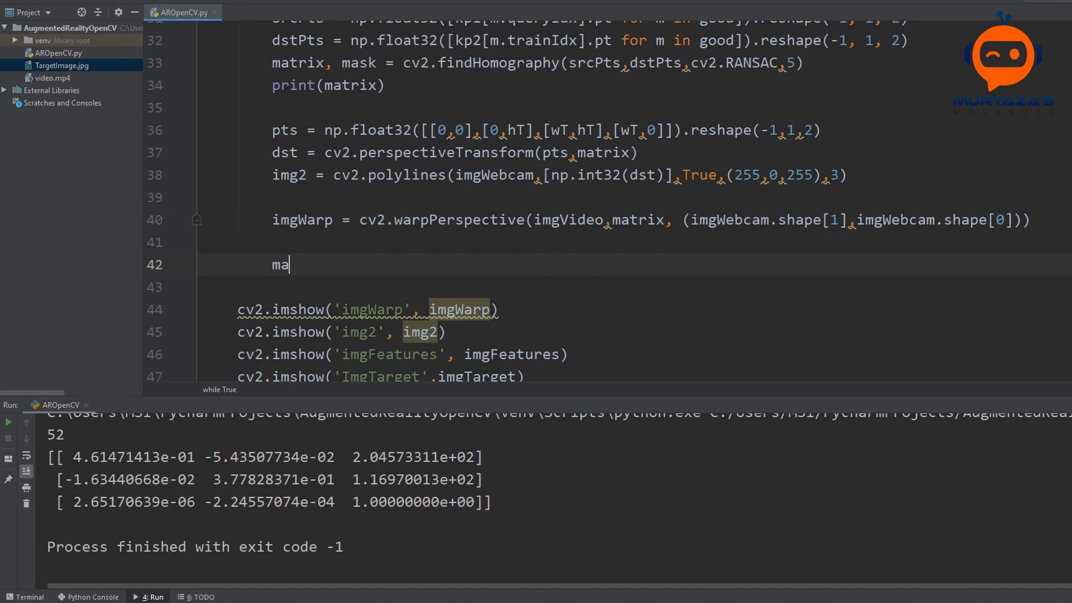
{"action": "type", "text": "skNew"}
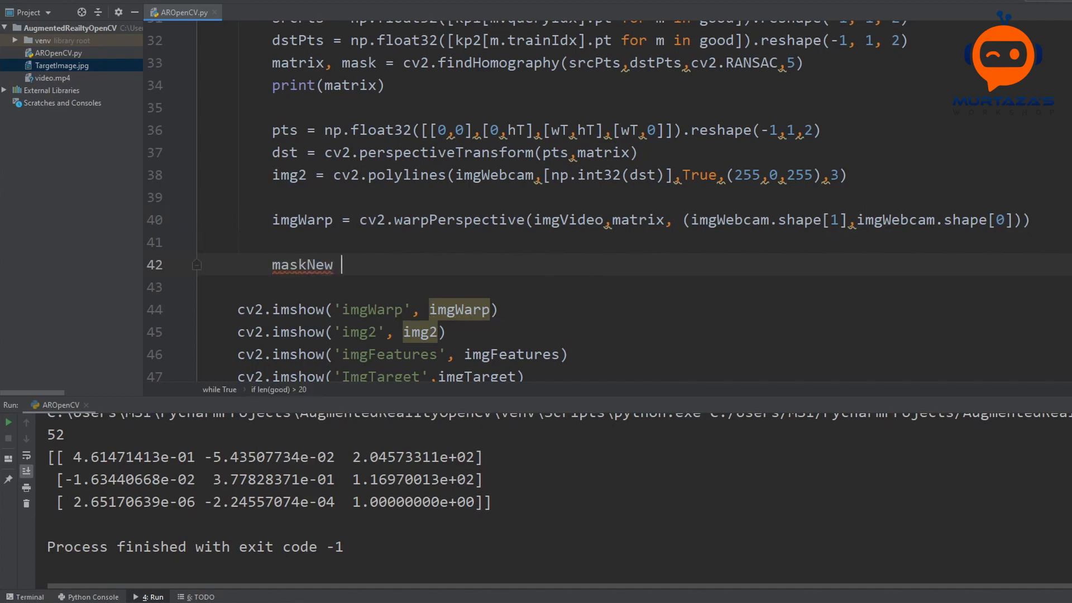
{"action": "type", "text": "= np"}
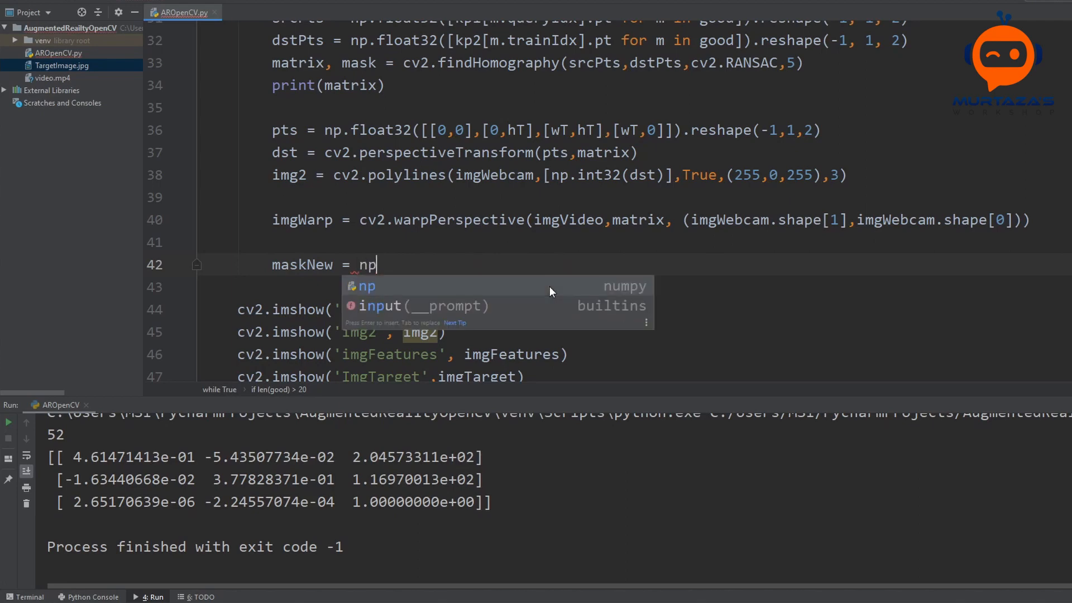
{"action": "type", "text": ".zeros(("}
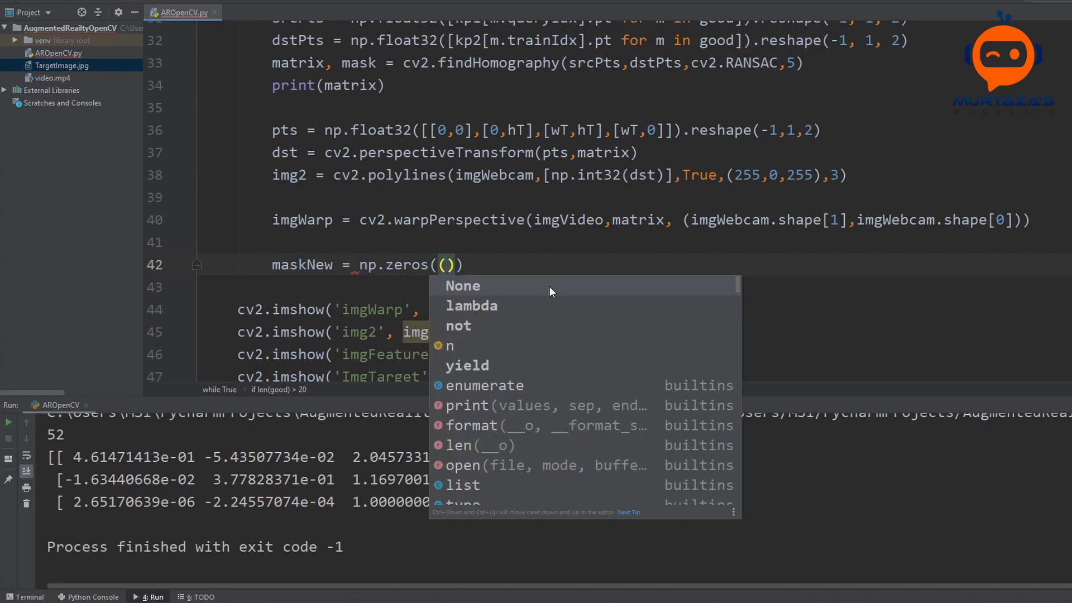
{"action": "type", "text": "img"}
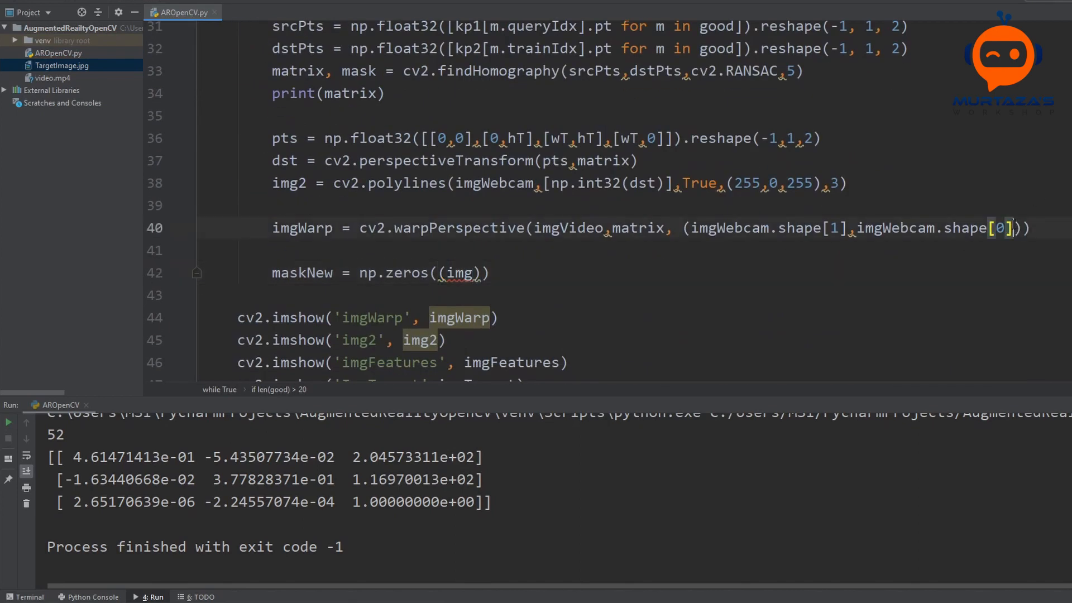
{"action": "left_click_drag", "start_coordinate": [691, 228], "coordinate": [1016, 228]}
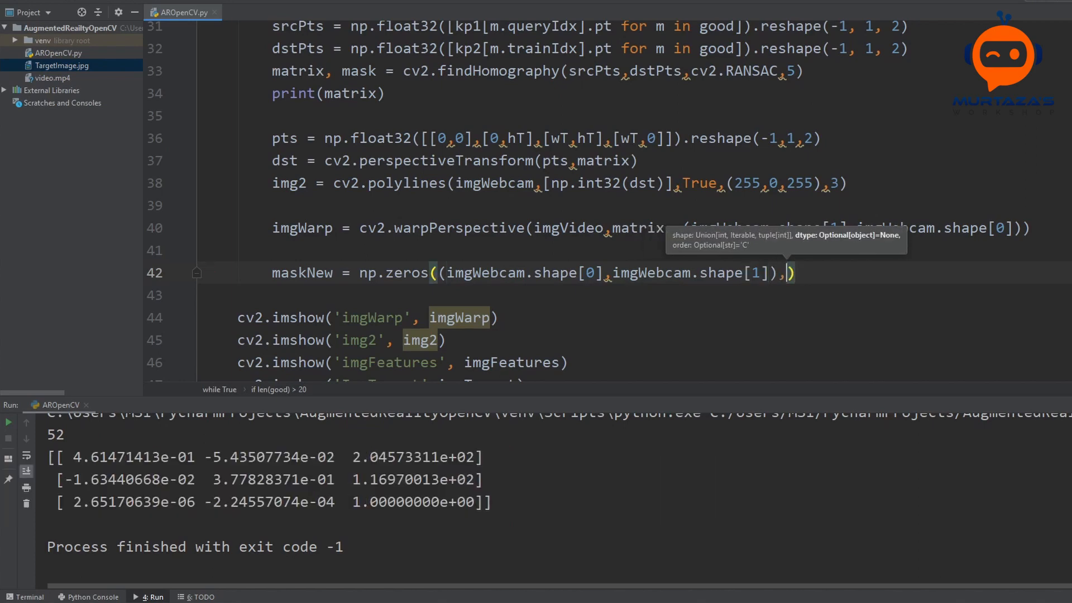
{"action": "type", "text": "np."}
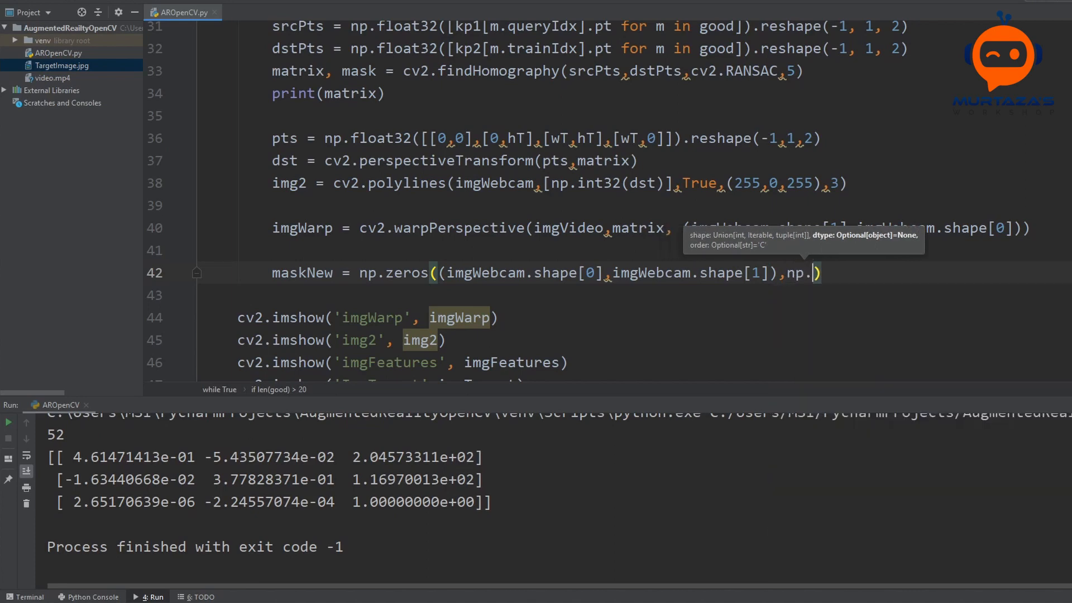
{"action": "type", "text": "uint8"}
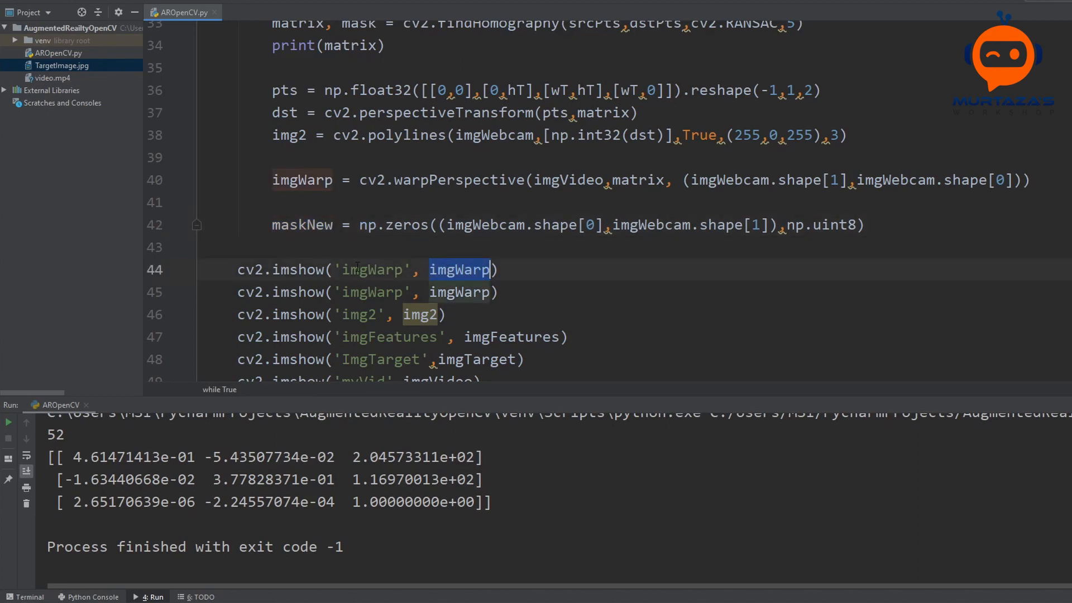
Display maskNew in the imshow window and comment out the other image displays.
{"action": "type", "text": "maskNew"}
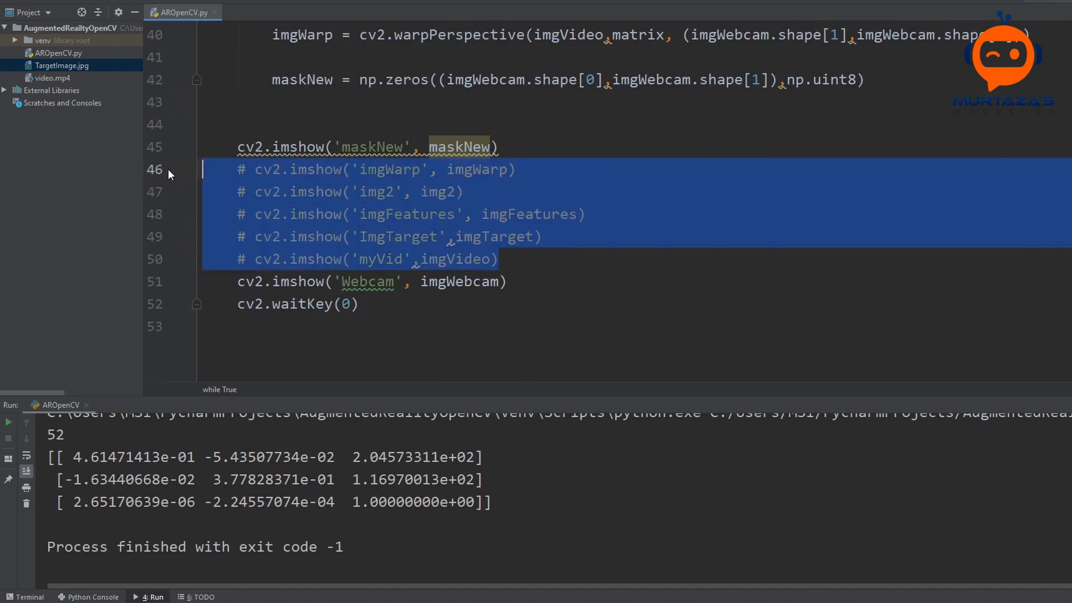
{"action": "left_click", "coordinate": [8, 423]}
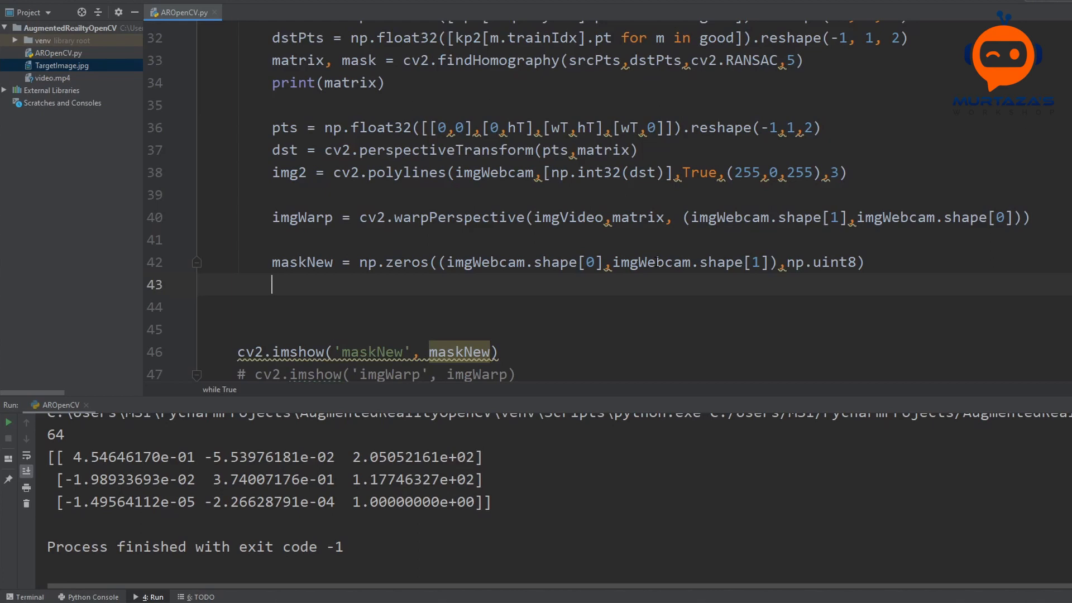
Add cv2.fillPoly(maskNew,[np.int32(dst)],(255,255,255)) to fill the target outline in white.
{"action": "type", "text": "cv2"}
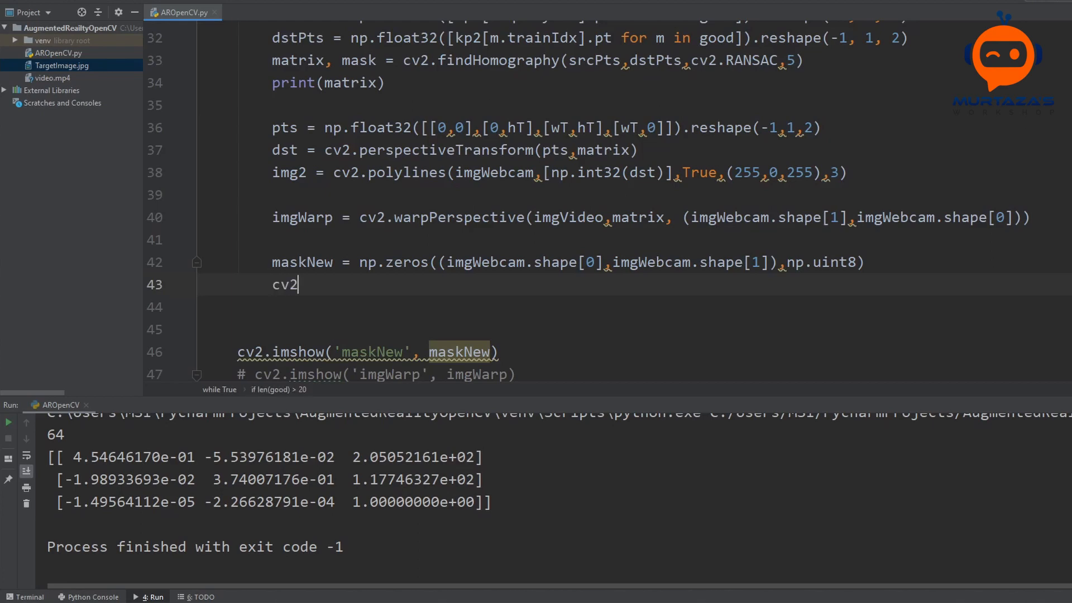
{"action": "type", "text": ".fillPoly("}
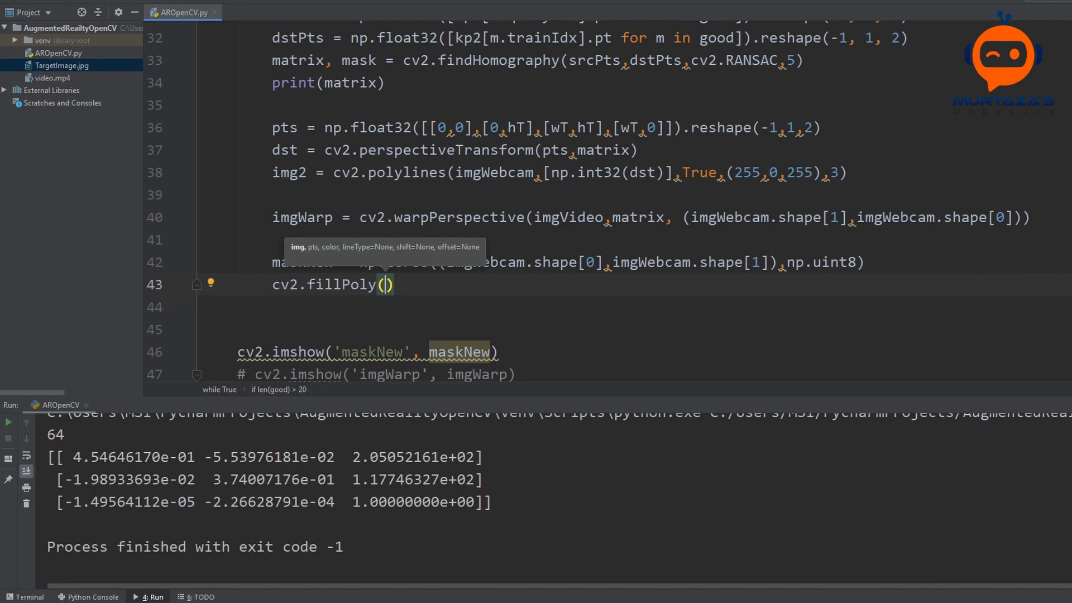
{"action": "type", "text": "maskNew"}
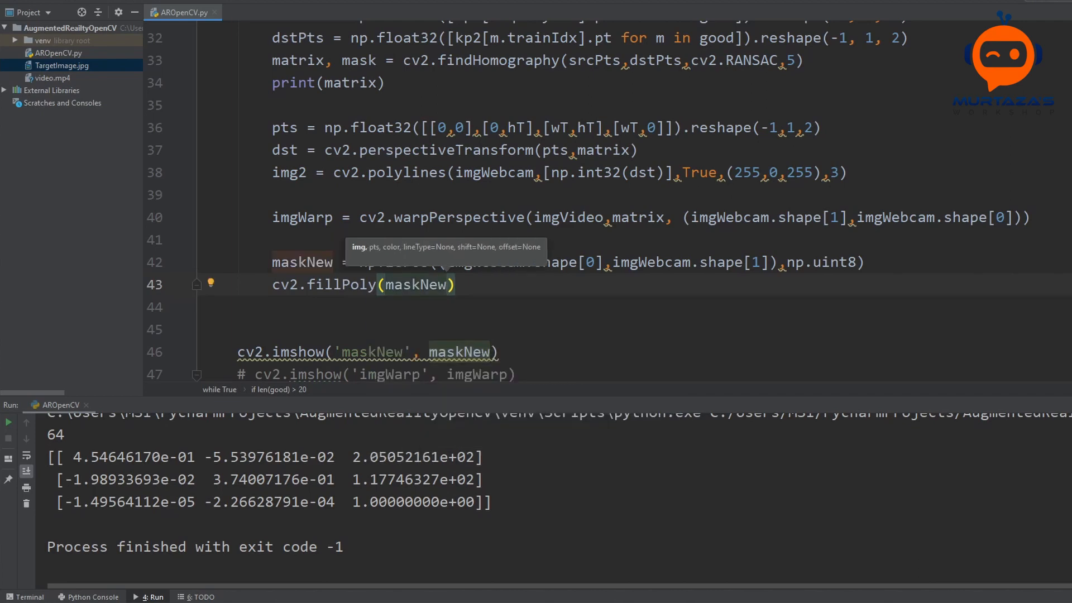
{"action": "type", "text": ",[np.int32(dst"}
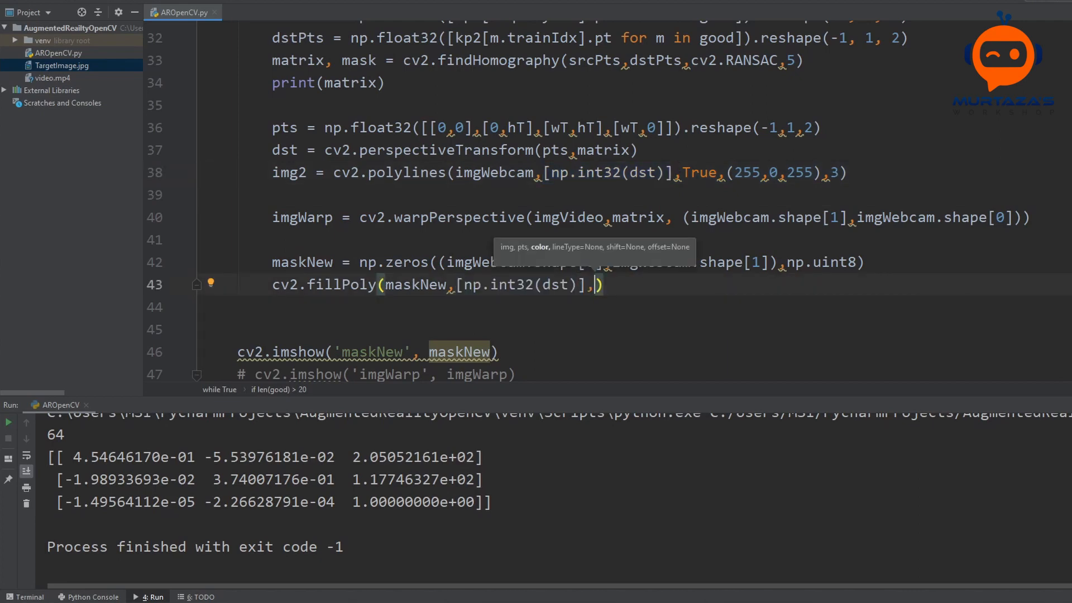
{"action": "type", "text": "("}
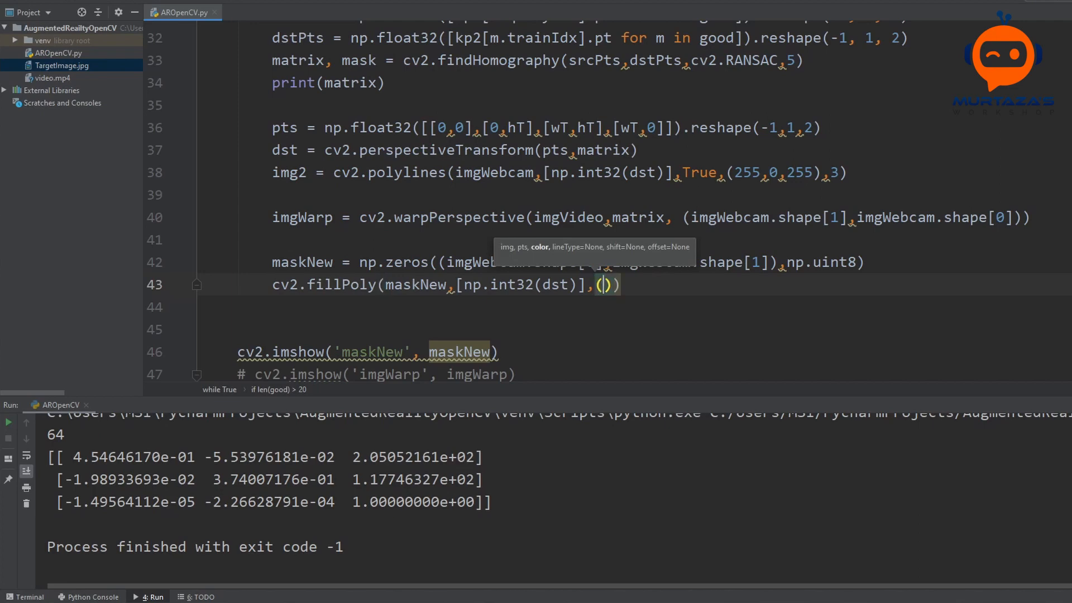
{"action": "type", "text": "255,"}
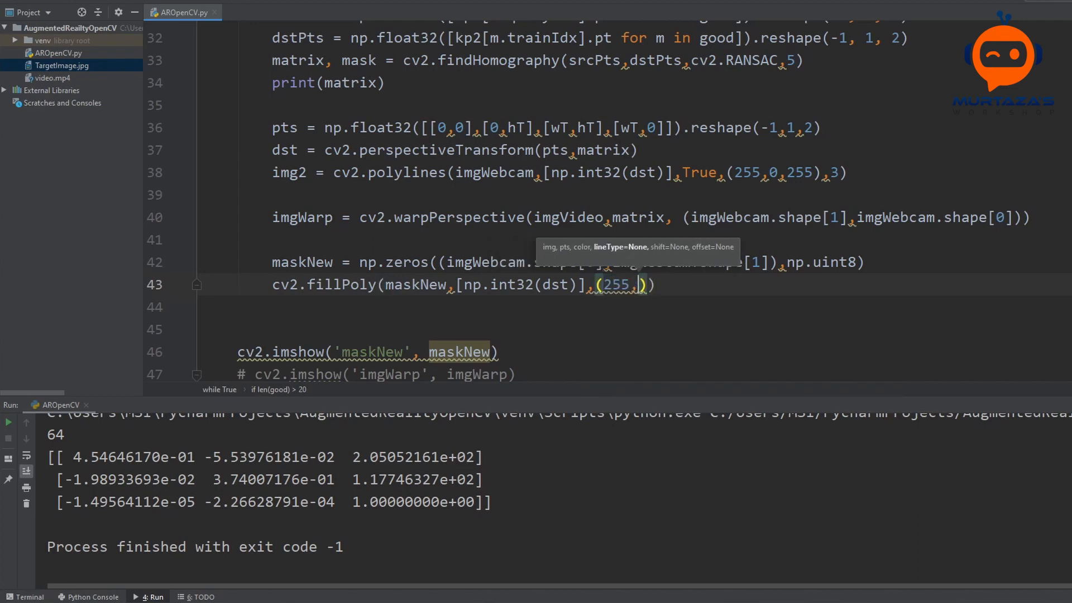
{"action": "type", "text": ",255,255"}
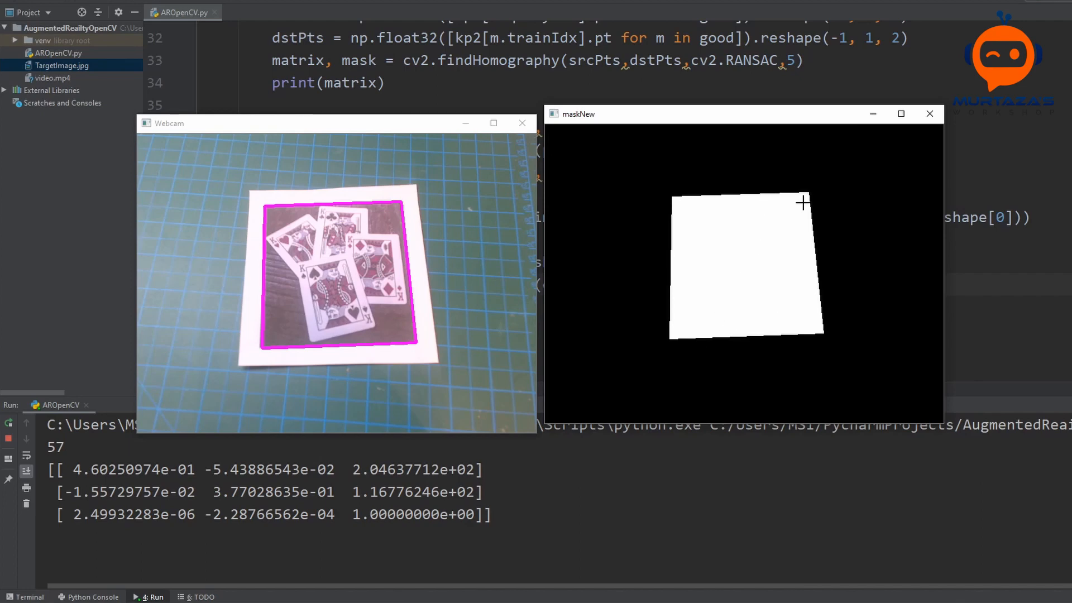
{"action": "mouse_move", "coordinate": [761, 220]}
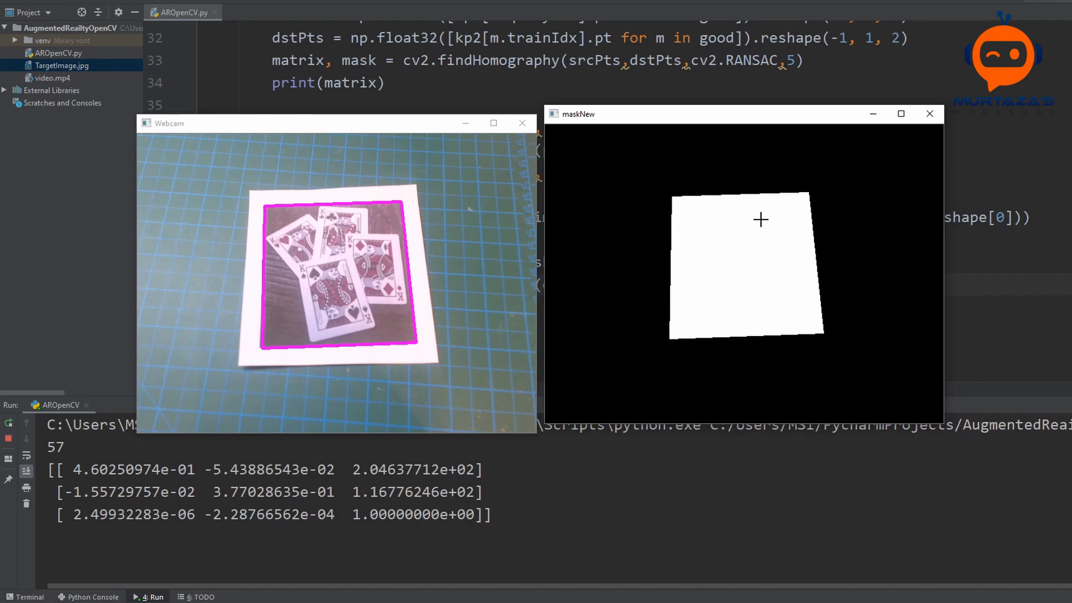
{"action": "mouse_move", "coordinate": [369, 199]}
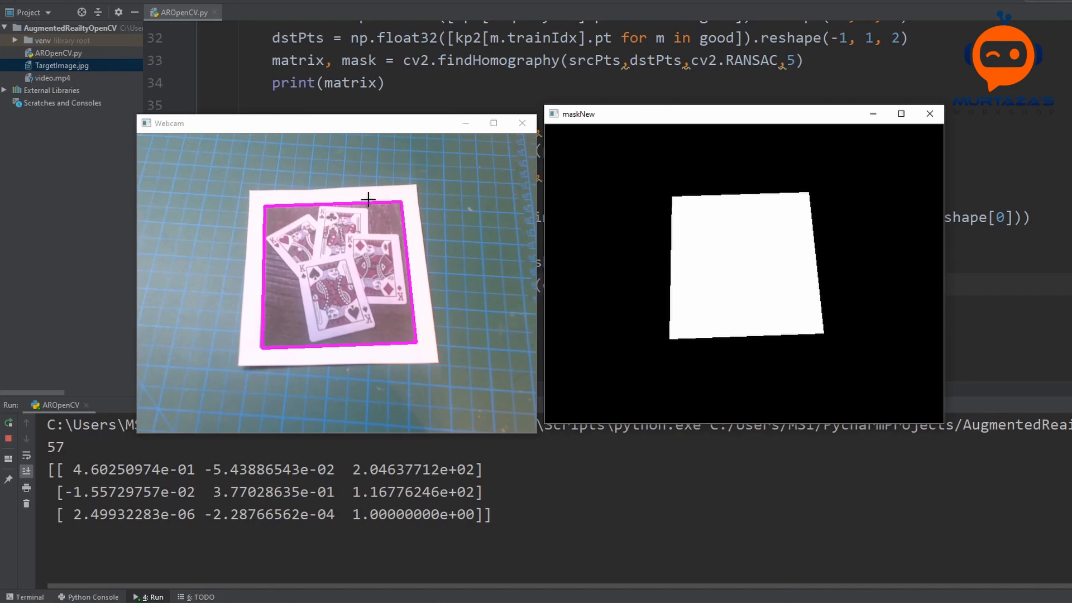
{"action": "mouse_move", "coordinate": [519, 288]}
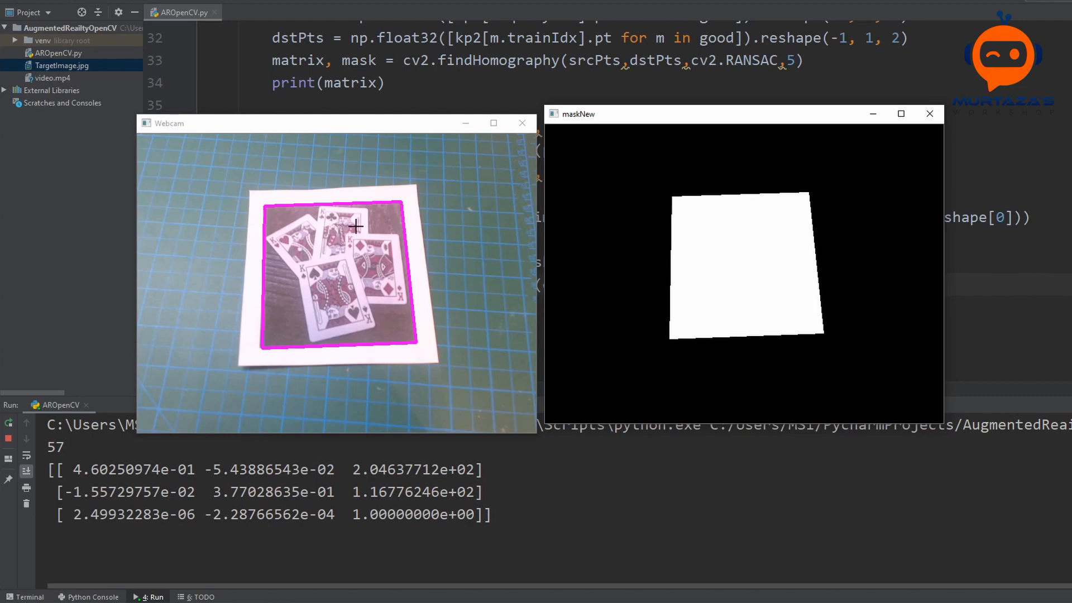
{"action": "mouse_move", "coordinate": [410, 241]}
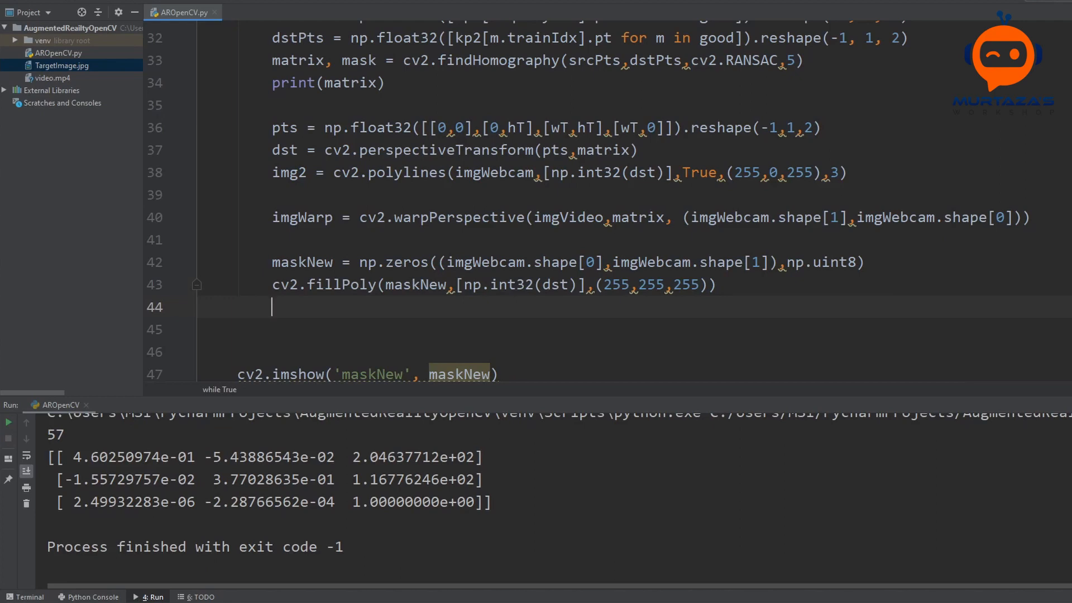
Add maskInv = cv2.bitwise_not(maskNew) and point the mask display at the new image.
{"action": "type", "text": "m"}
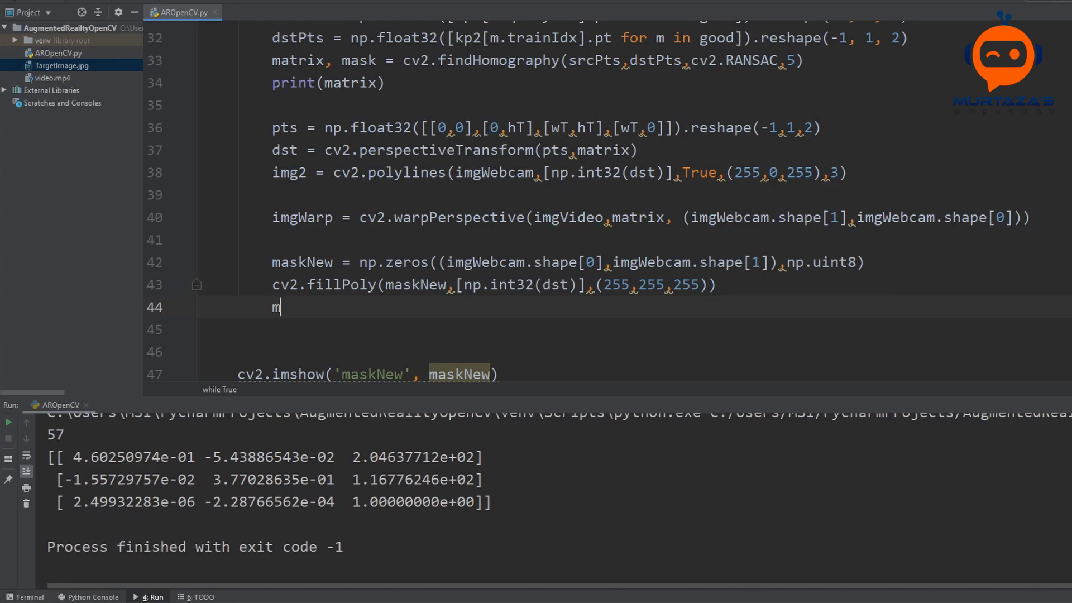
{"action": "type", "text": "askInv ="}
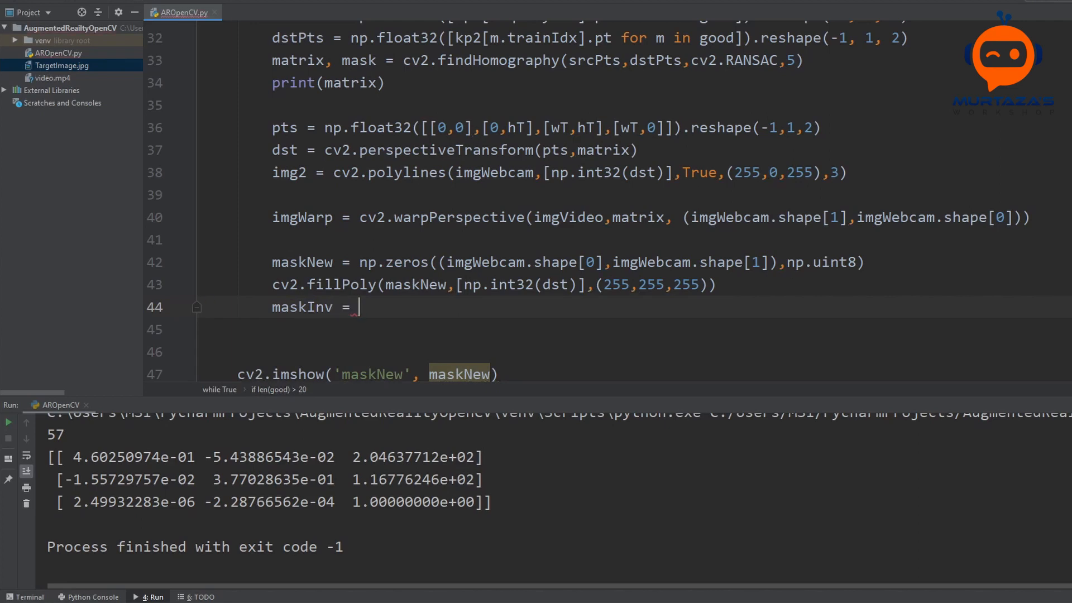
{"action": "type", "text": "cv2.bit"}
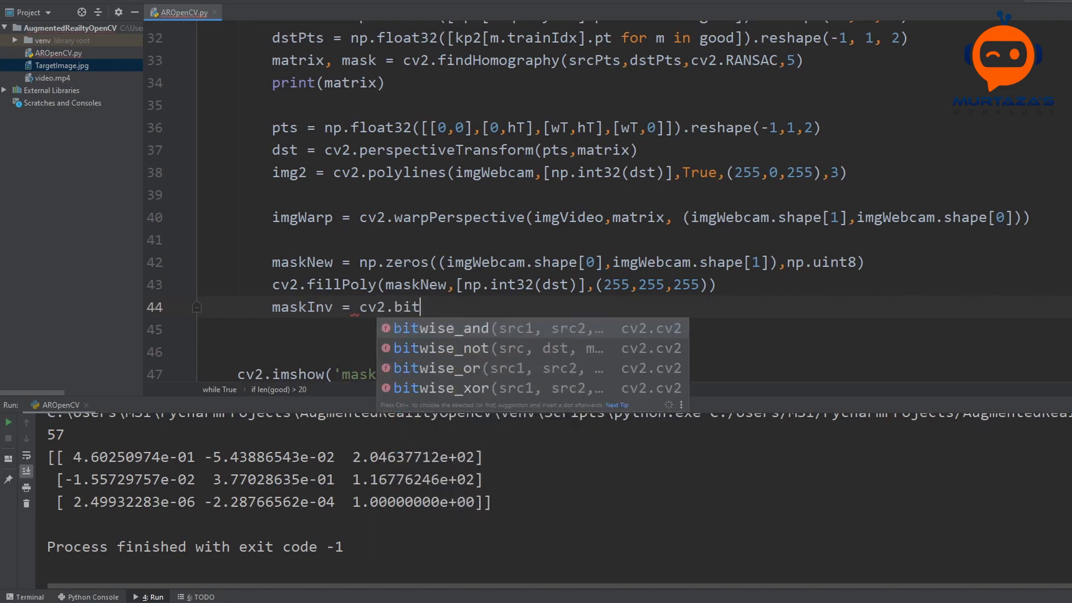
{"action": "left_click", "coordinate": [440, 349]}
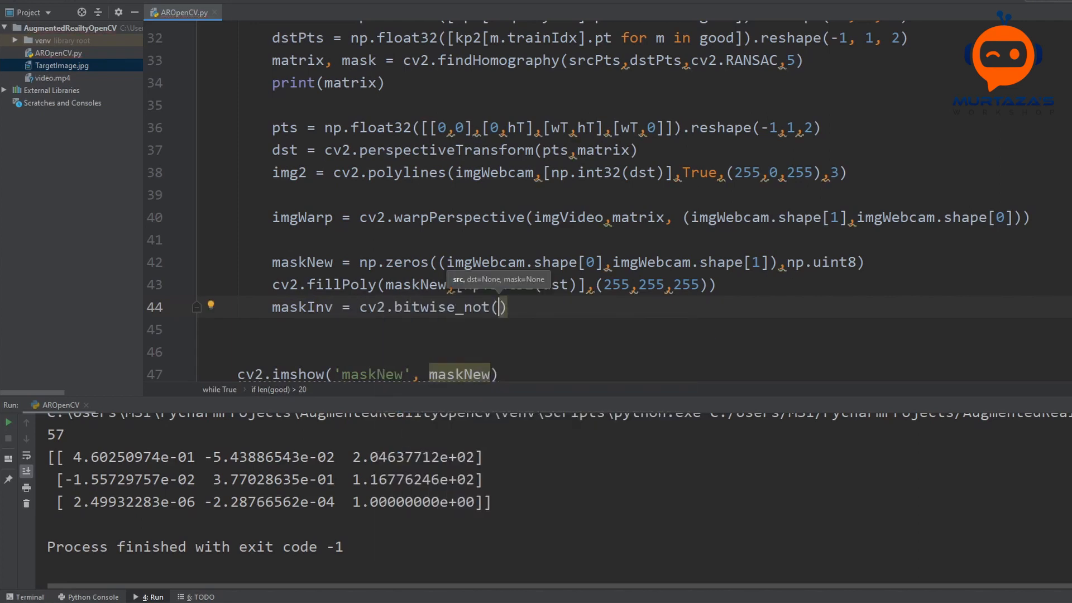
{"action": "type", "text": "maks"}
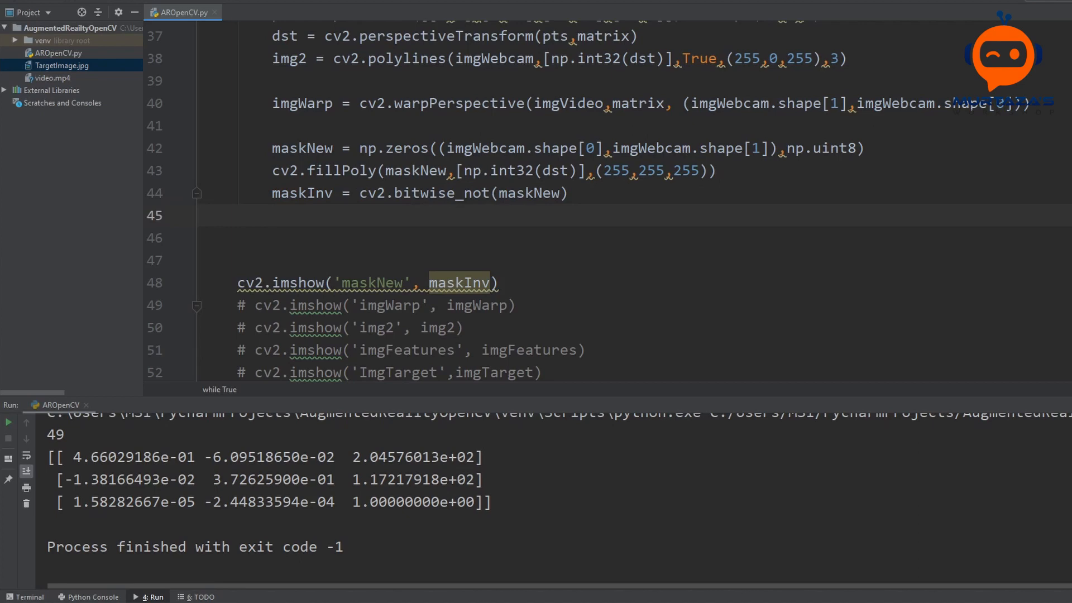
{"action": "type", "text": "imgAug"}
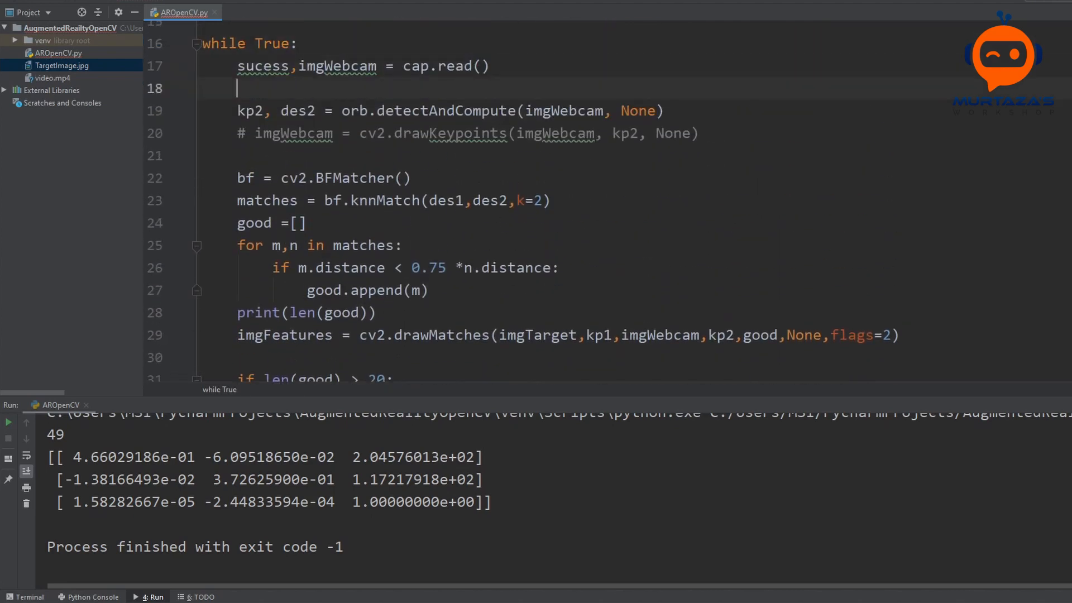
Add imgAug = imgWebcam.copy() to keep a copy of each webcam frame.
{"action": "type", "text": "img"}
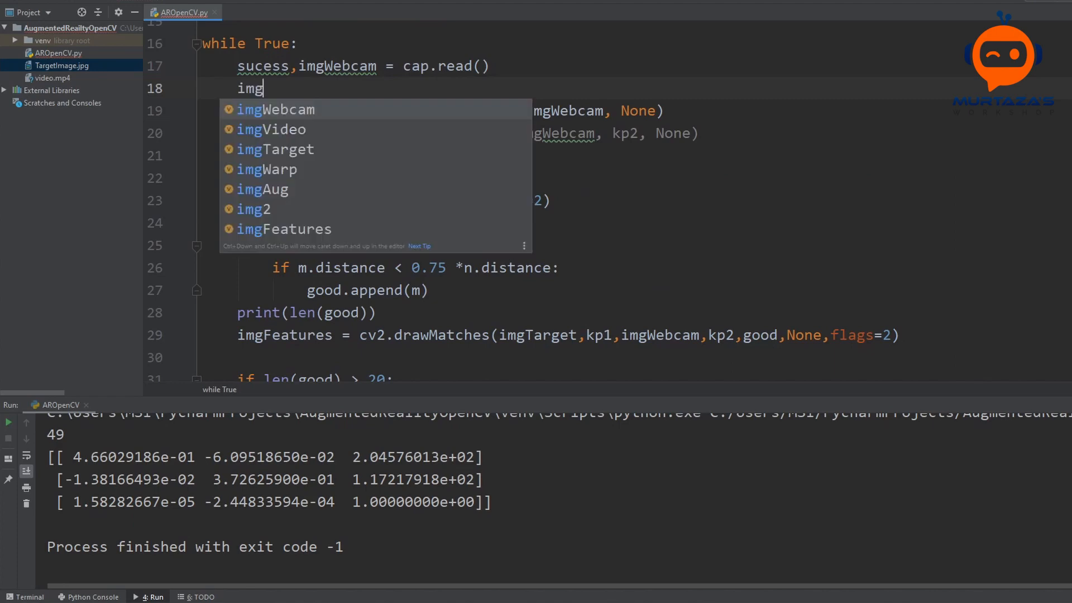
{"action": "left_click", "coordinate": [261, 189]}
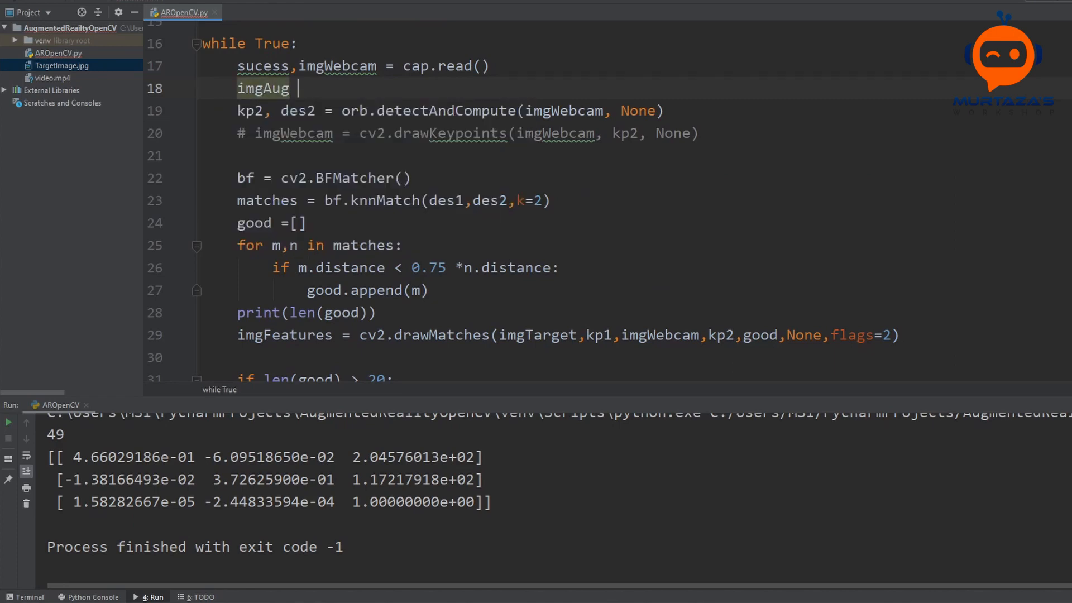
{"action": "type", "text": "="}
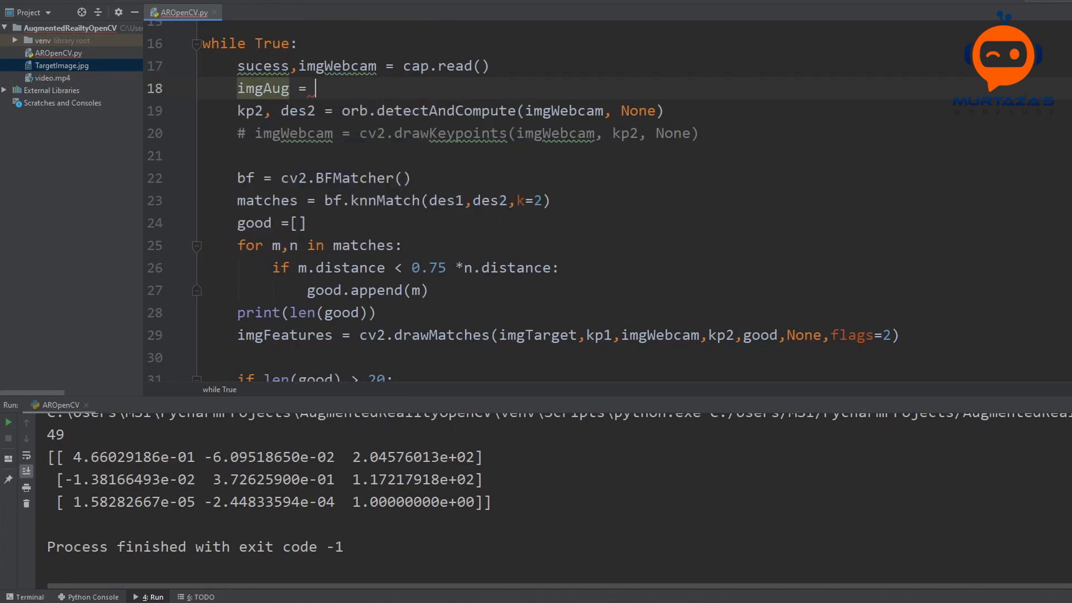
{"action": "type", "text": "imgWebcam"}
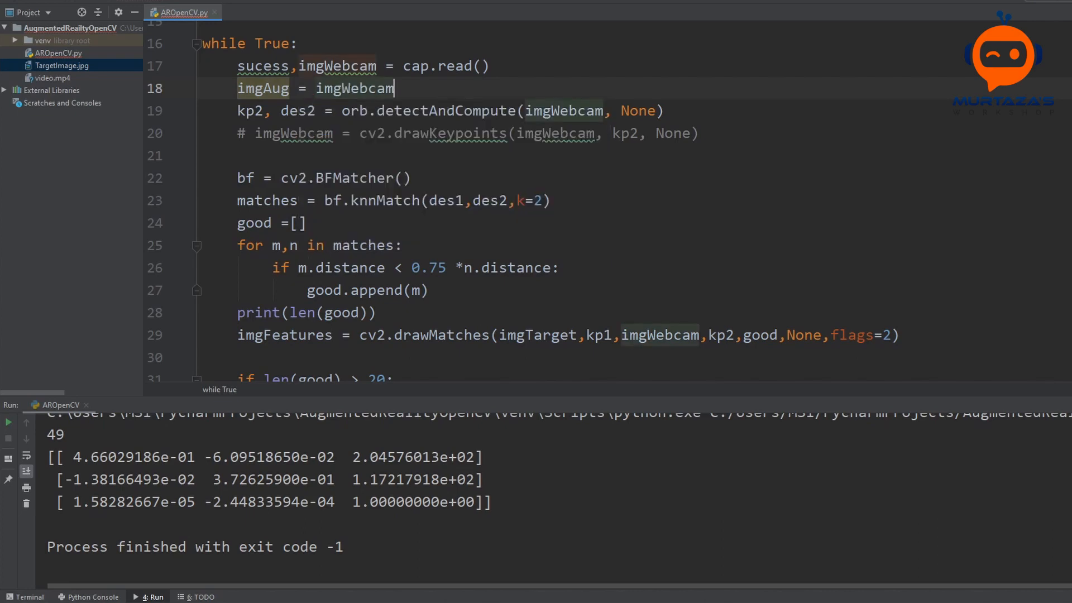
{"action": "type", "text": ".copy"}
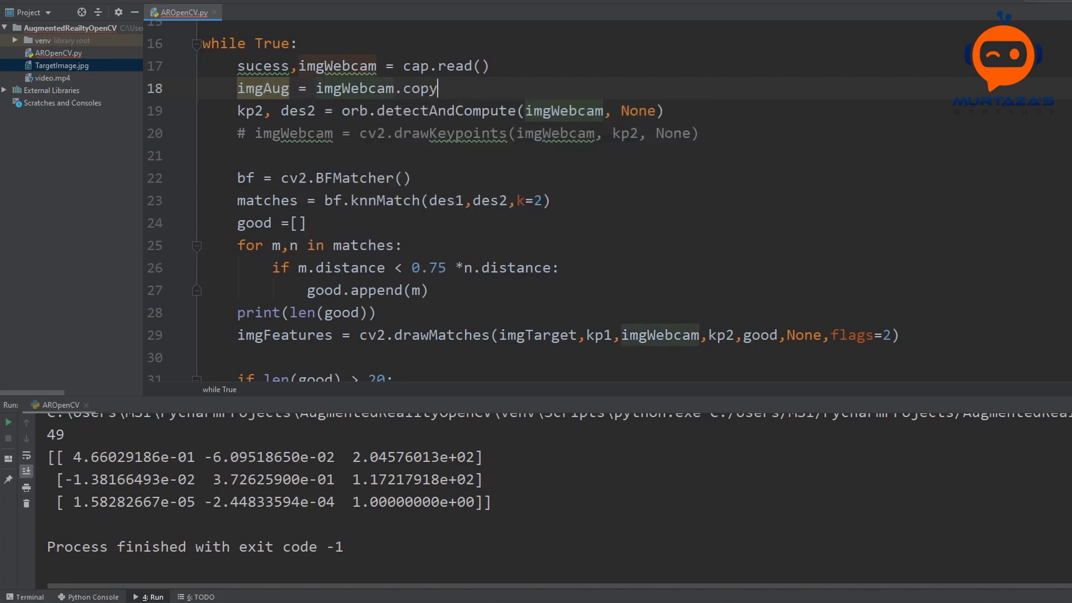
{"action": "scroll", "scroll_direction": "down", "scroll_amount": 3}
{"action": "type", "text": "imgAug ="}
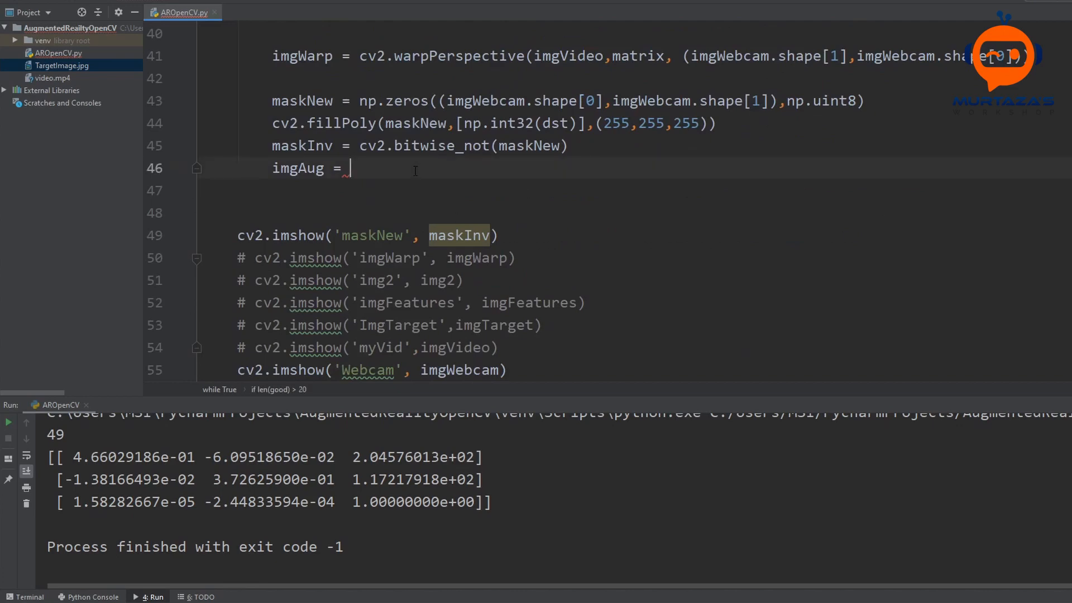
Add imgAug = cv2.bitwise_and(imgAug, imgAug, mask=maskInv) and display imgAug in the mask window.
{"action": "type", "text": "c"}
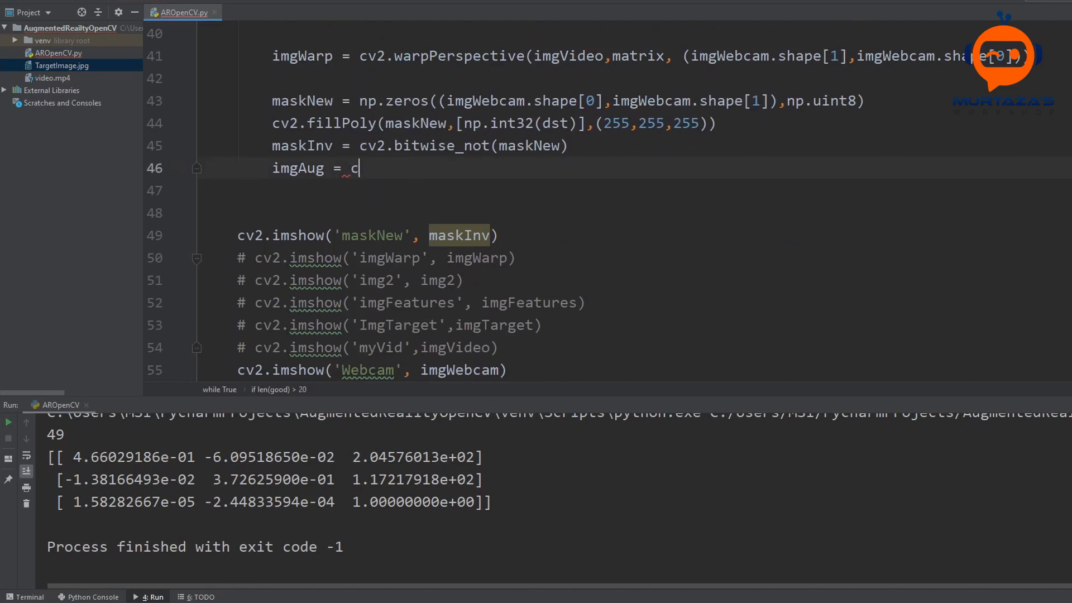
{"action": "type", "text": "v2.bitwise_and(("}
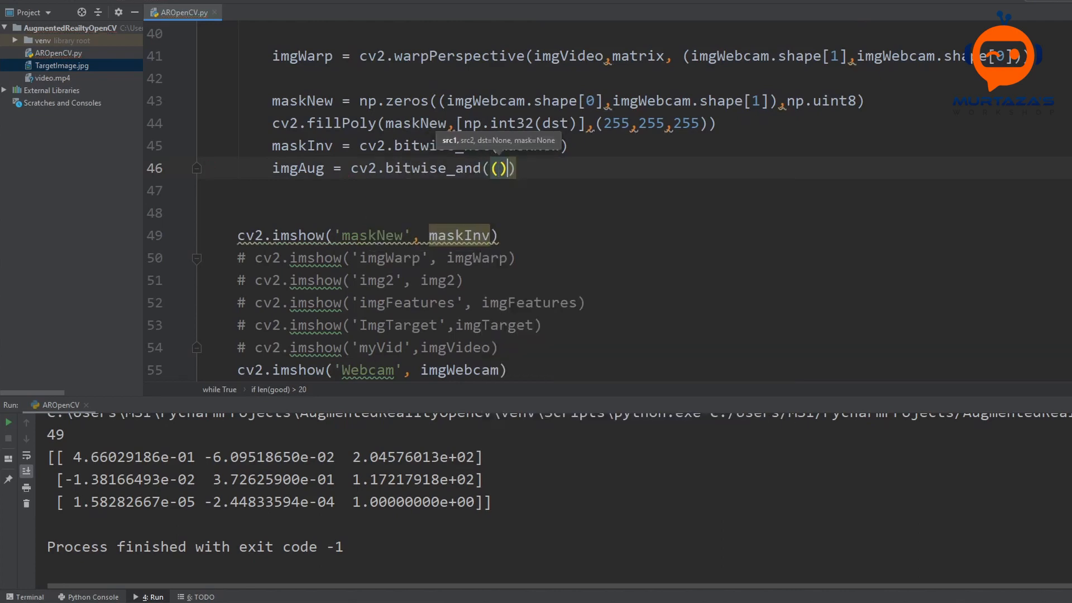
{"action": "type", "text": "imgAug"}
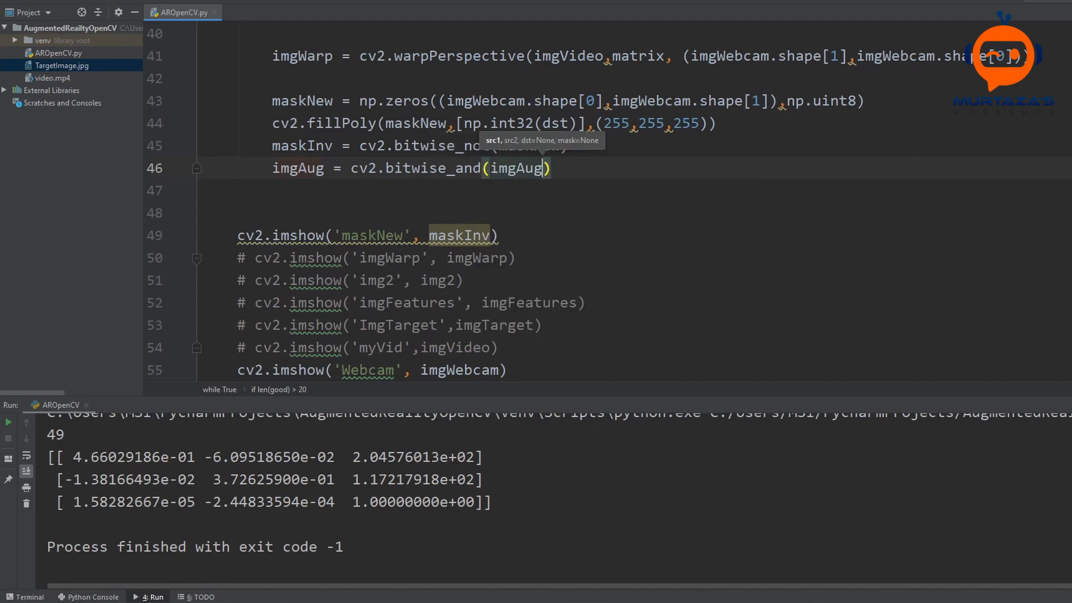
{"action": "type", "text": "imgAug"}
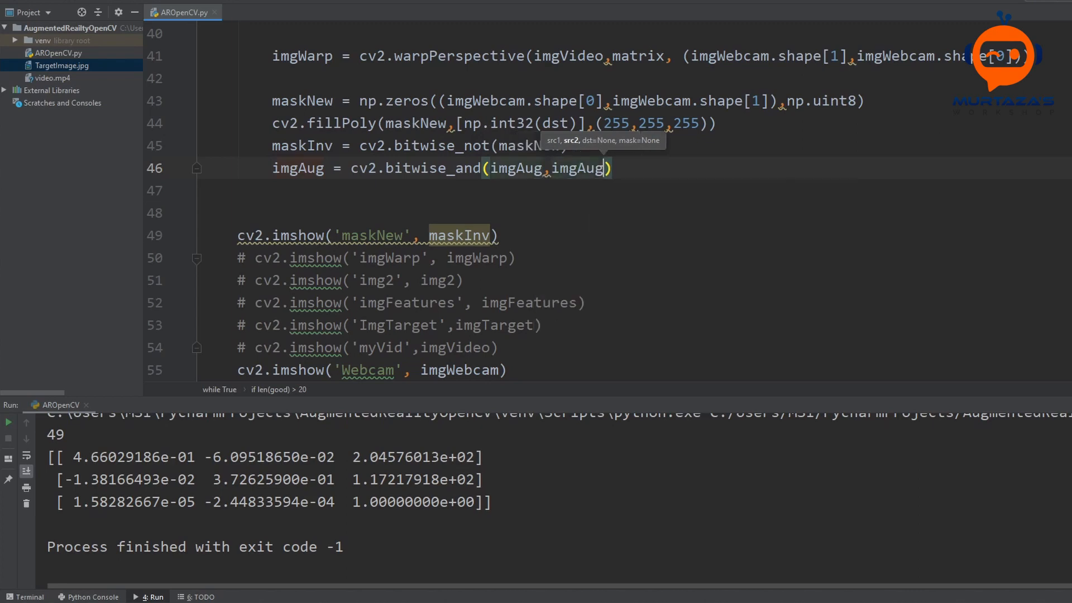
{"action": "type", "text": "mask = in"}
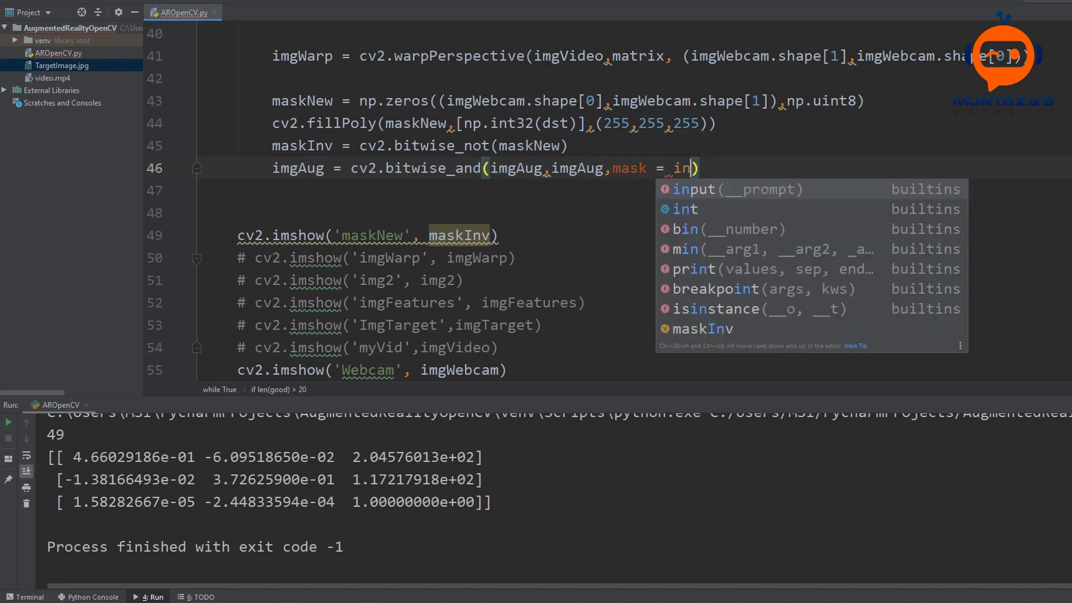
{"action": "key", "text": "down"}
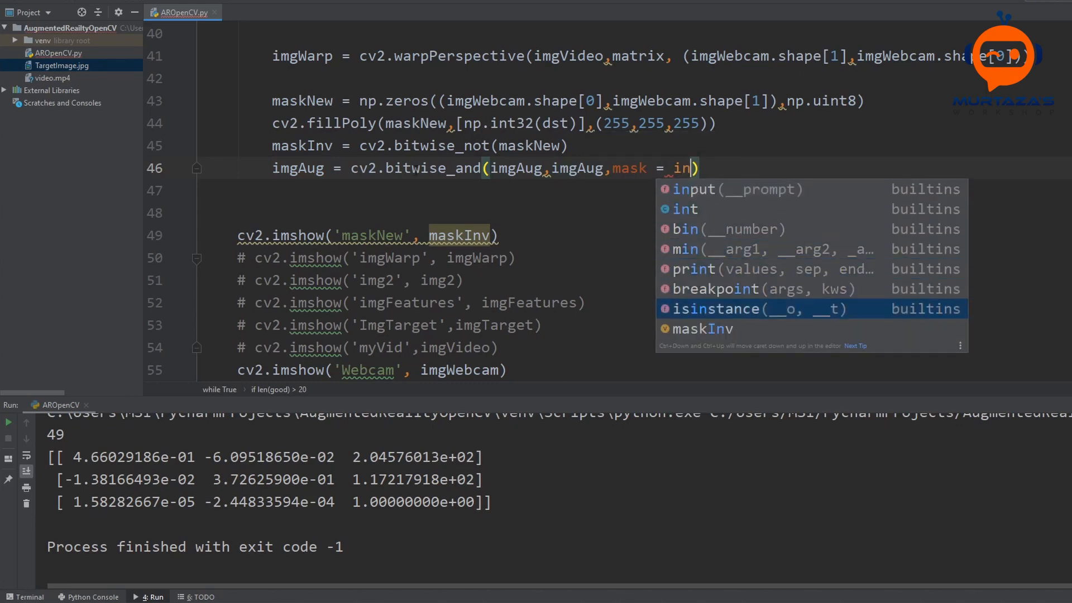
{"action": "type", "text": "maskInv"}
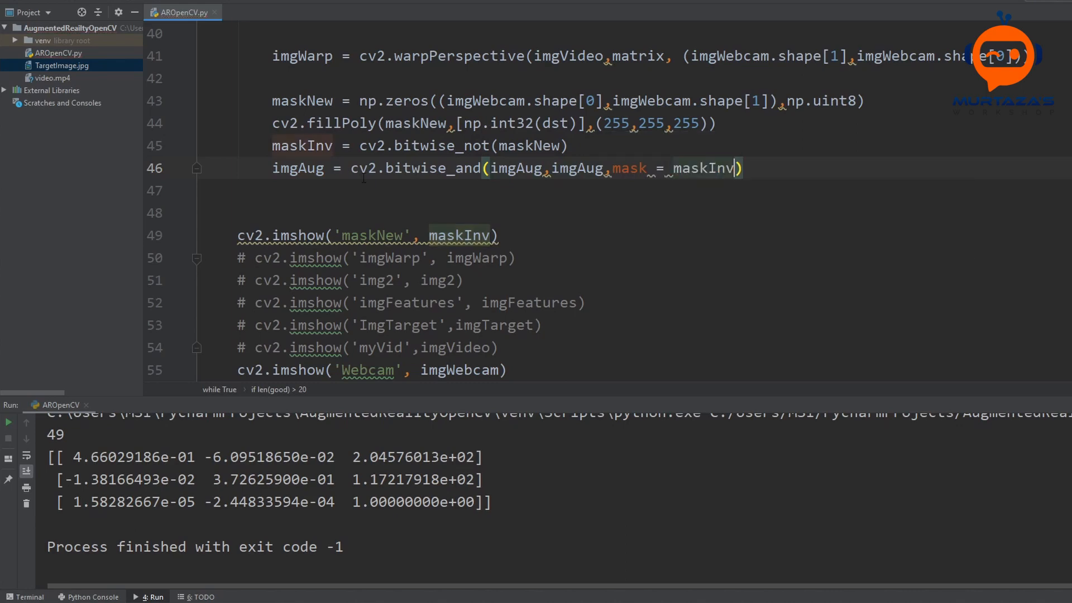
{"action": "double_click", "coordinate": [297, 168]}
{"action": "type", "text": "imgAug"}
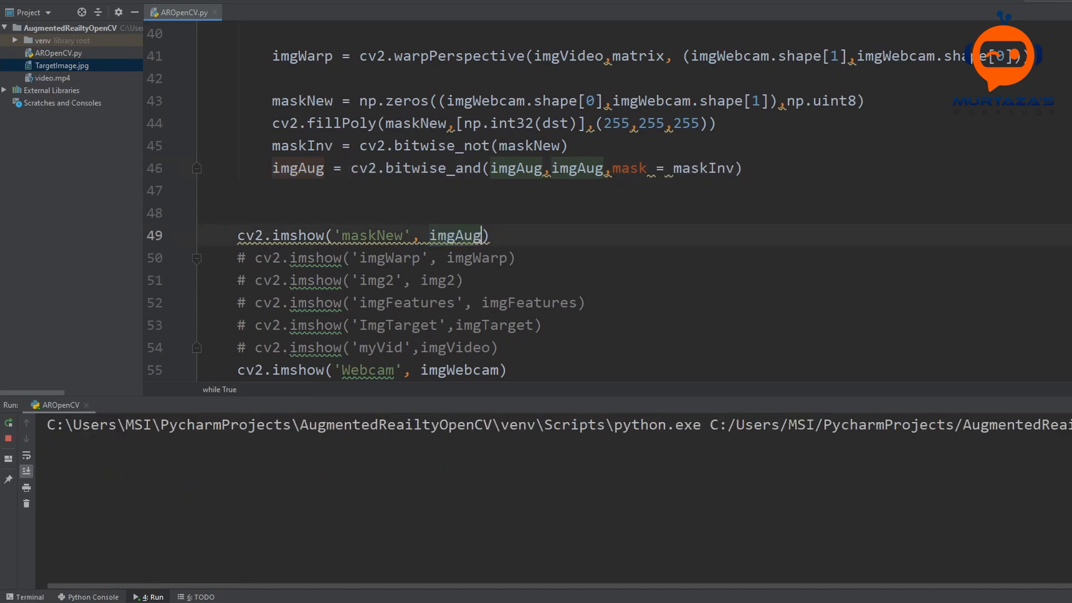
Re-enable displaying the warped video image after checking the blacked-out target.
{"action": "left_click", "coordinate": [148, 596]}
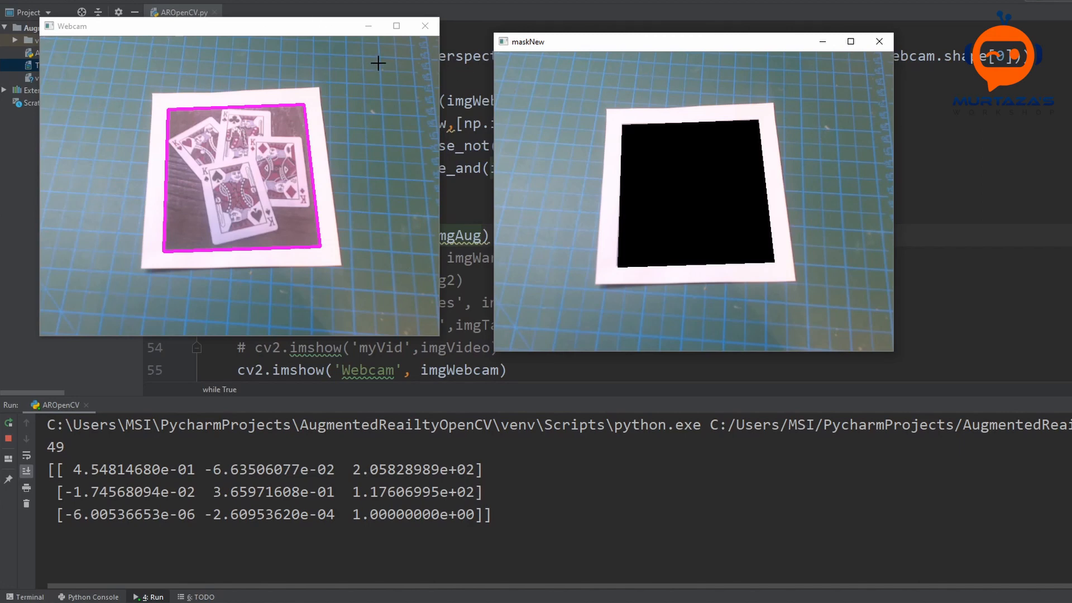
{"action": "mouse_move", "coordinate": [557, 191]}
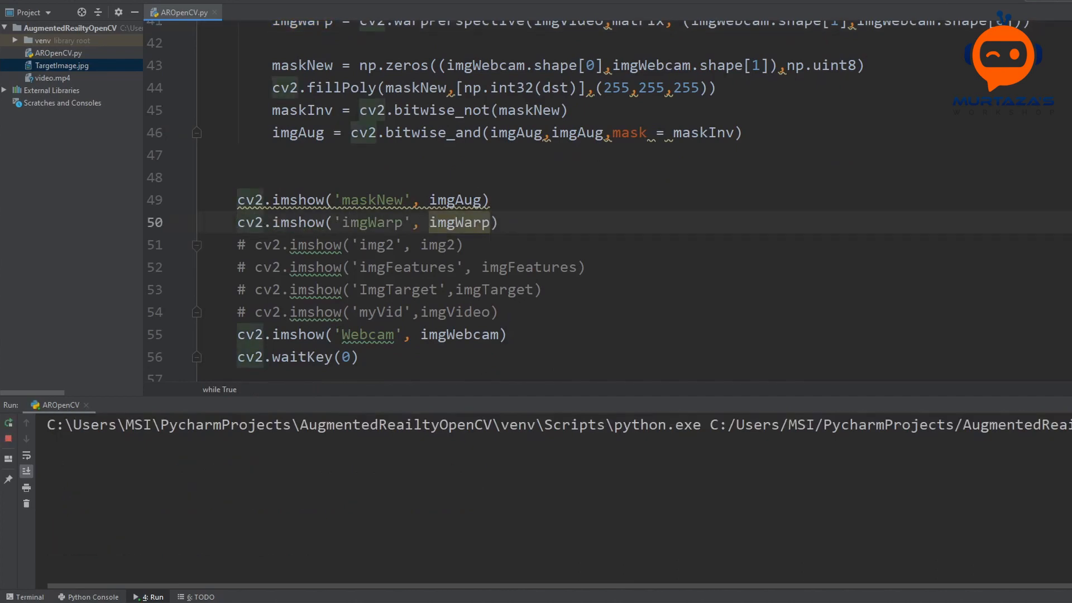
Add imgAug = cv2.bitwise_or(imgWarp, imgAug), briefly commenting it out for a test run.
{"action": "left_click", "coordinate": [149, 597]}
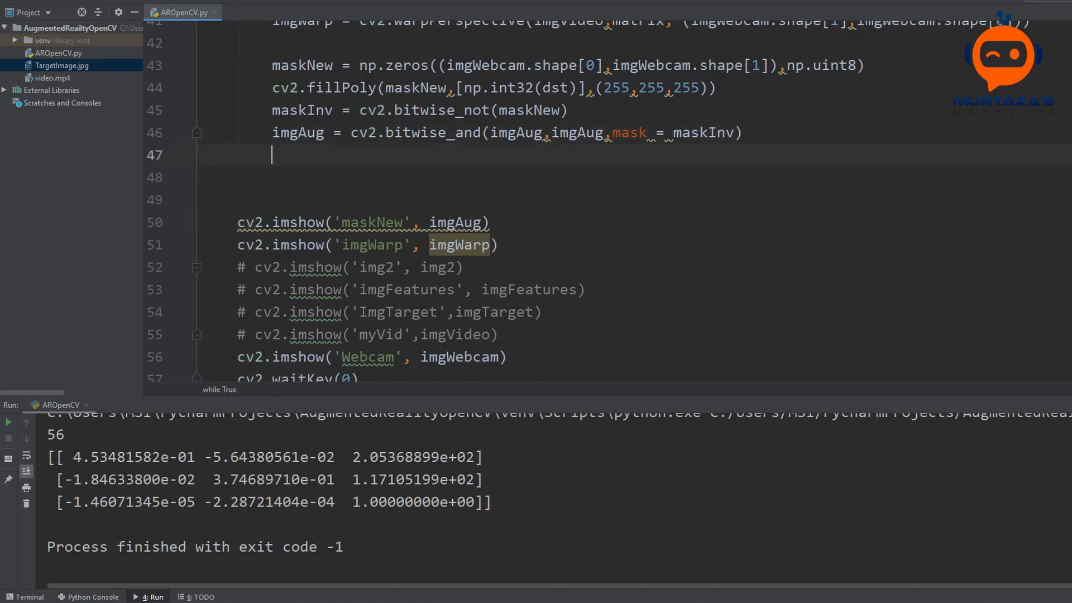
{"action": "type", "text": "imgAug"}
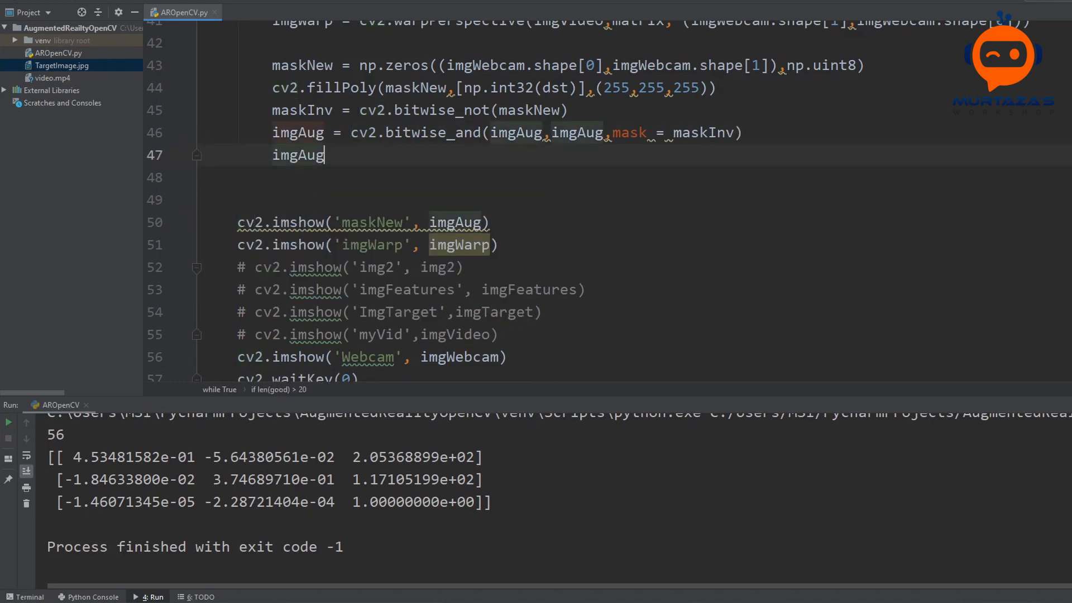
{"action": "type", "text": "= c"}
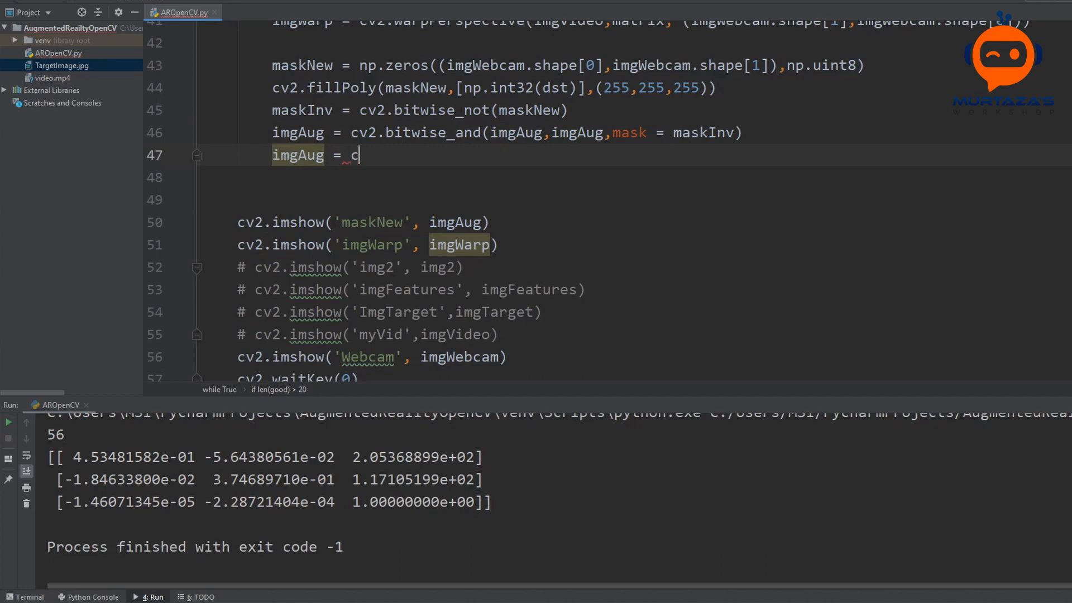
{"action": "type", "text": "2.bitwise_or("}
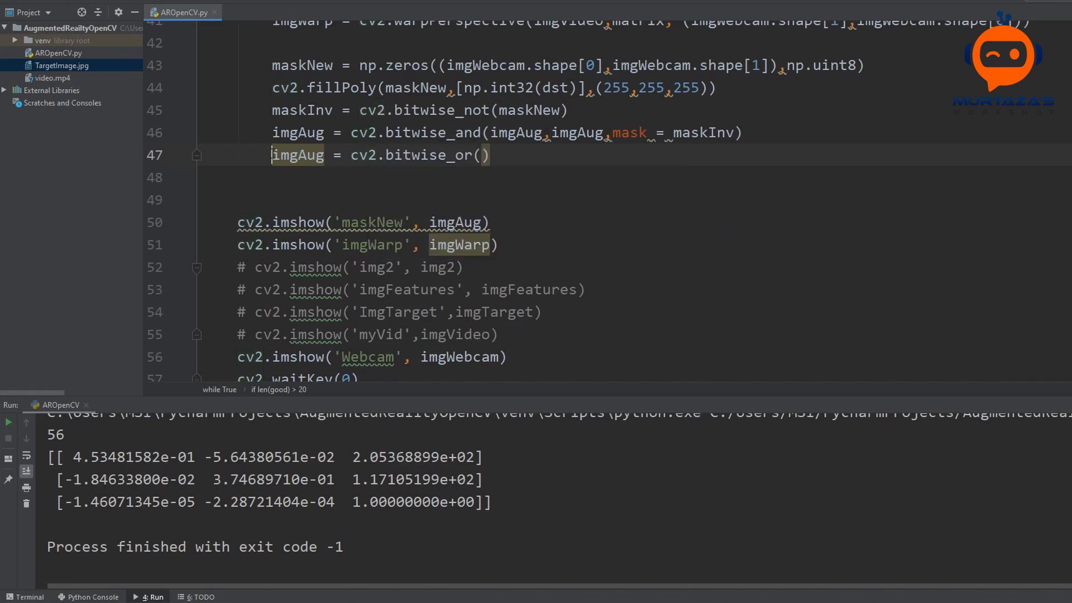
{"action": "key", "text": "ctrl+slash"}
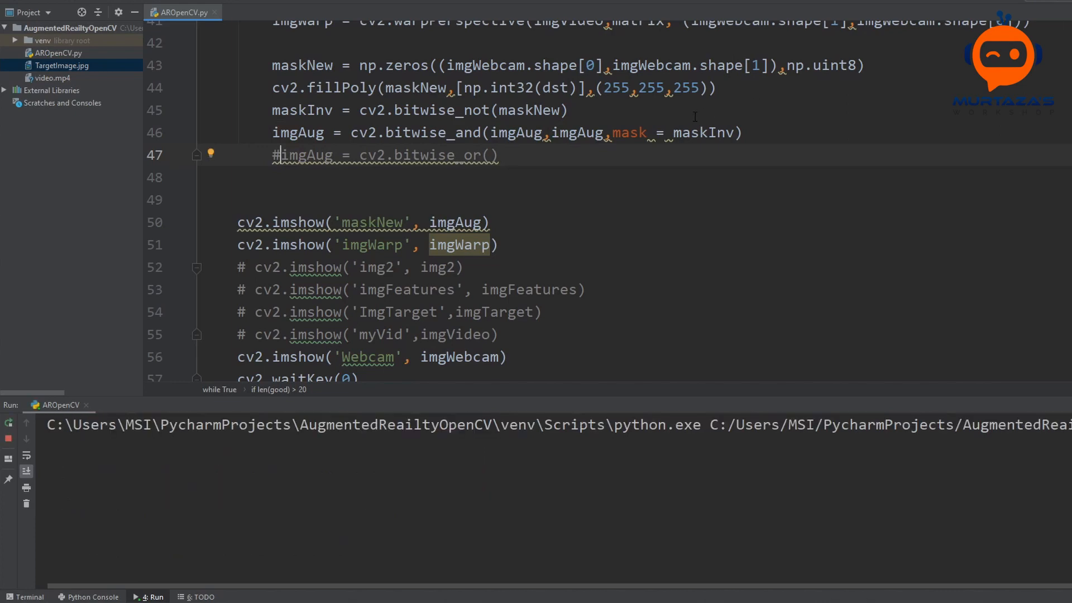
{"action": "left_click", "coordinate": [157, 596]}
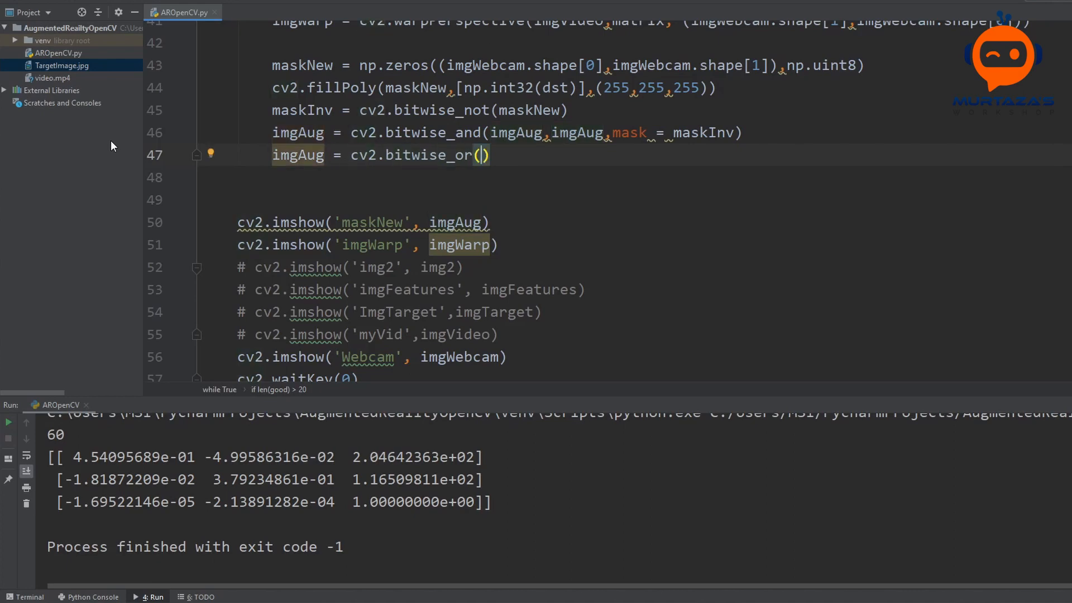
{"action": "type", "text": "im"}
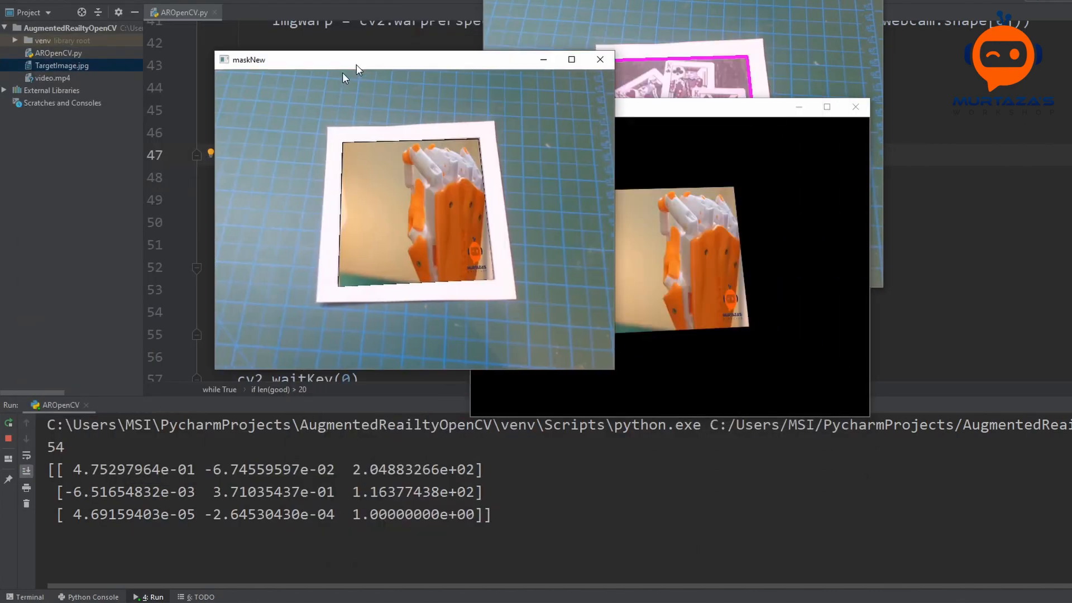
Compare the output windows, then paste the stackImages(imgArray, scale, lables=[]) helper near the top of the file.
{"action": "left_click_drag", "start_coordinate": [355, 60], "coordinate": [382, 69]}
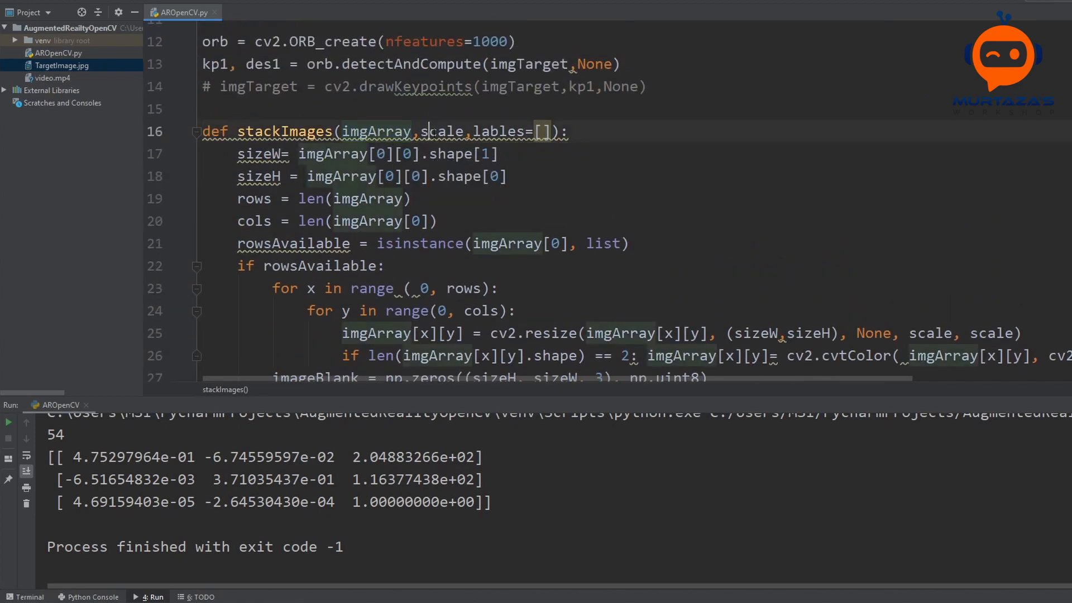
{"action": "double_click", "coordinate": [499, 132]}
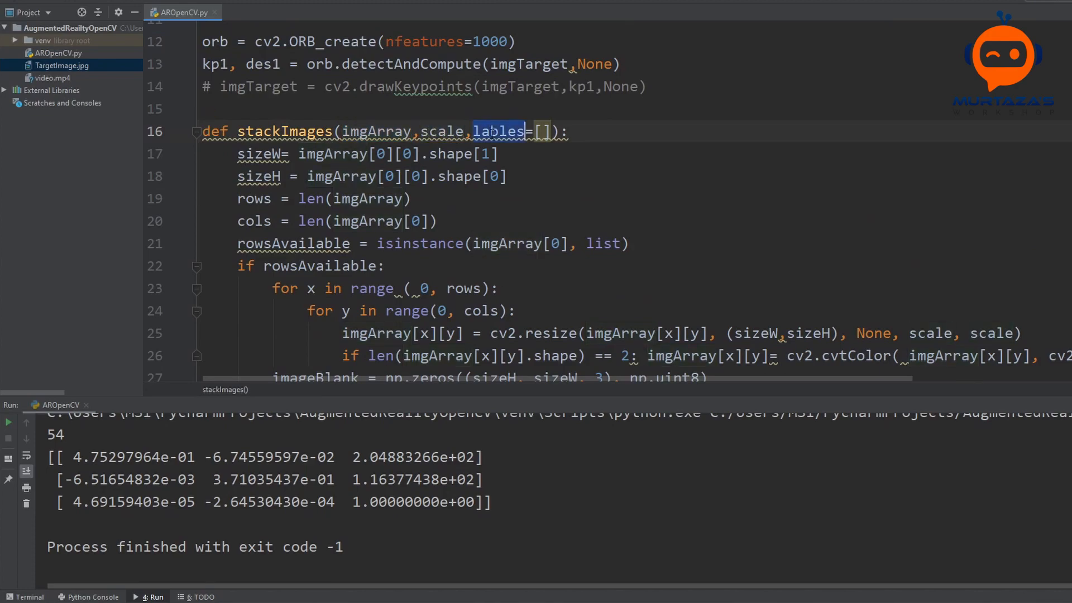
{"action": "scroll", "scroll_direction": "down", "scroll_amount": 3}
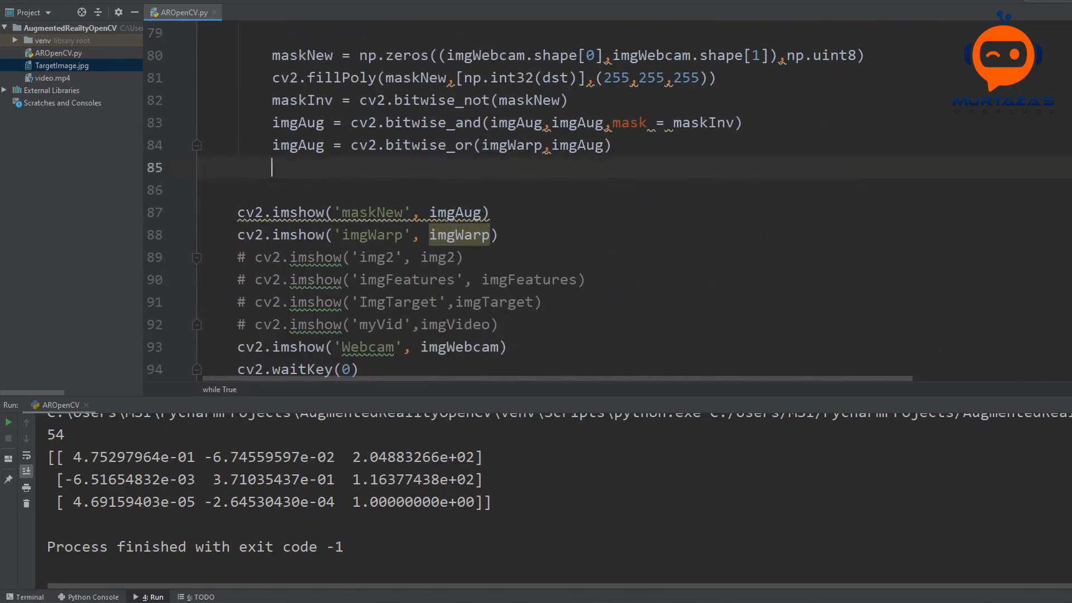
Add imgStacked = stackImages(([imgWebcam,imgWarp],[imgWebcam,imgWarp]),0.5) for a half-scale two-row stack.
{"action": "key", "text": "enter"}
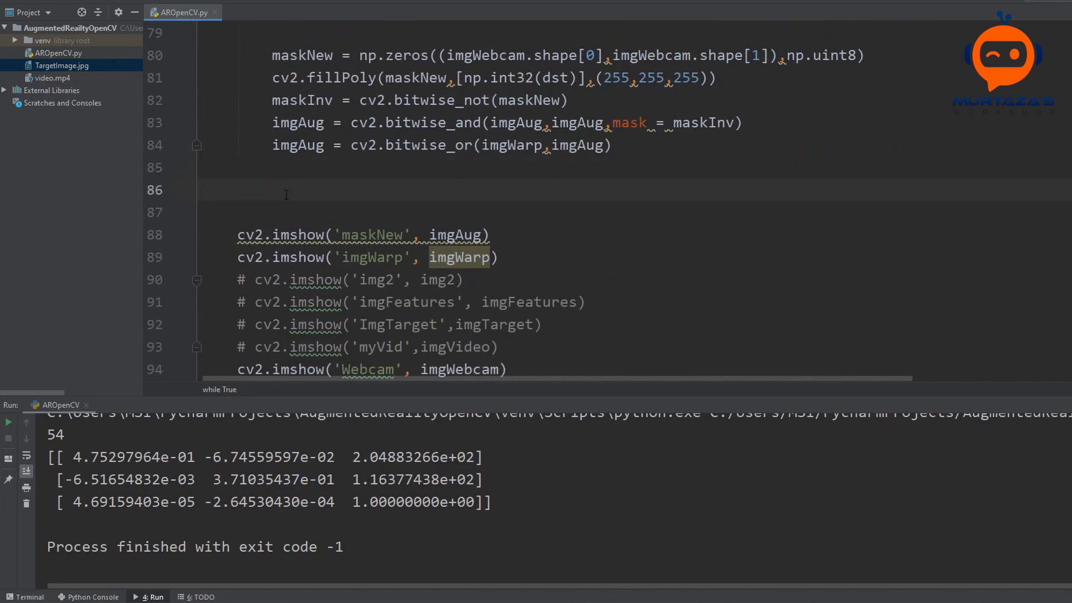
{"action": "type", "text": "stacked"}
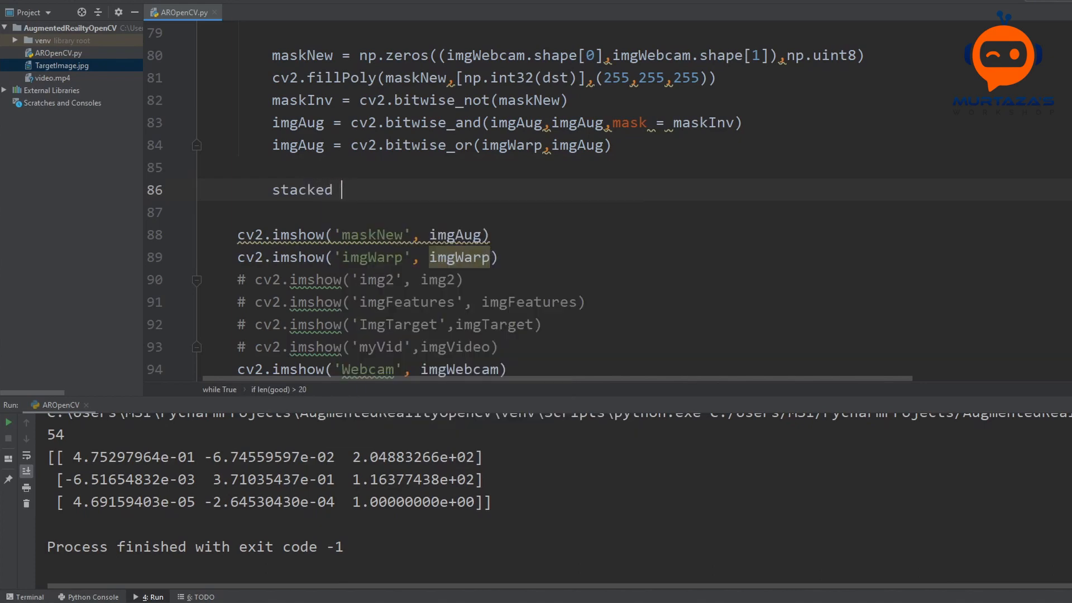
{"action": "key", "text": "Backspace"}
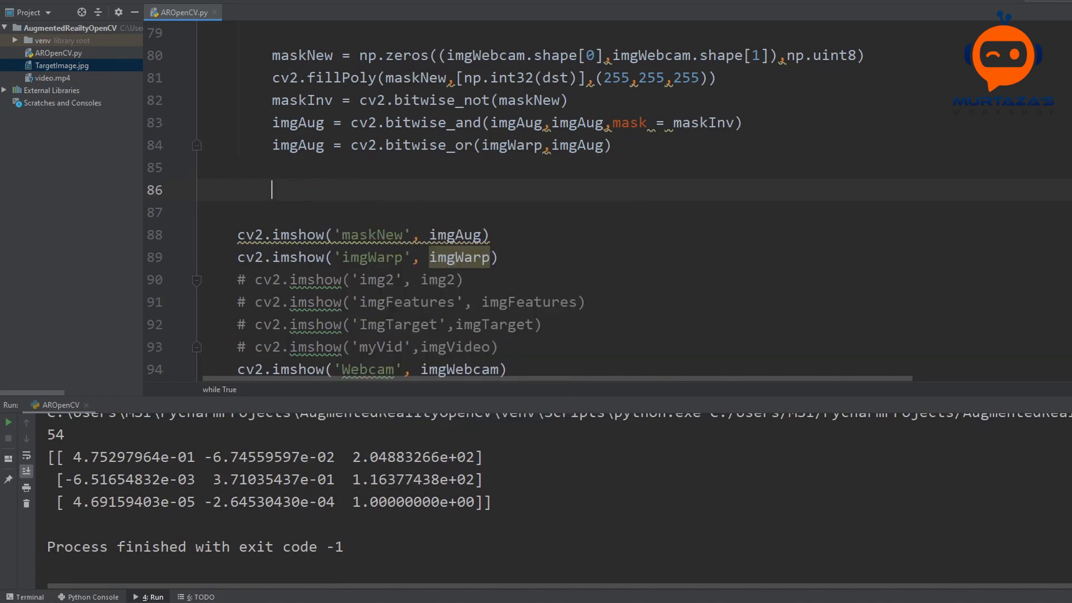
{"action": "type", "text": "imgStack"}
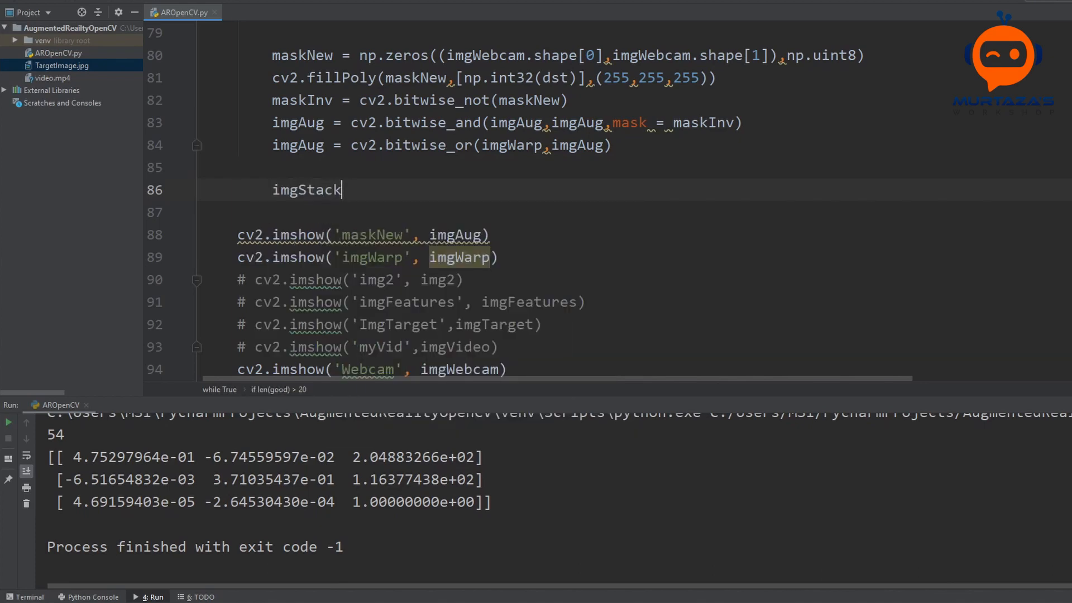
{"action": "type", "text": "ed ="}
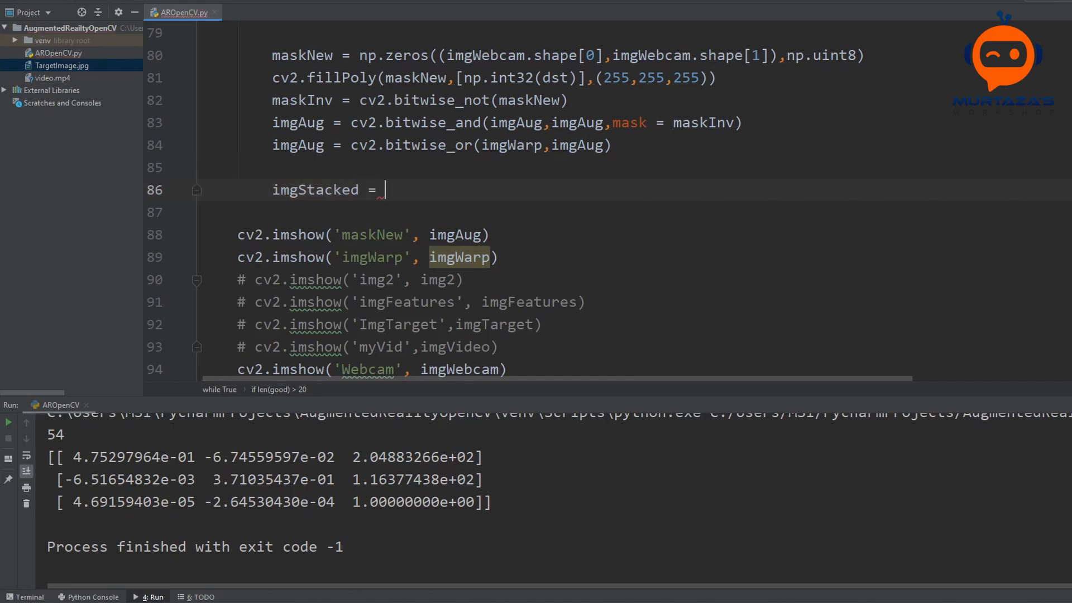
{"action": "type", "text": "stackImages()"}
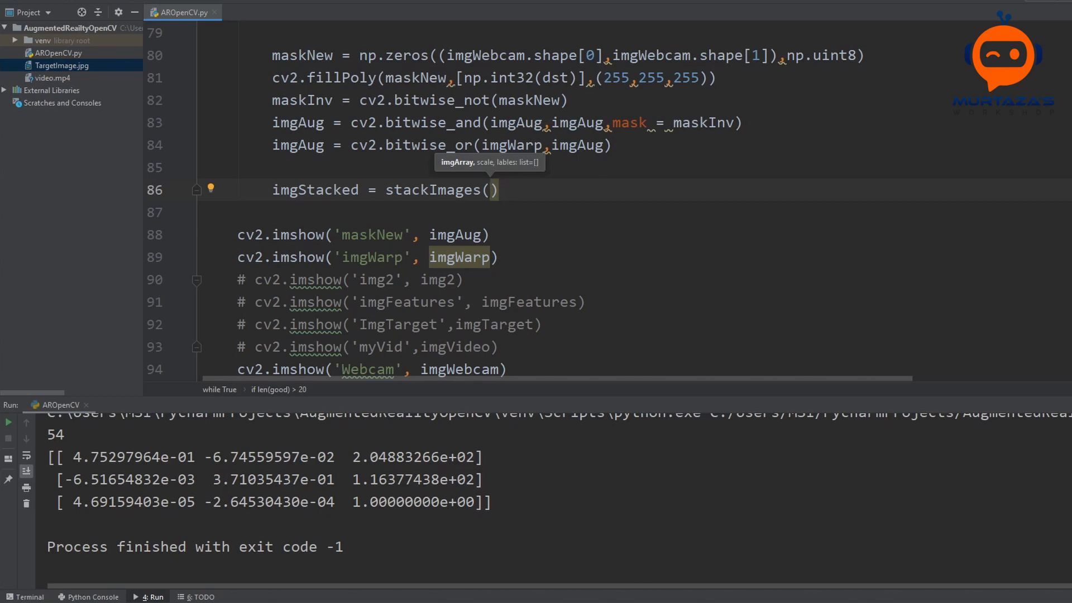
{"action": "type", "text": "()"}
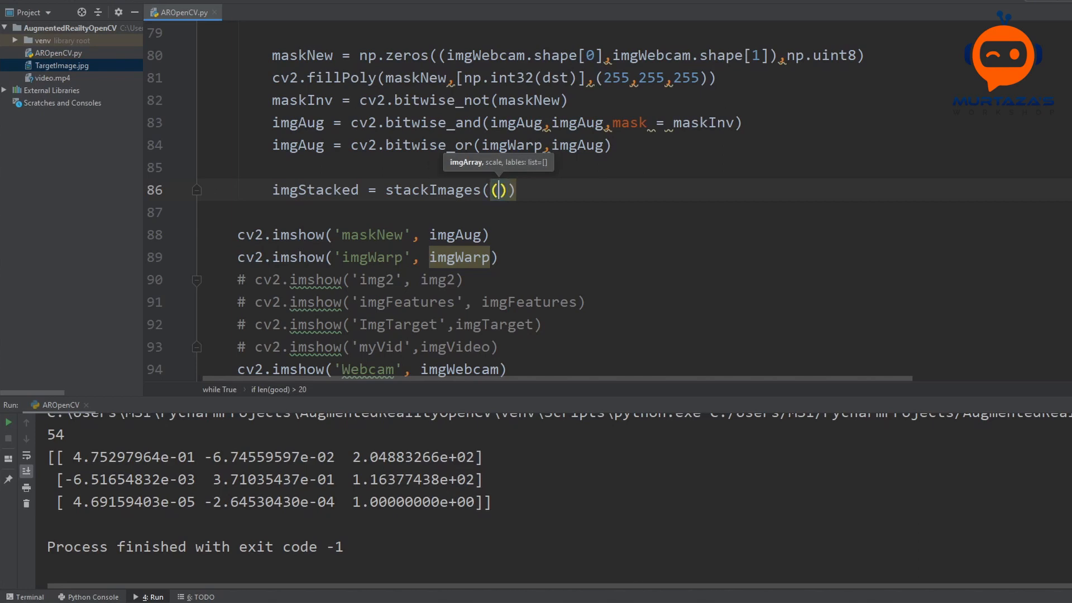
{"action": "type", "text": "[]"}
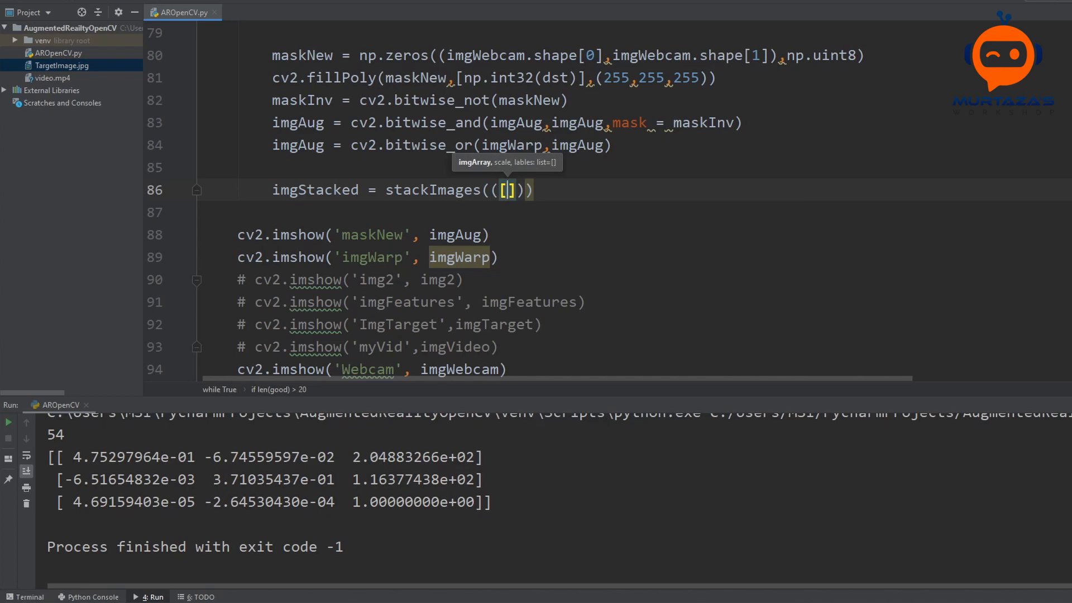
{"action": "type", "text": "imgWebcam,"}
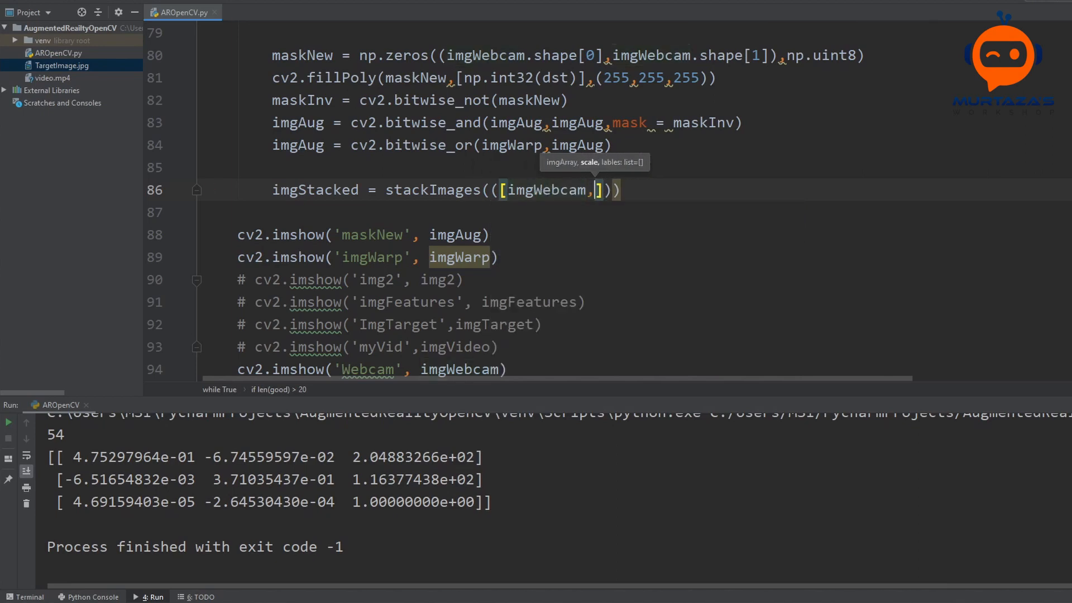
{"action": "type", "text": "imgWarp"}
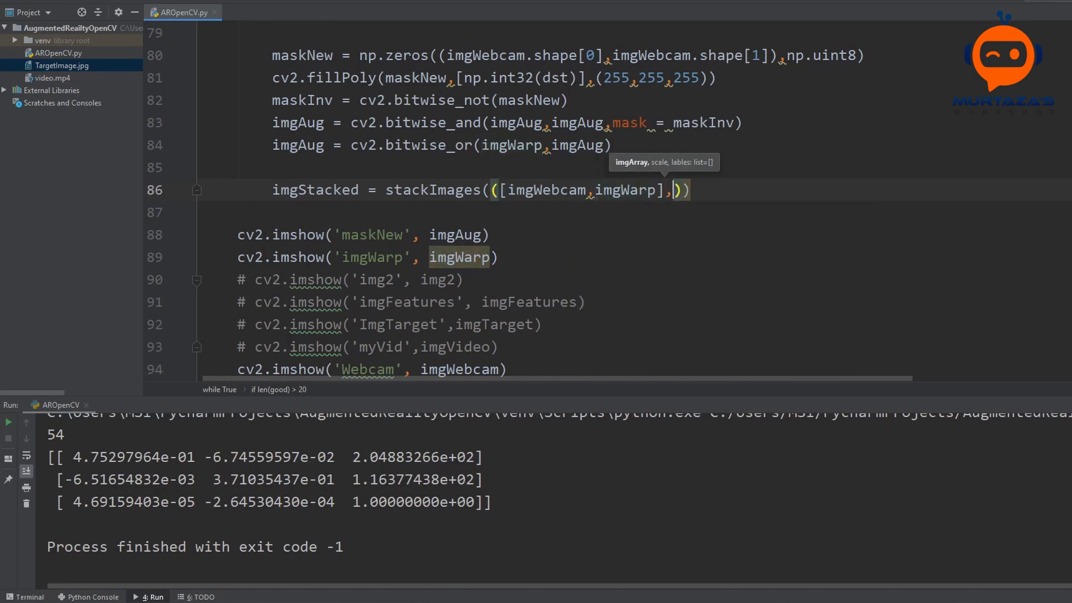
{"action": "type", "text": "[]"}
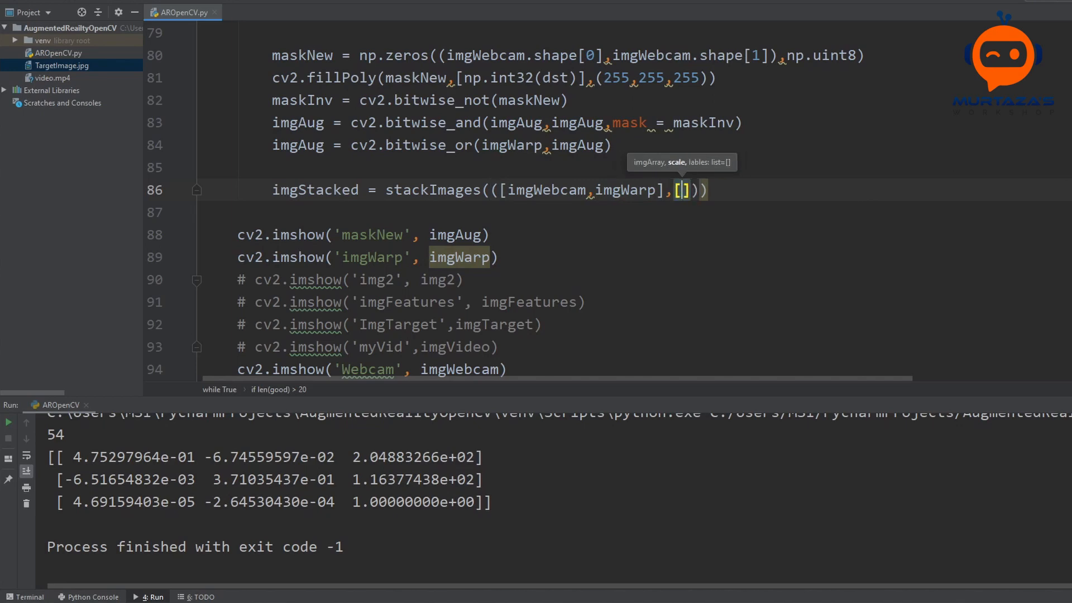
{"action": "type", "text": "imgWebcam"}
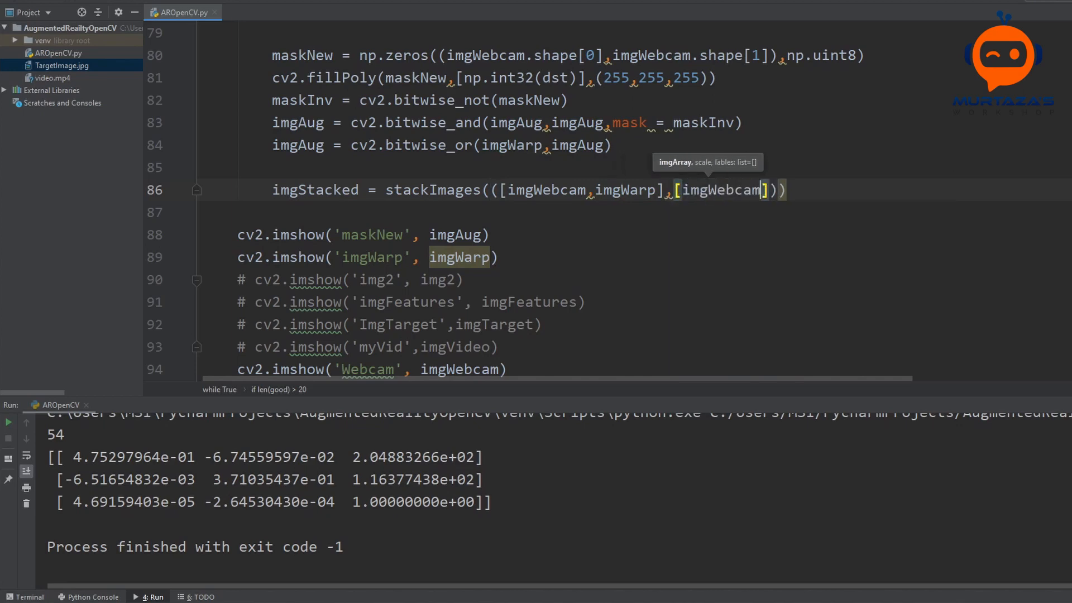
{"action": "type", "text": ",imgWarp"}
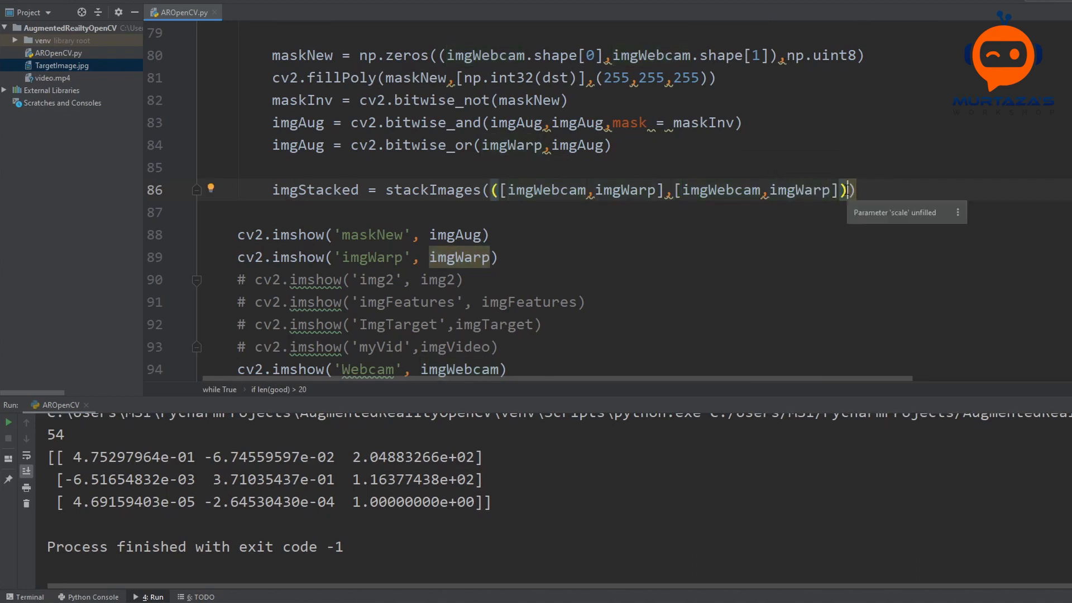
{"action": "type", "text": ",0.5"}
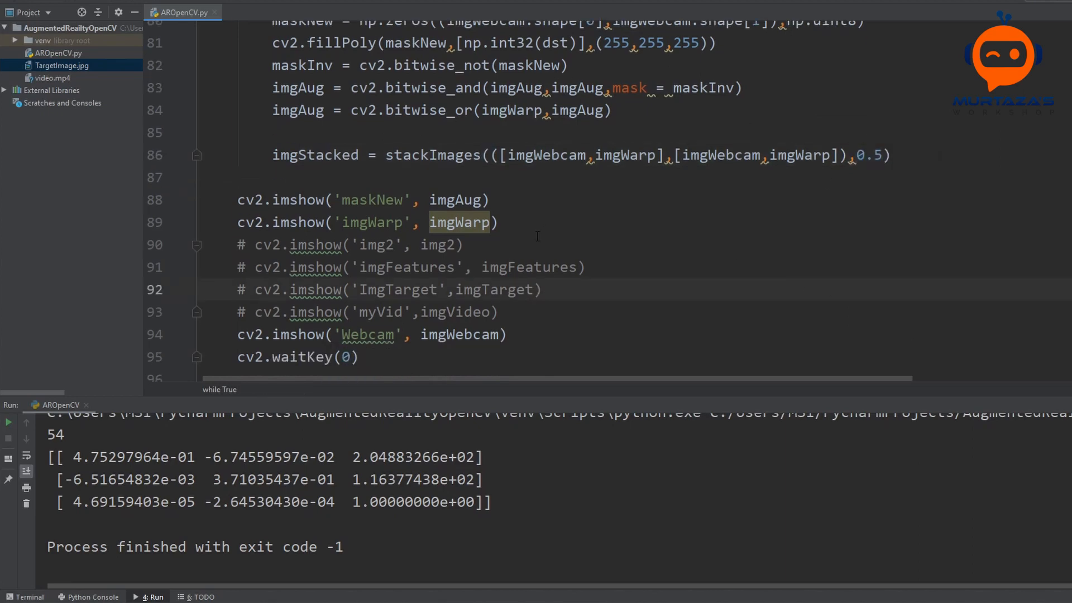
Comment out the old imshow lines and display imgStacked instead.
{"action": "double_click", "coordinate": [464, 334]}
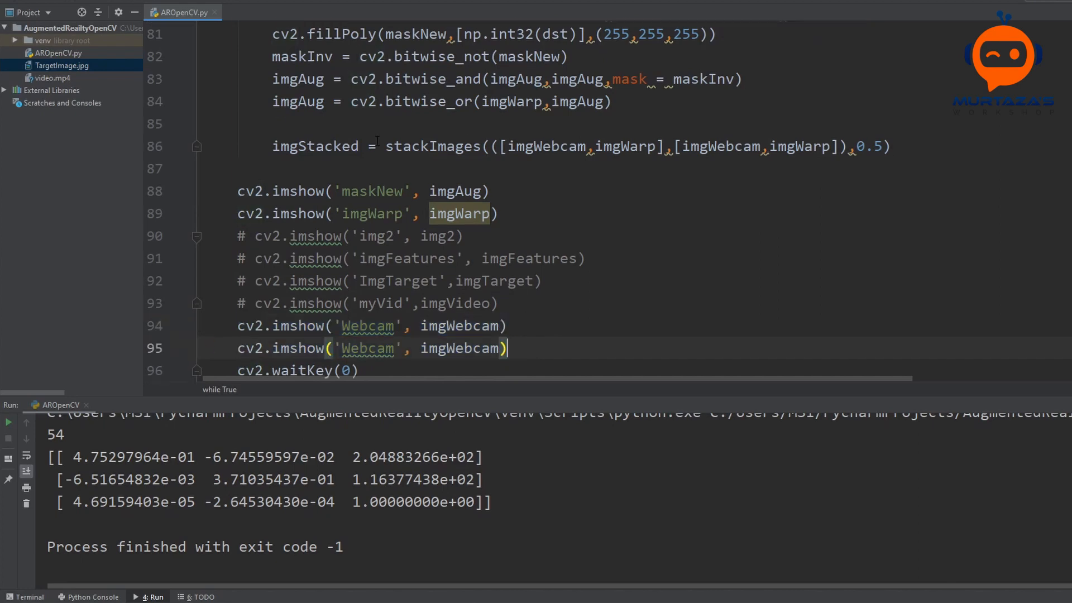
{"action": "double_click", "coordinate": [315, 145]}
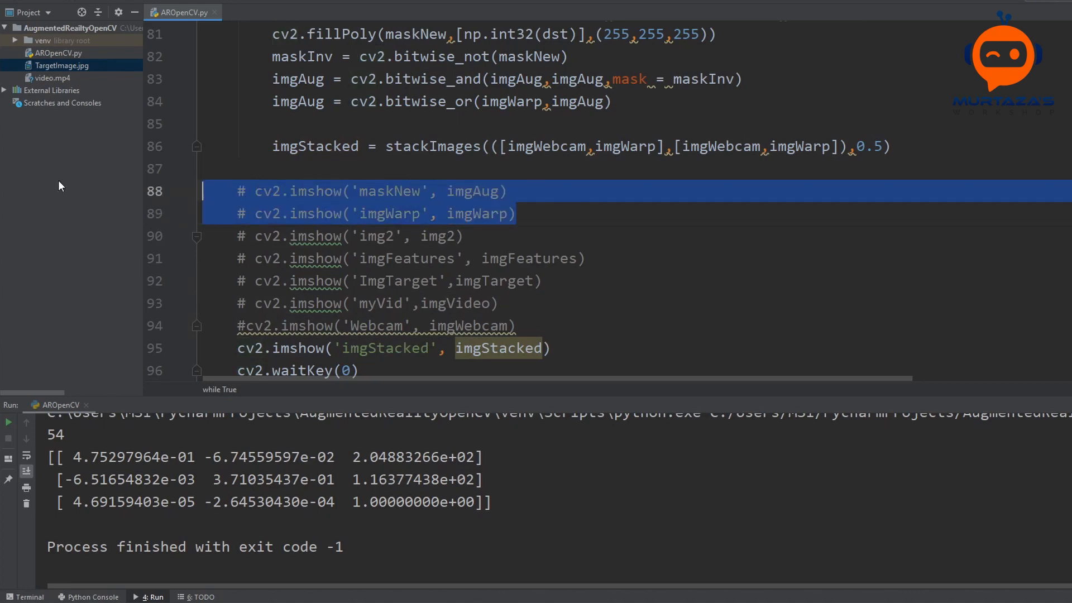
Rearrange the stack to webcam, imgVideo, imgTarget on top and imgFeatures, imgWarp below, and rerun.
{"action": "left_click", "coordinate": [9, 422]}
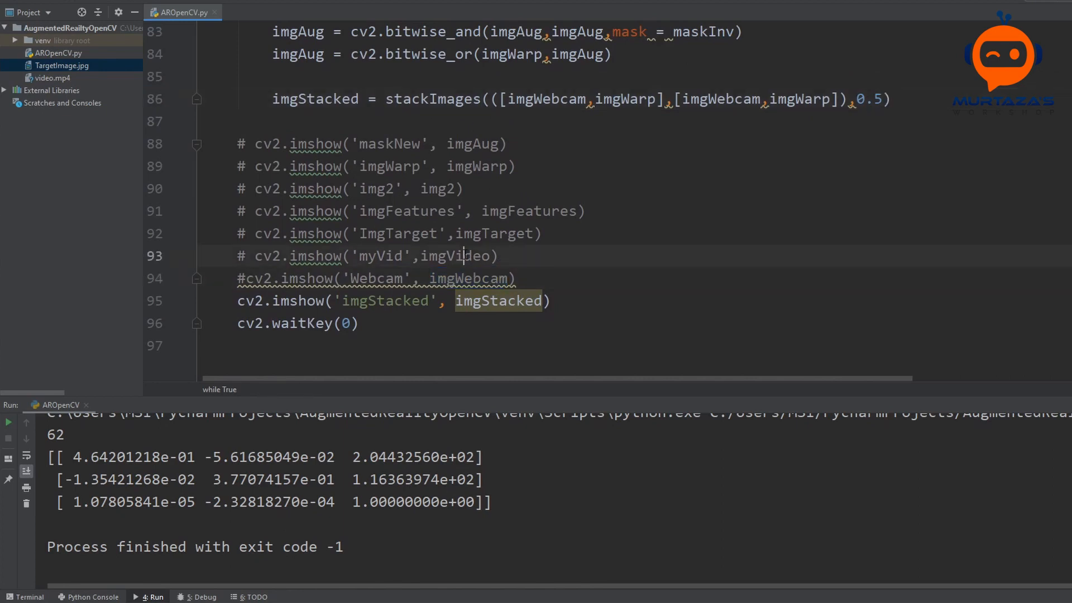
{"action": "double_click", "coordinate": [494, 234]}
{"action": "type", "text": "Video,"}
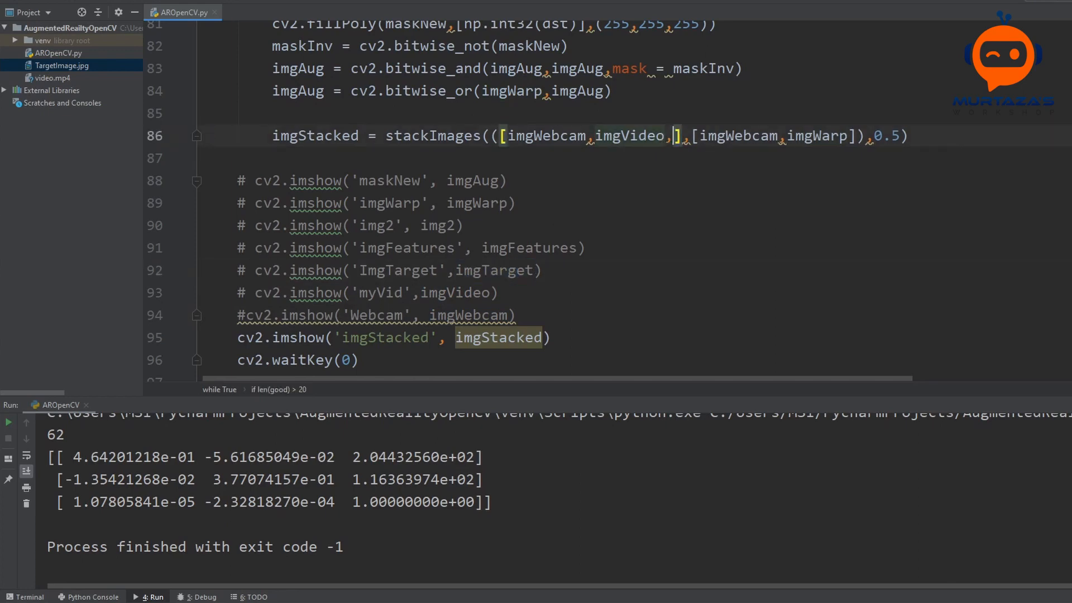
{"action": "type", "text": "imgTarget"}
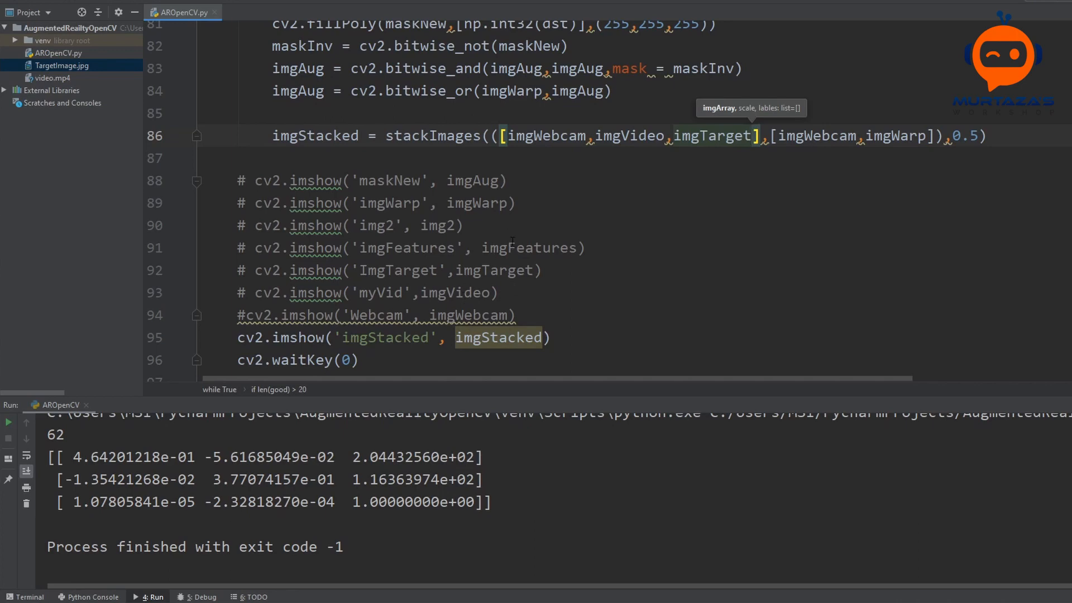
{"action": "double_click", "coordinate": [529, 248]}
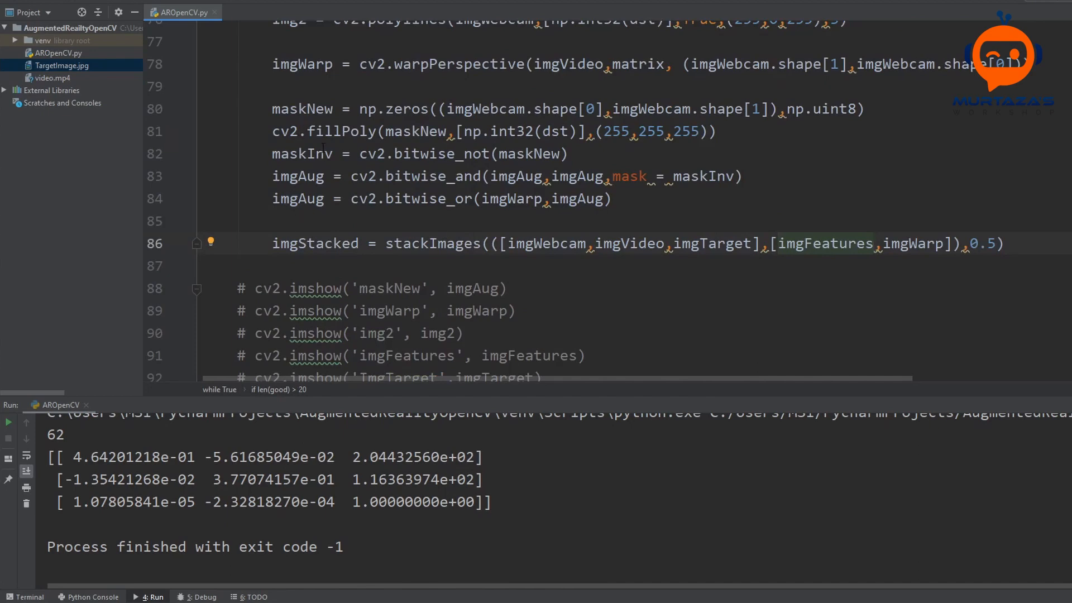
{"action": "double_click", "coordinate": [303, 153]}
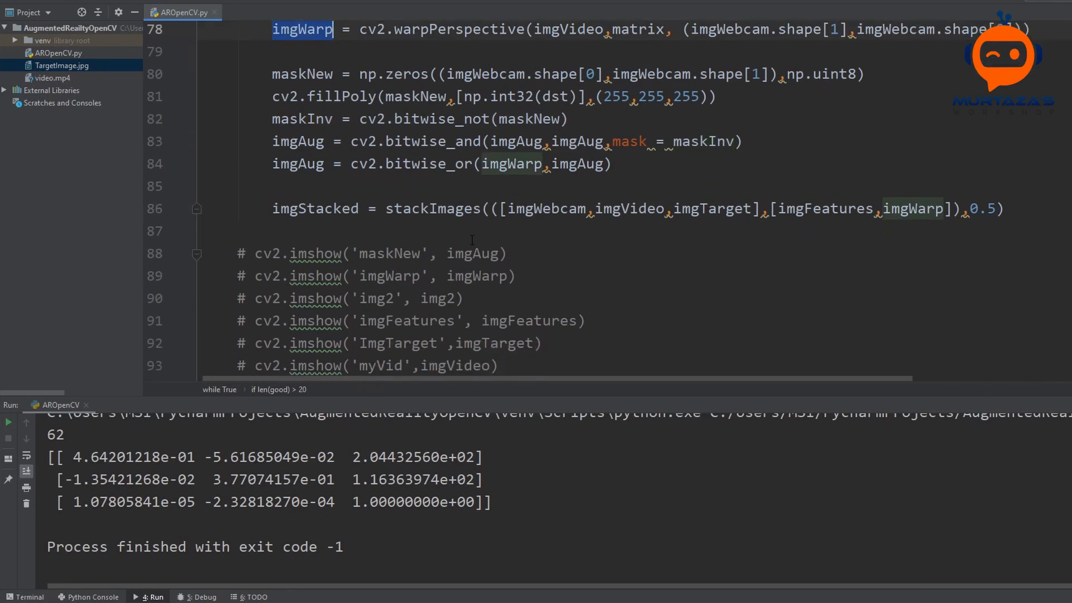
{"action": "double_click", "coordinate": [472, 254]}
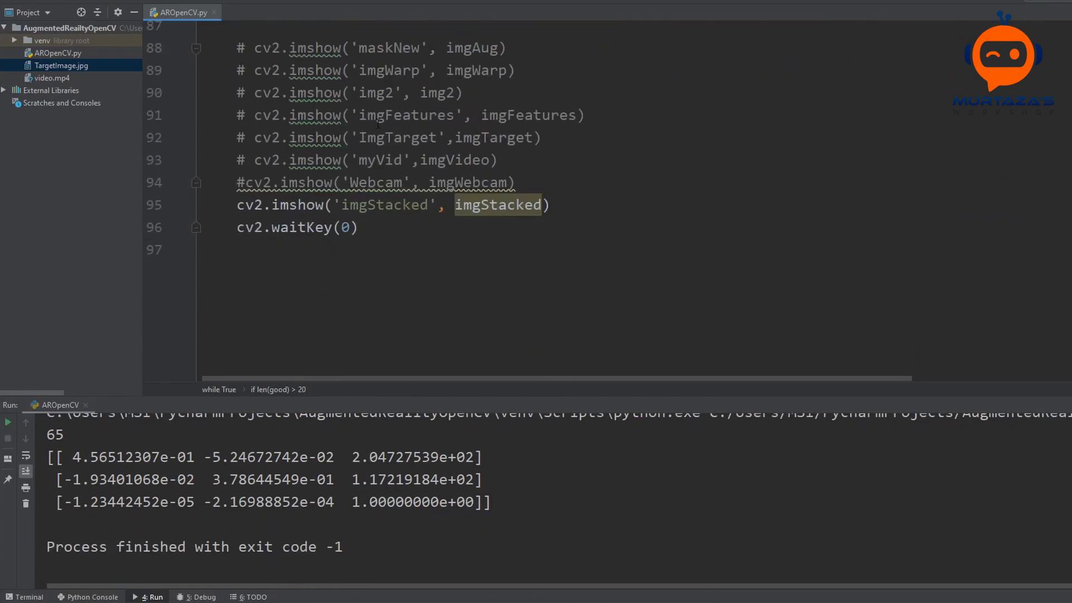
Change cv2.waitKey(0) to 1 ms and rerun so the stacked feed plays continuously.
{"action": "left_click", "coordinate": [344, 226]}
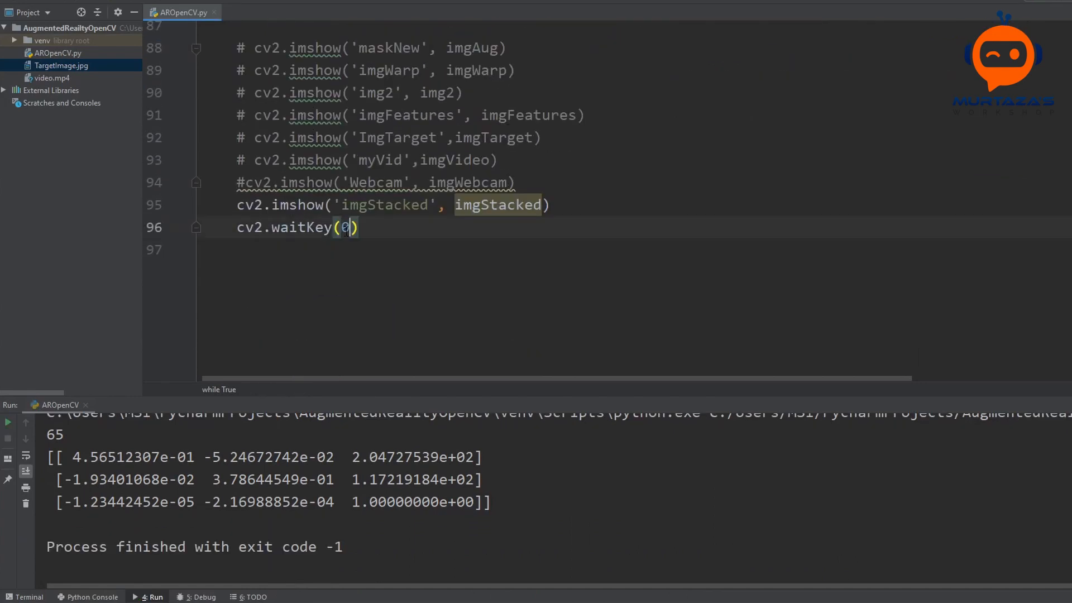
{"action": "type", "text": "1"}
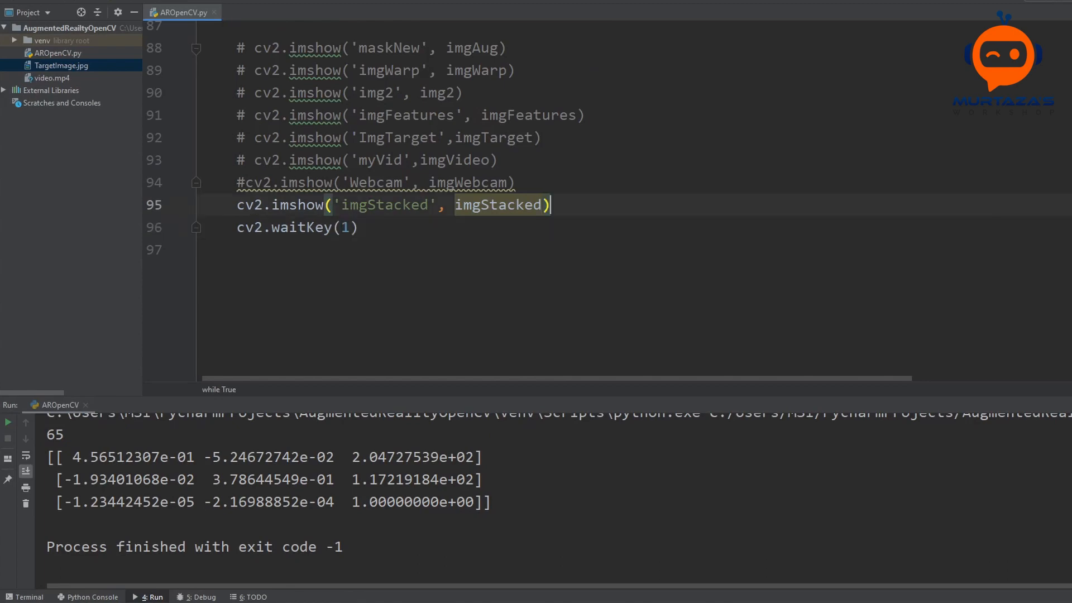
{"action": "left_click", "coordinate": [9, 423]}
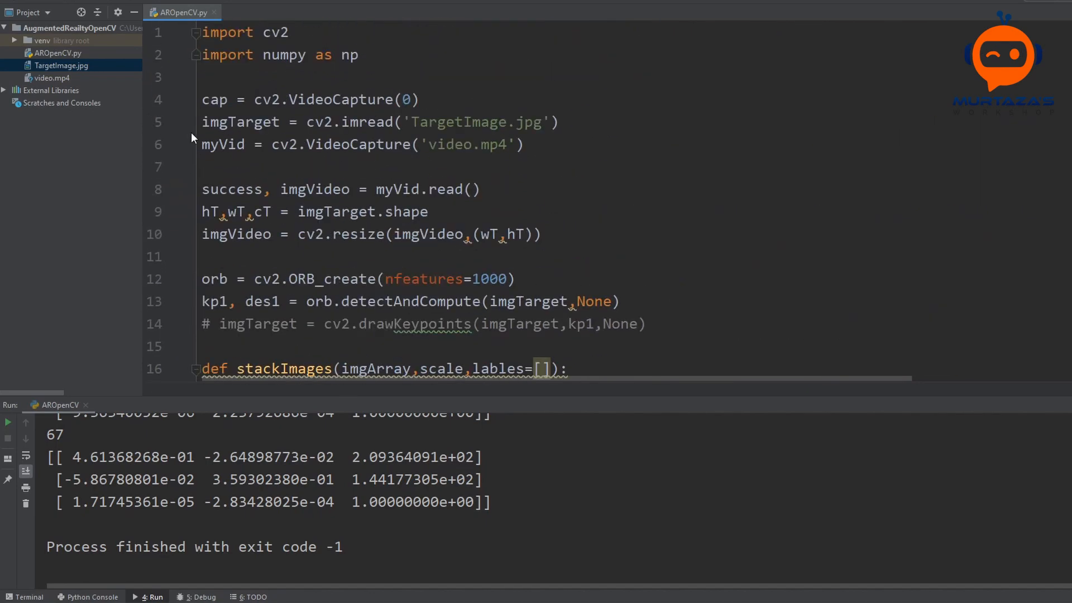
Define detection = False and frameCounter = 0 after the video capture setup.
{"action": "left_click", "coordinate": [212, 167]}
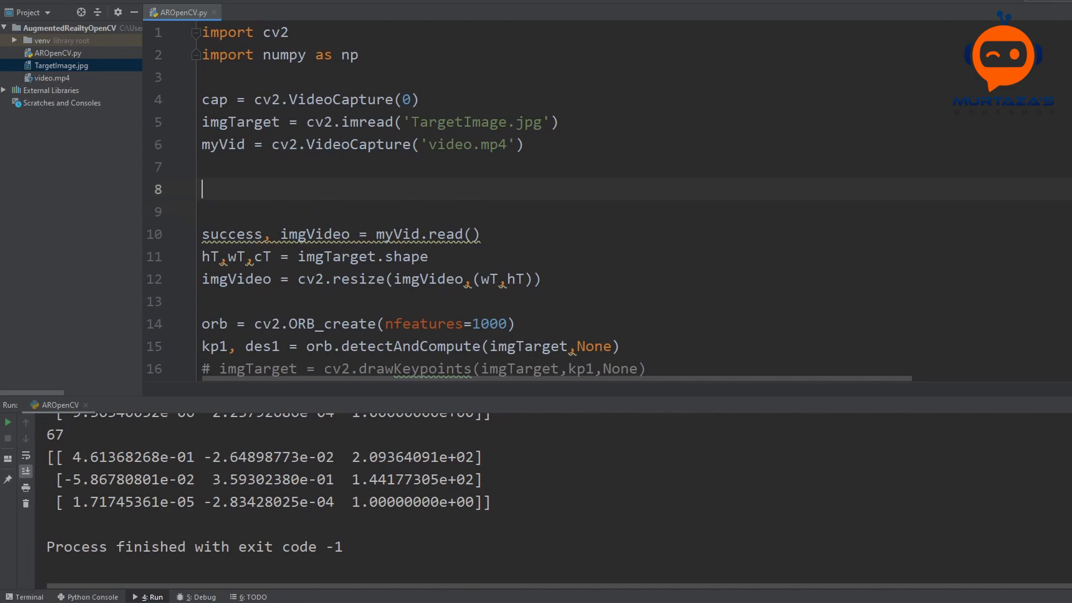
{"action": "type", "text": "detection ="}
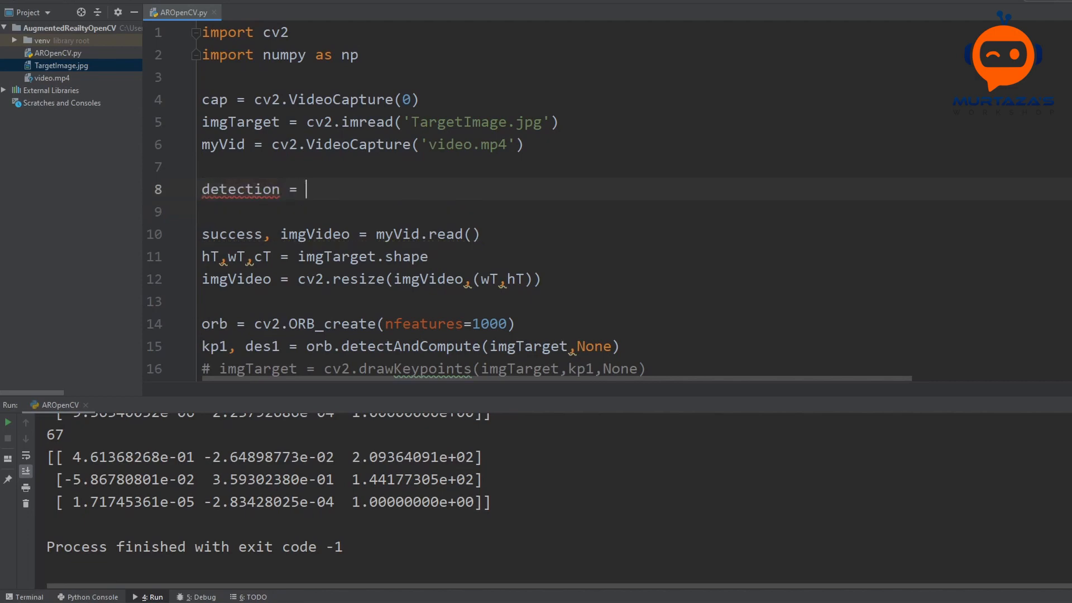
{"action": "type", "text": "Fal"}
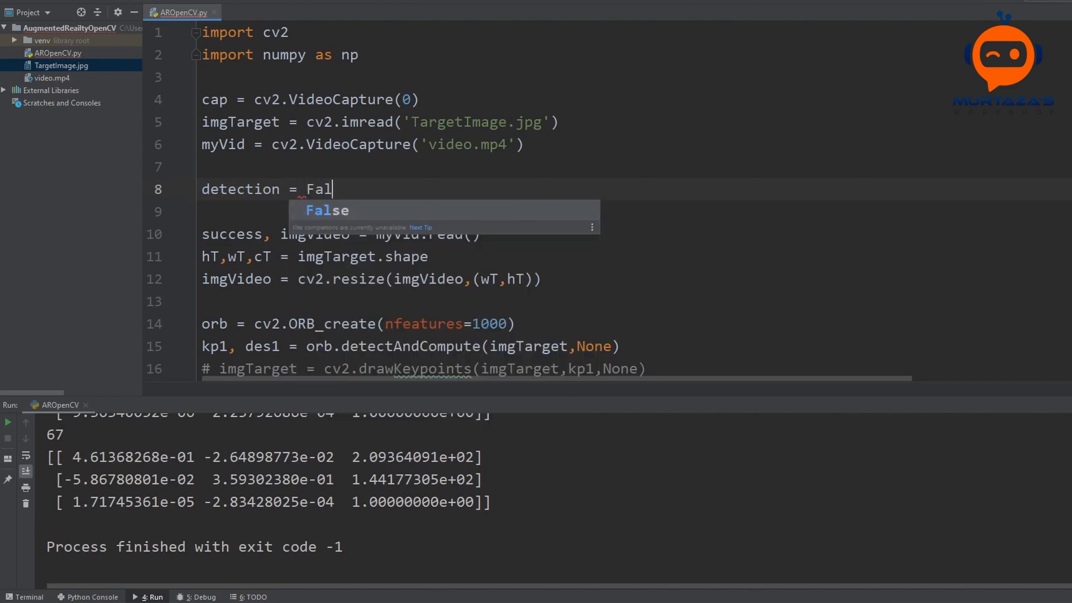
{"action": "key", "text": "Enter"}
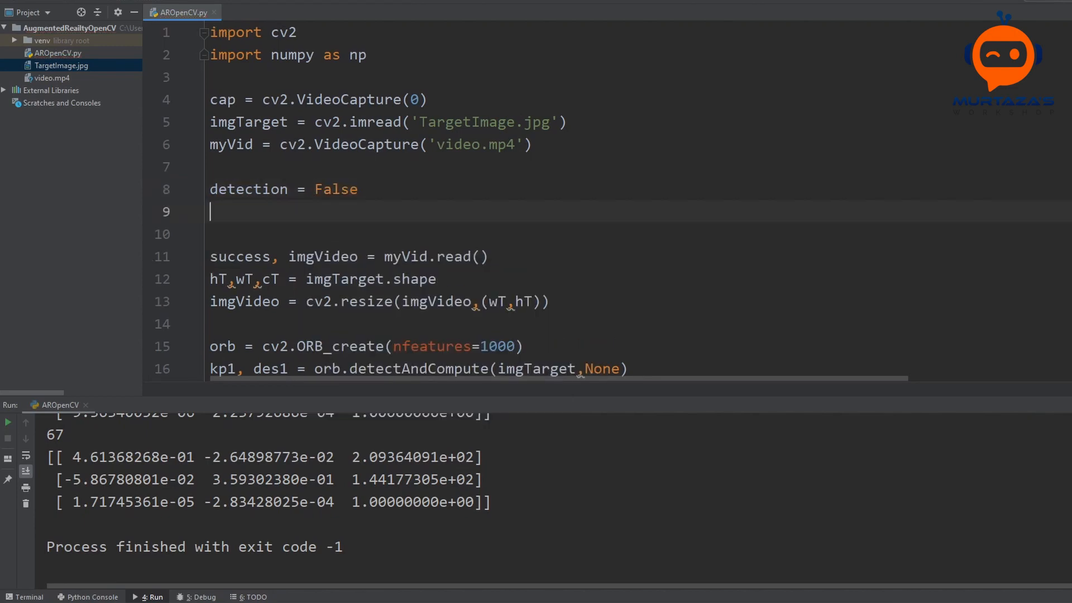
{"action": "type", "text": "frameCount"}
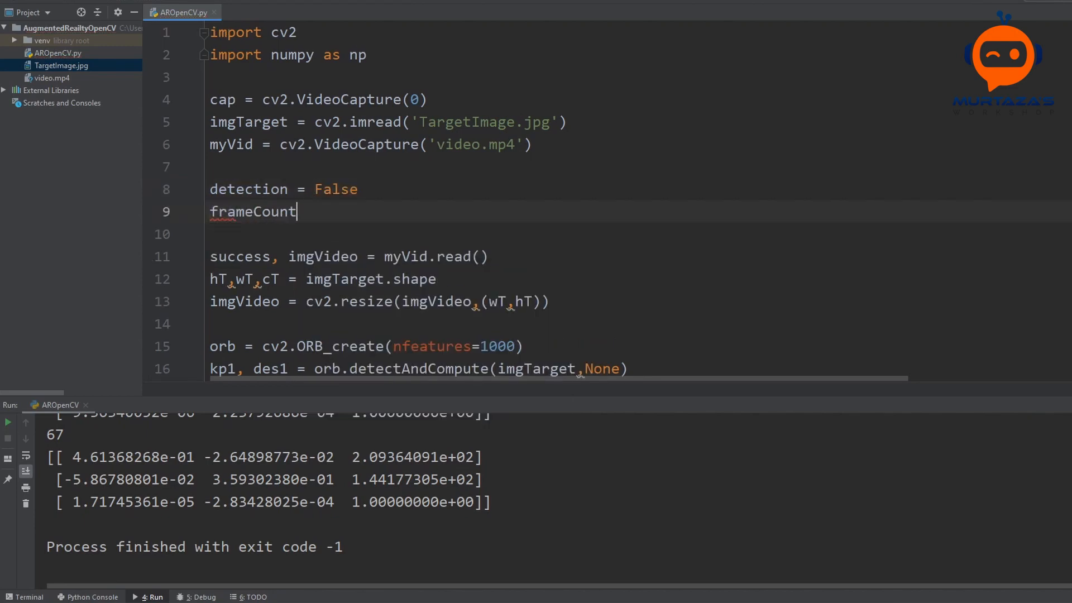
{"action": "type", "text": "er ="}
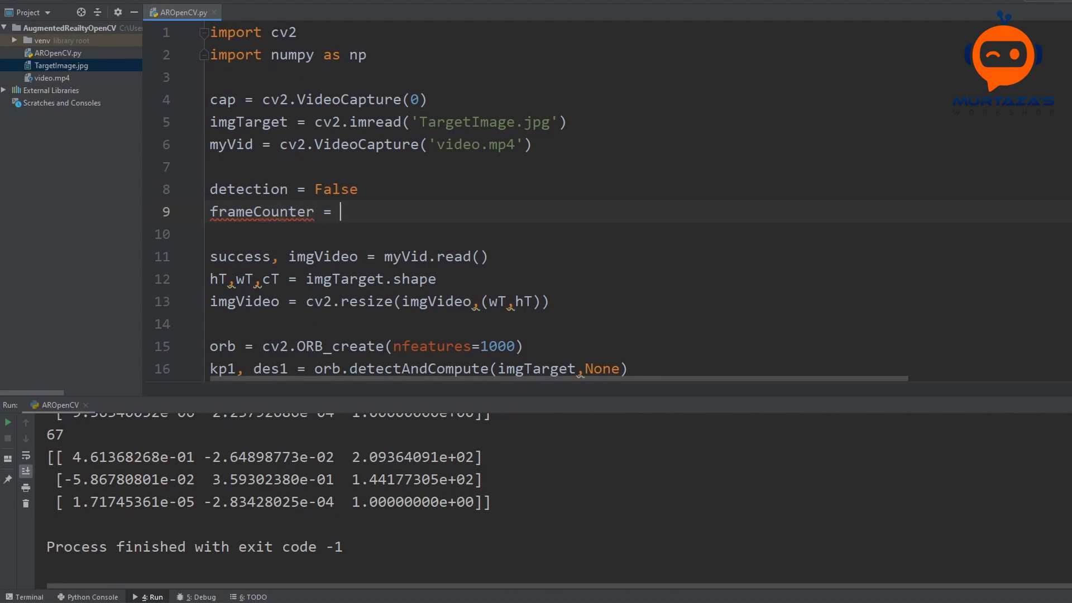
{"action": "type", "text": "0"}
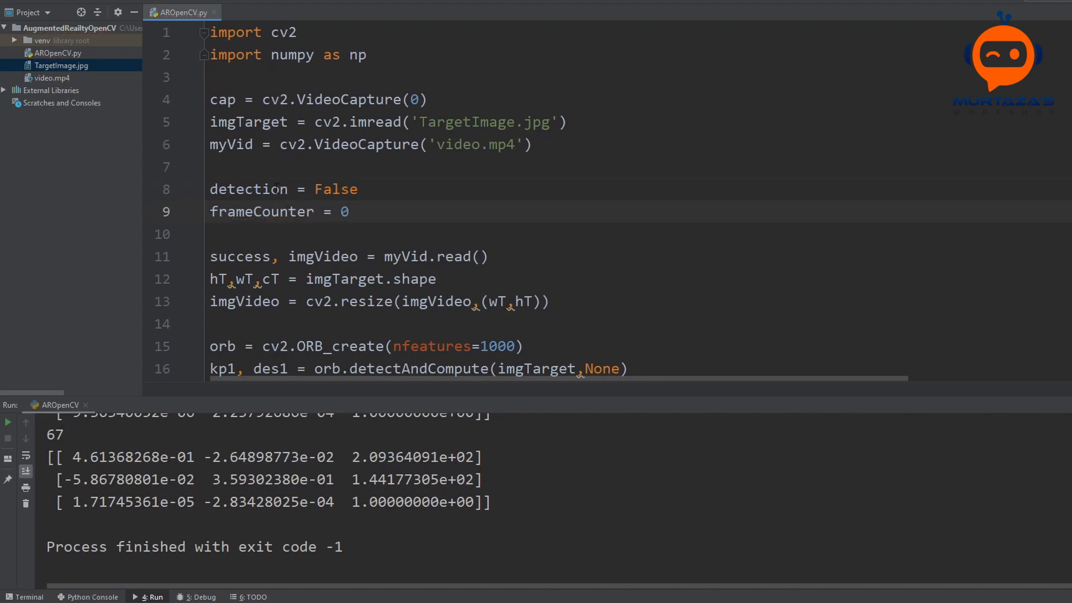
Start an if detection == False: block inside the main while loop.
{"action": "double_click", "coordinate": [248, 190]}
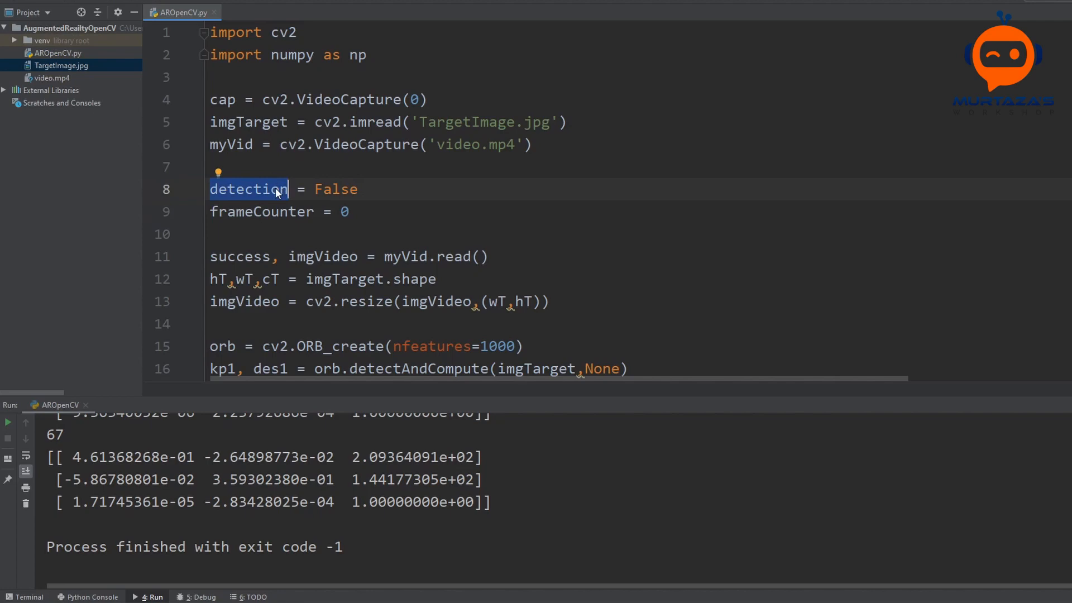
{"action": "double_click", "coordinate": [261, 211]}
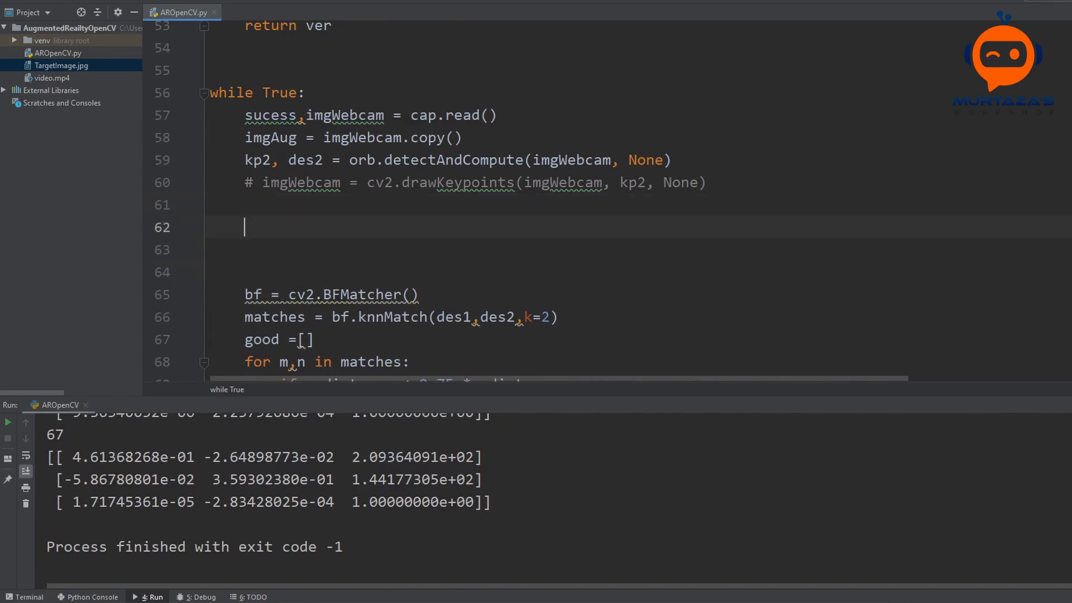
{"action": "type", "text": "if"}
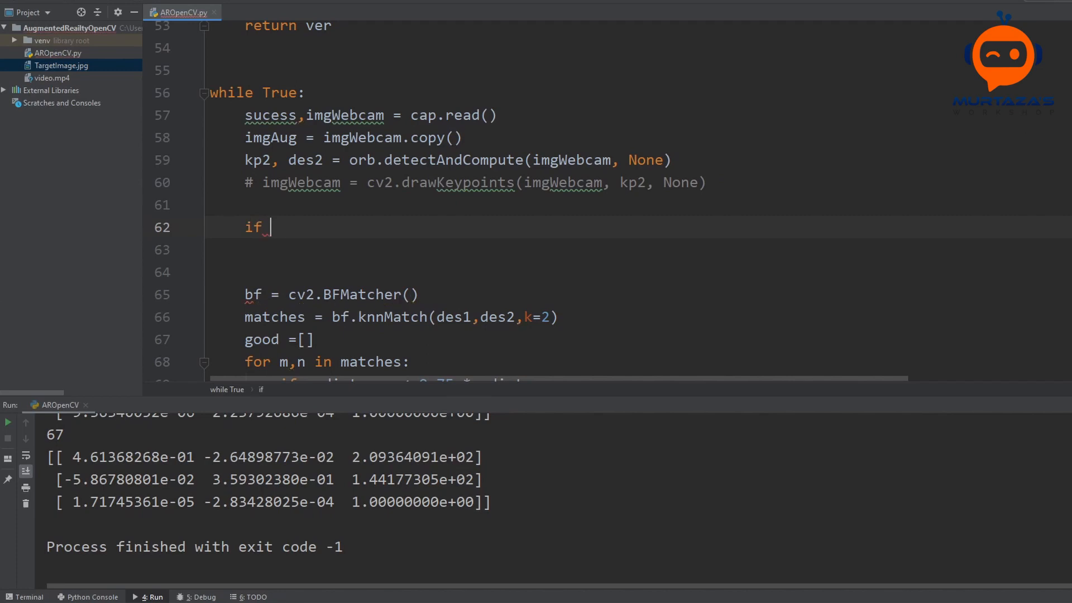
{"action": "type", "text": "detection"}
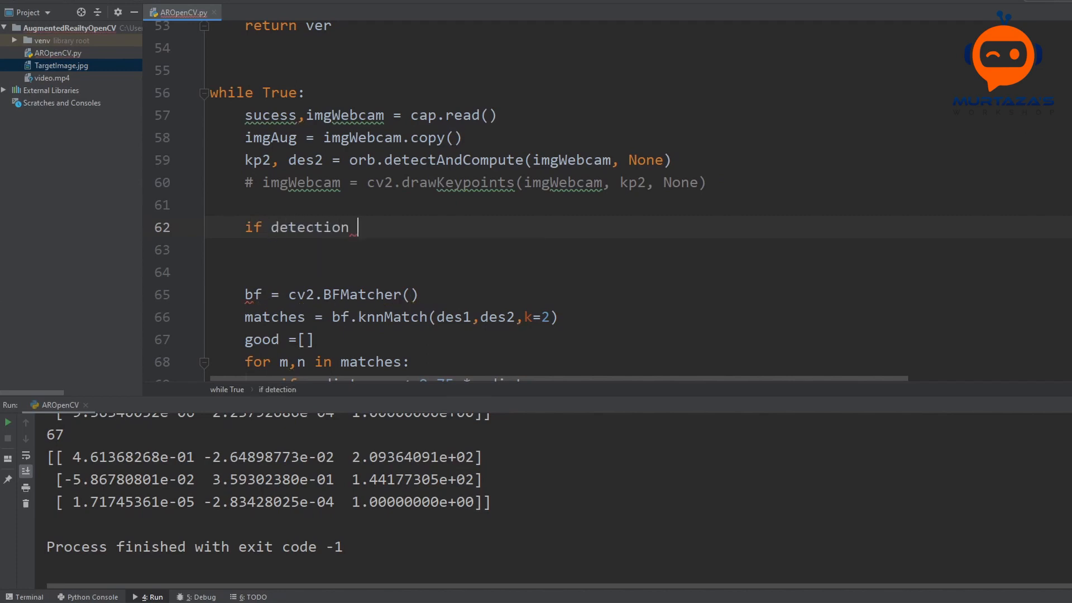
{"action": "type", "text": "== False"}
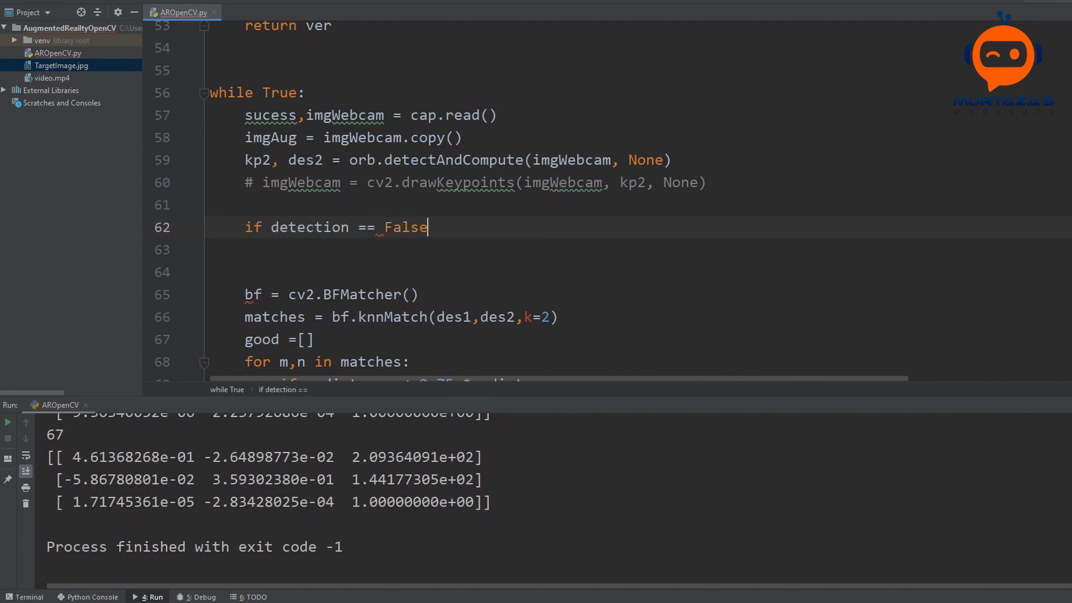
{"action": "type", "text": ":"}
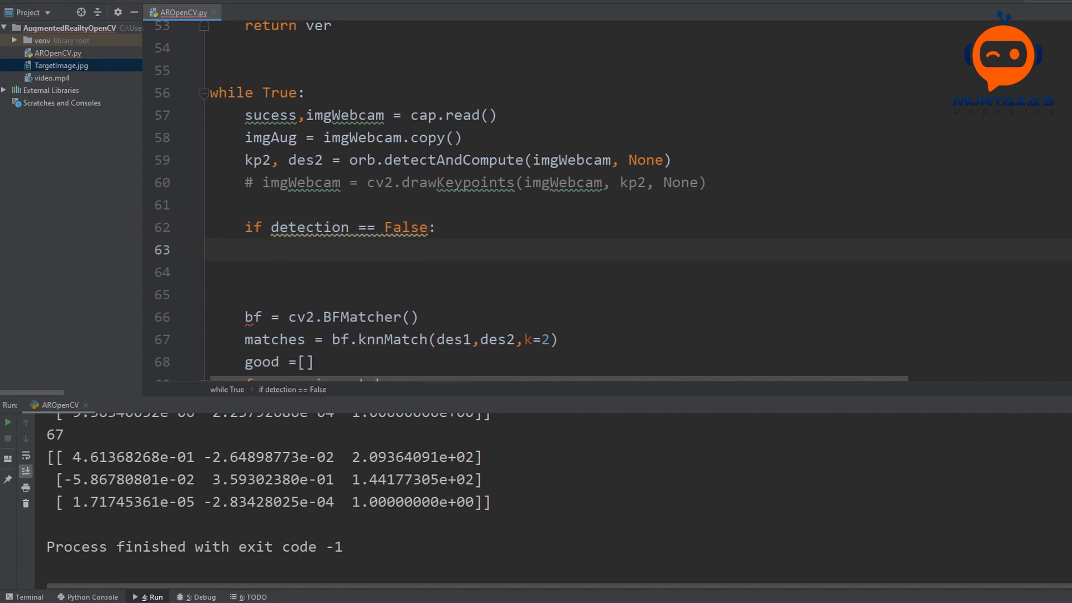
{"action": "left_click", "coordinate": [280, 250]}
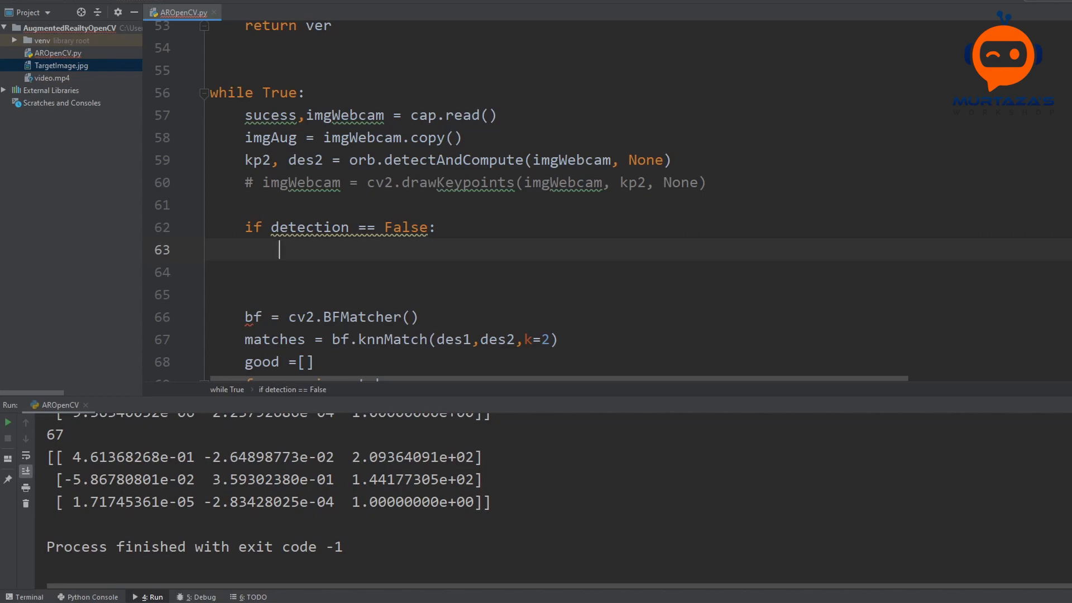
Rewind the video with myVid.set(cv2.CAP_PROP_POS_FRAMES, 0) when nothing is detected.
{"action": "type", "text": "myVid"}
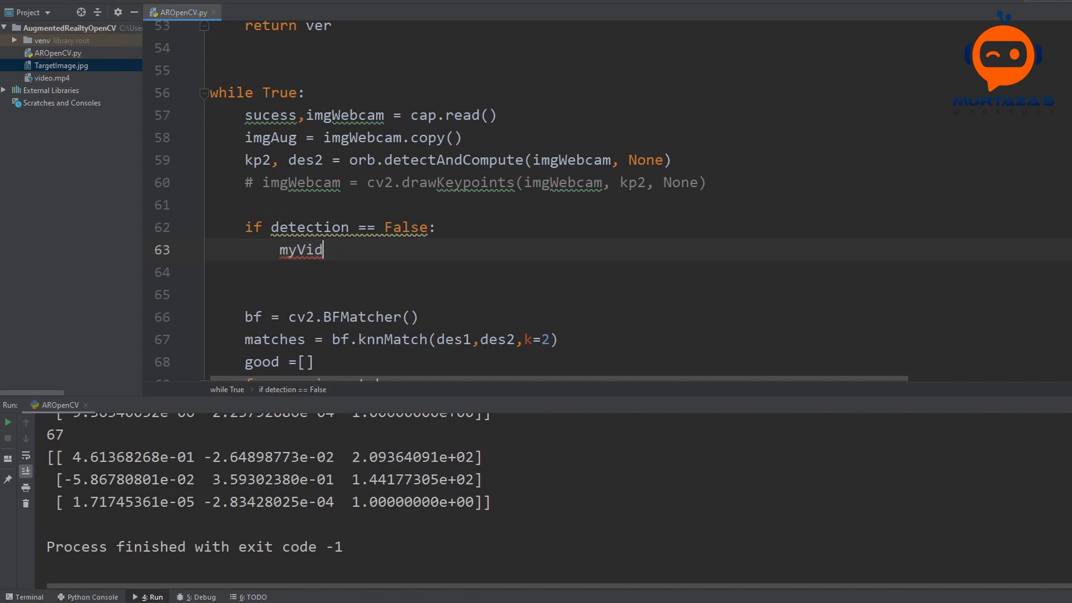
{"action": "type", "text": ".set("}
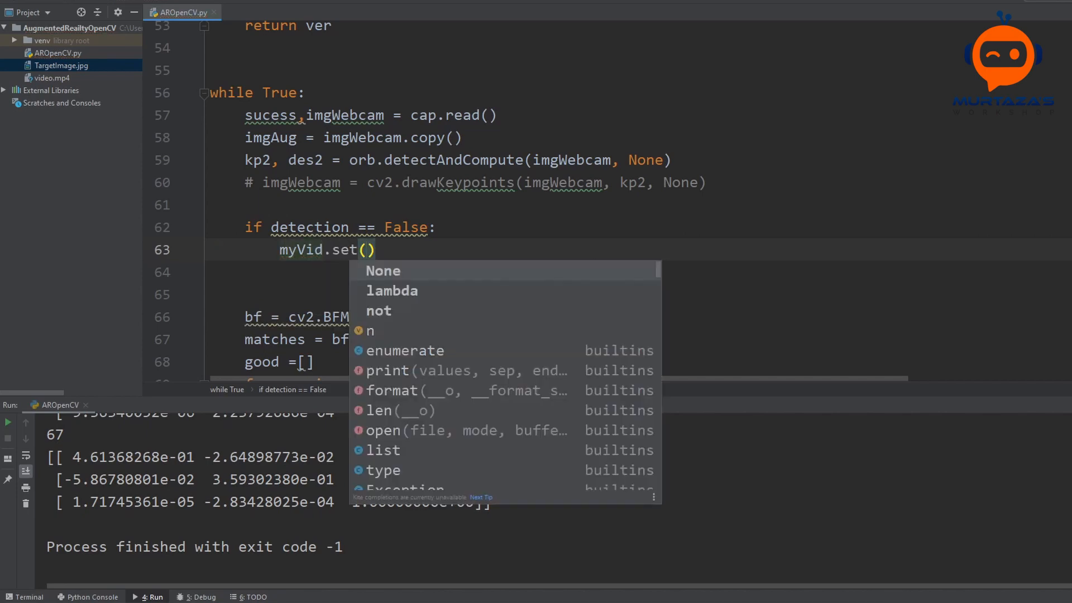
{"action": "type", "text": "cv2."}
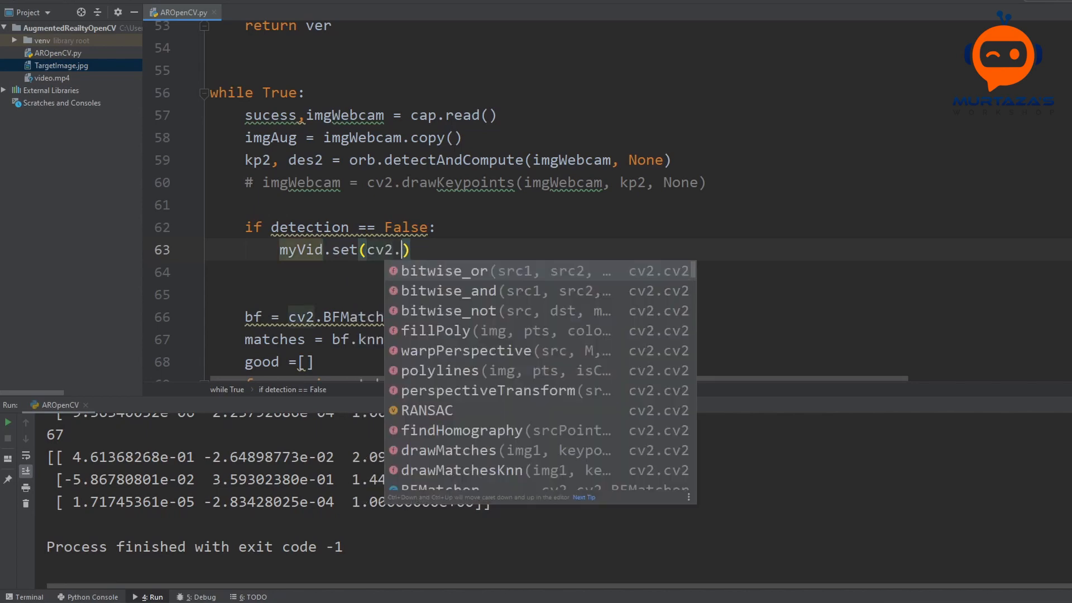
{"action": "type", "text": "CAP_"}
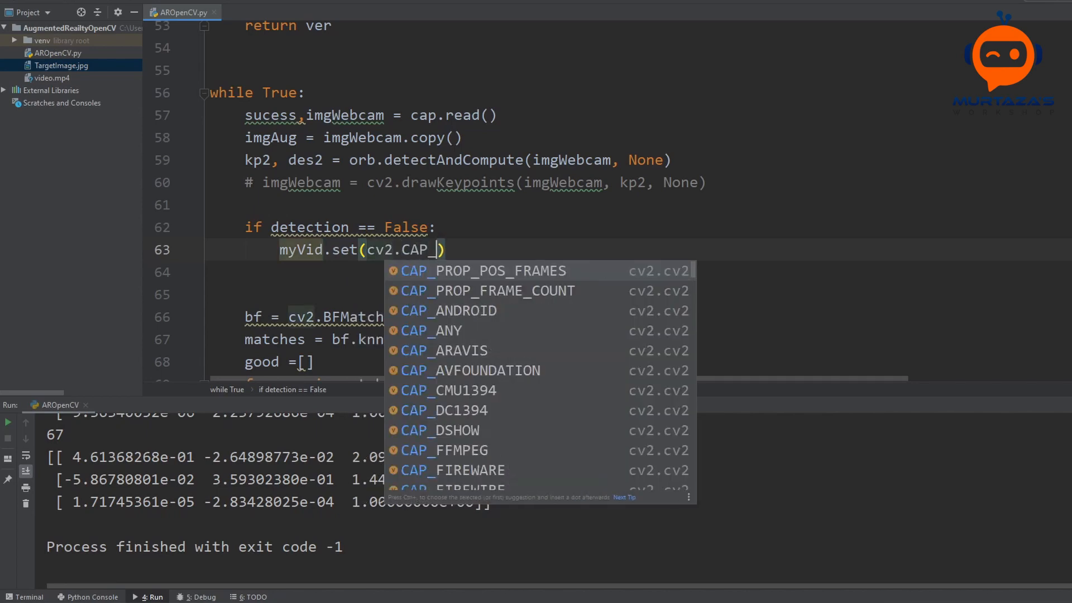
{"action": "type", "text": "P"}
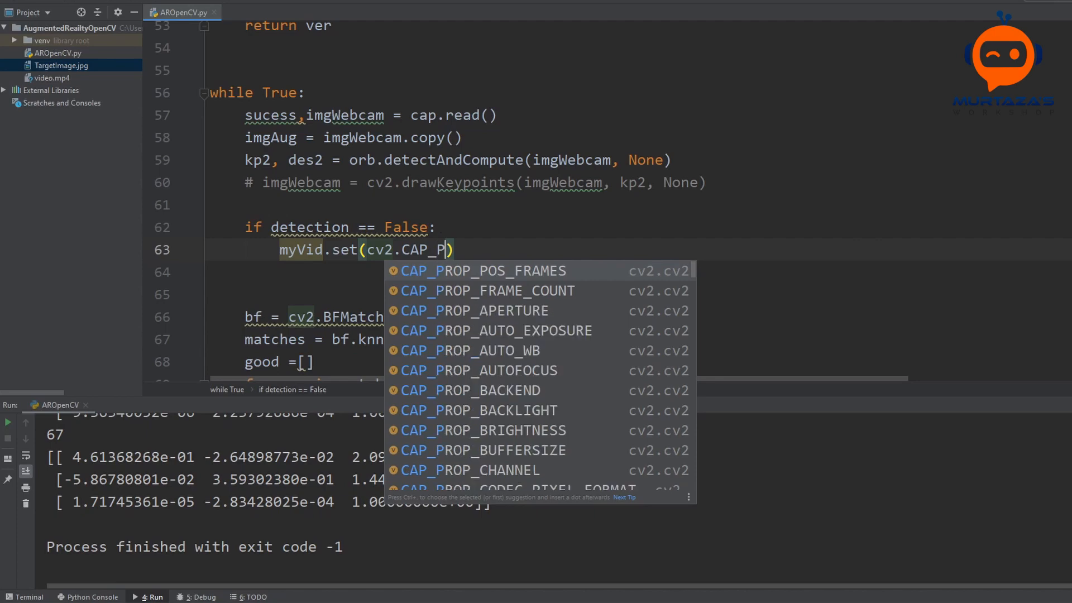
{"action": "left_click", "coordinate": [483, 271]}
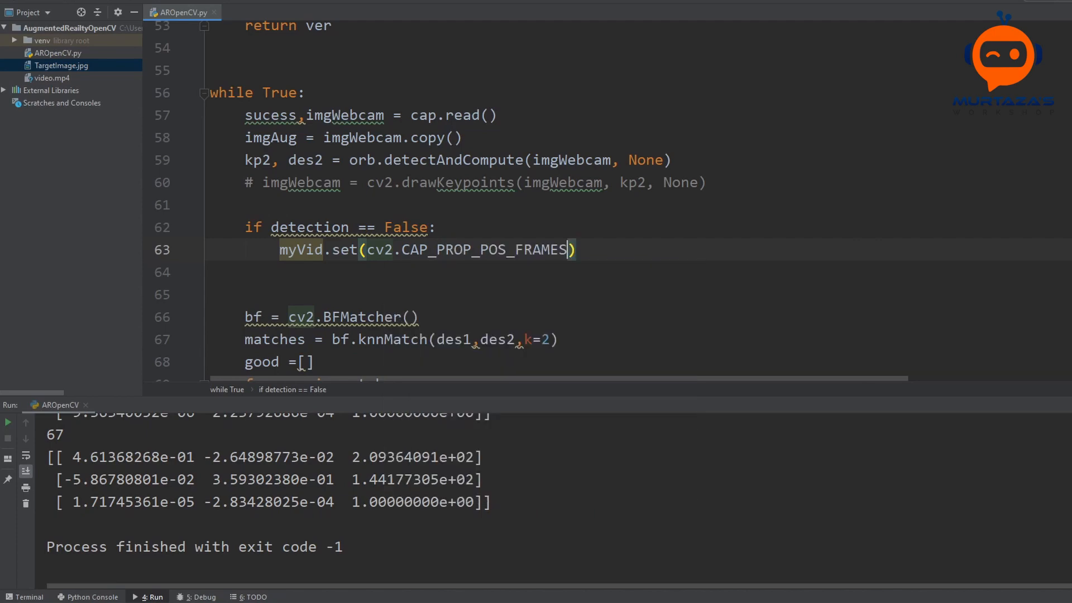
{"action": "type", "text": ","}
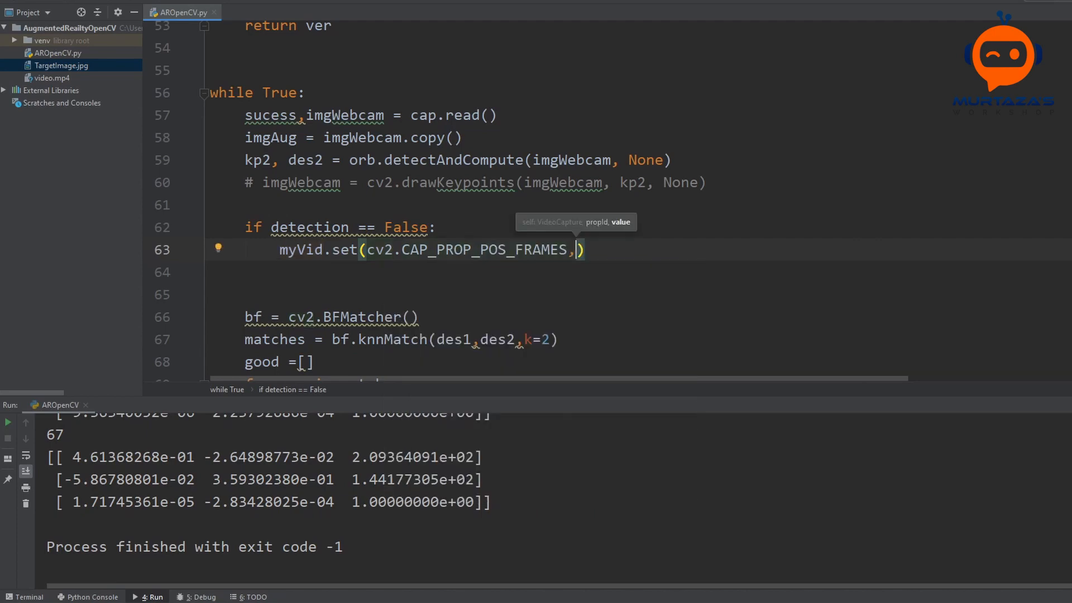
{"action": "type", "text": "0"}
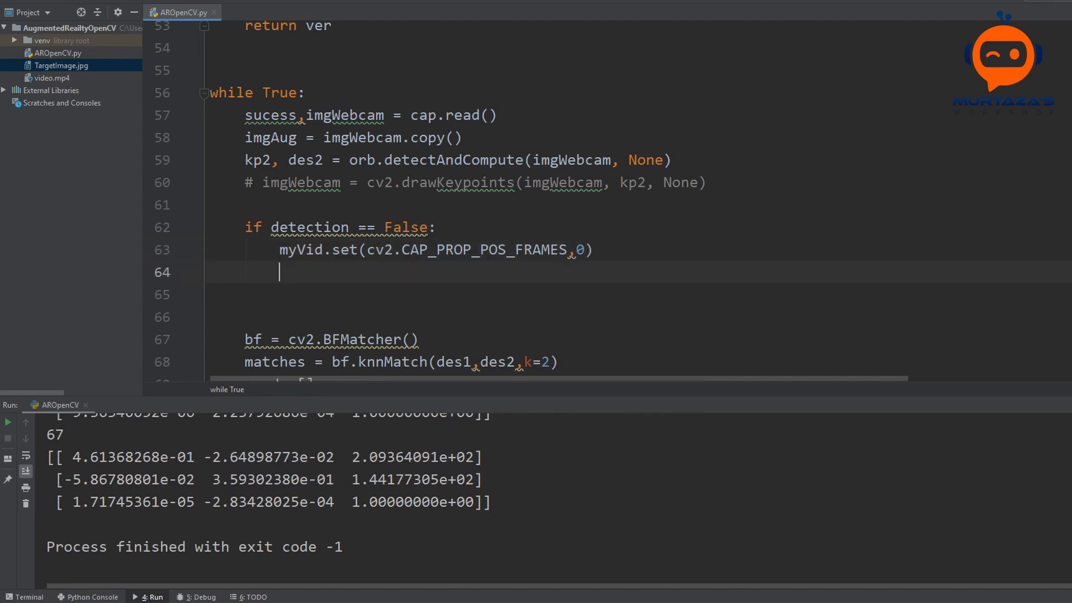
Reset frameCounter to 0 in that block and begin the else: branch.
{"action": "type", "text": "f"}
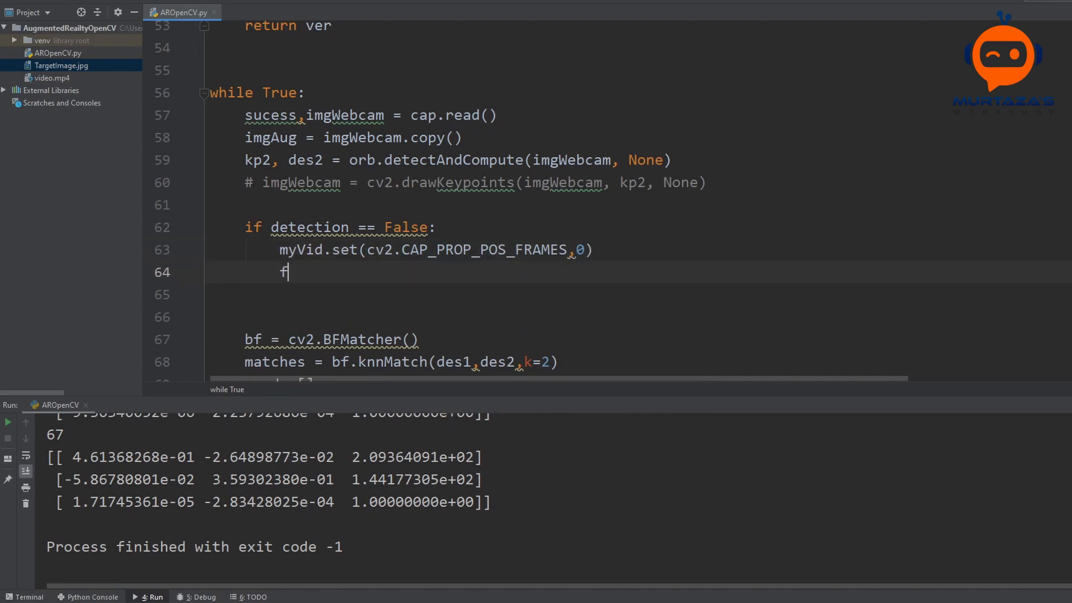
{"action": "type", "text": "rameCounter ="}
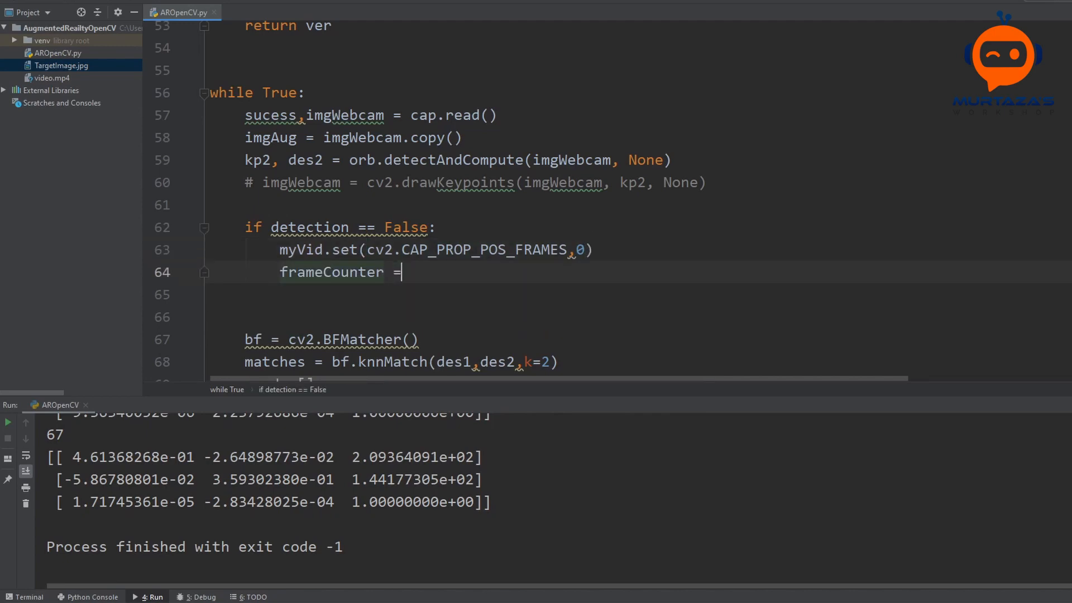
{"action": "type", "text": "0"}
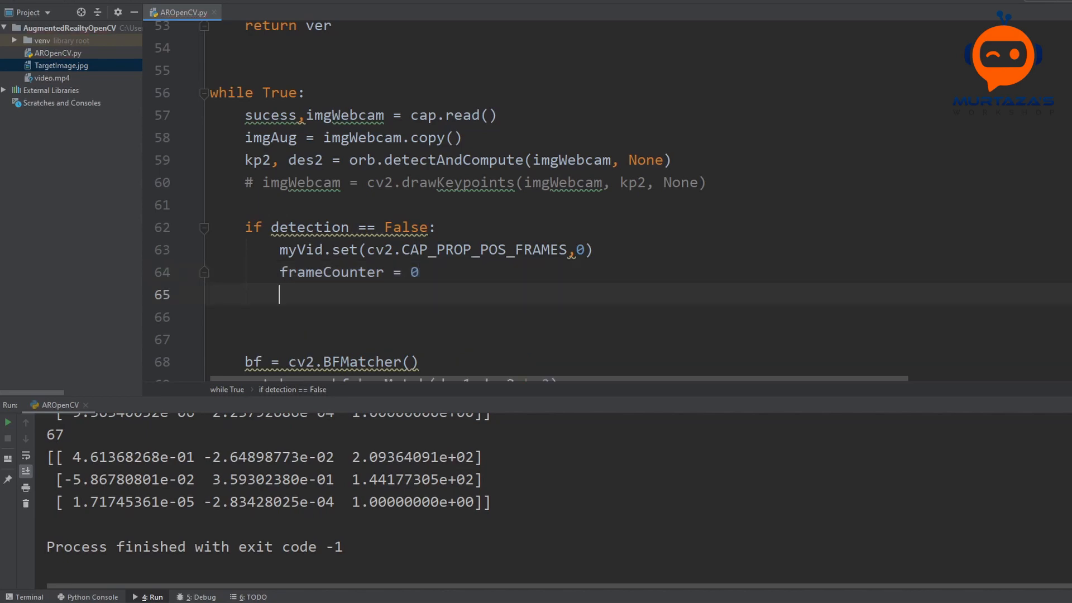
{"action": "type", "text": "else"}
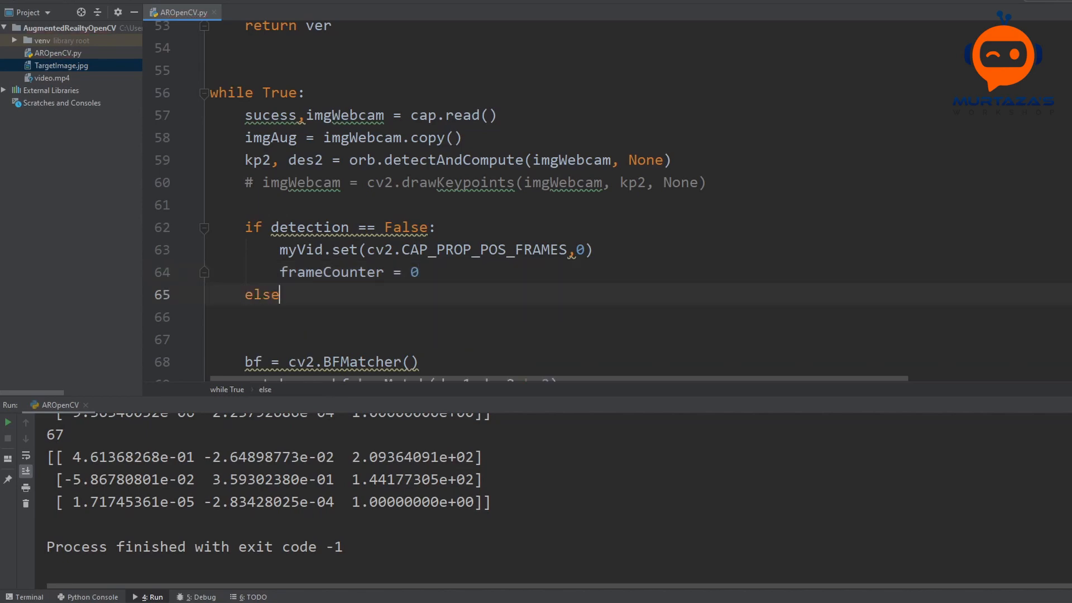
{"action": "type", "text": ":"}
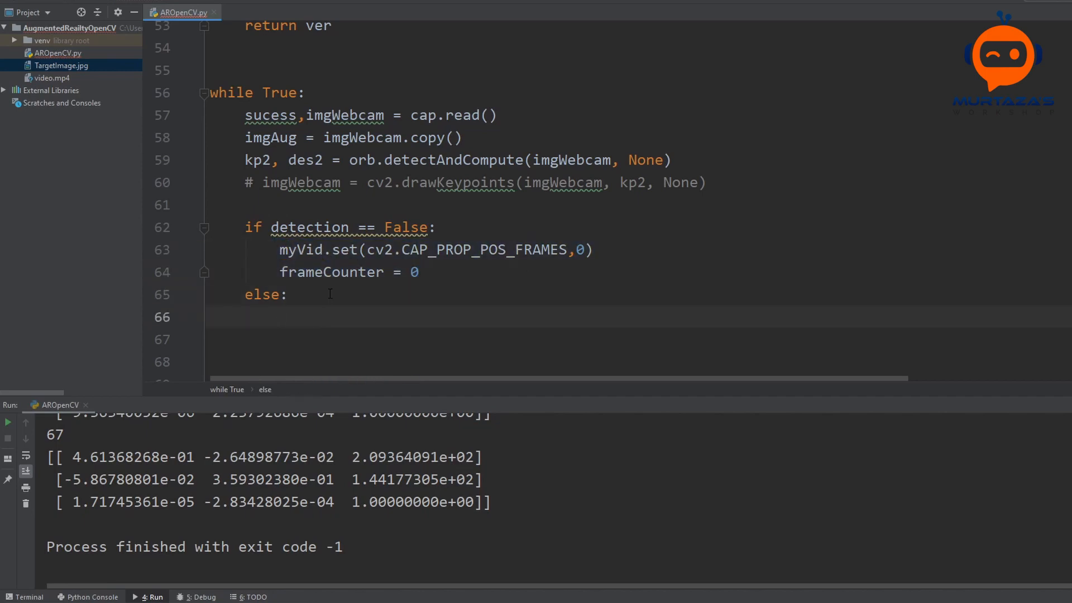
Add if frameCounter == myVid.get(cv2.CAP_PROP_FRAME_COUNT): so the video rewinds and frameCounter resets at the end.
{"action": "type", "text": "if"}
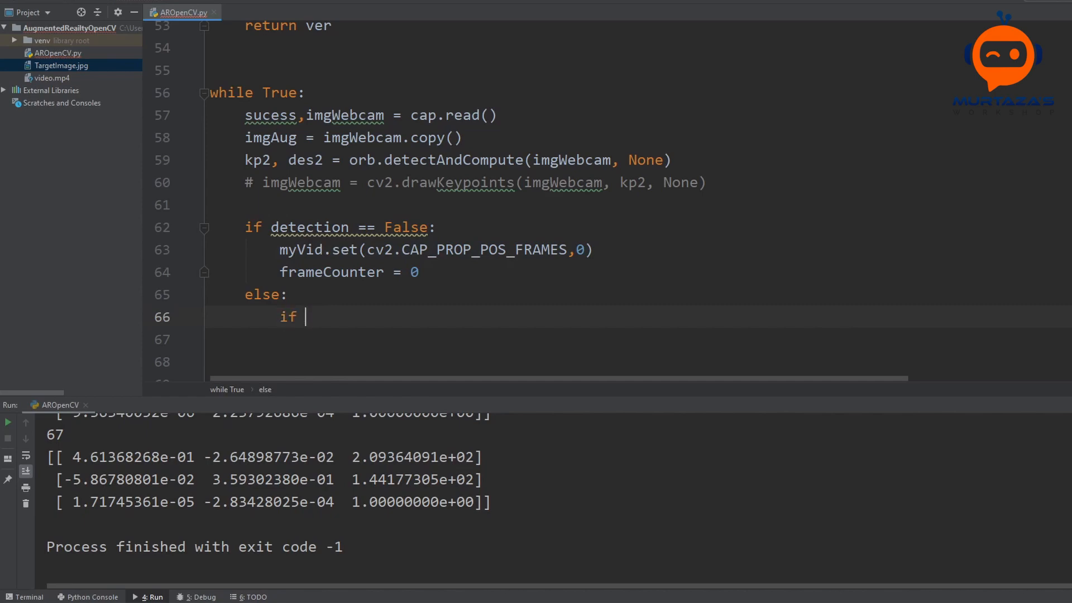
{"action": "type", "text": "frame"}
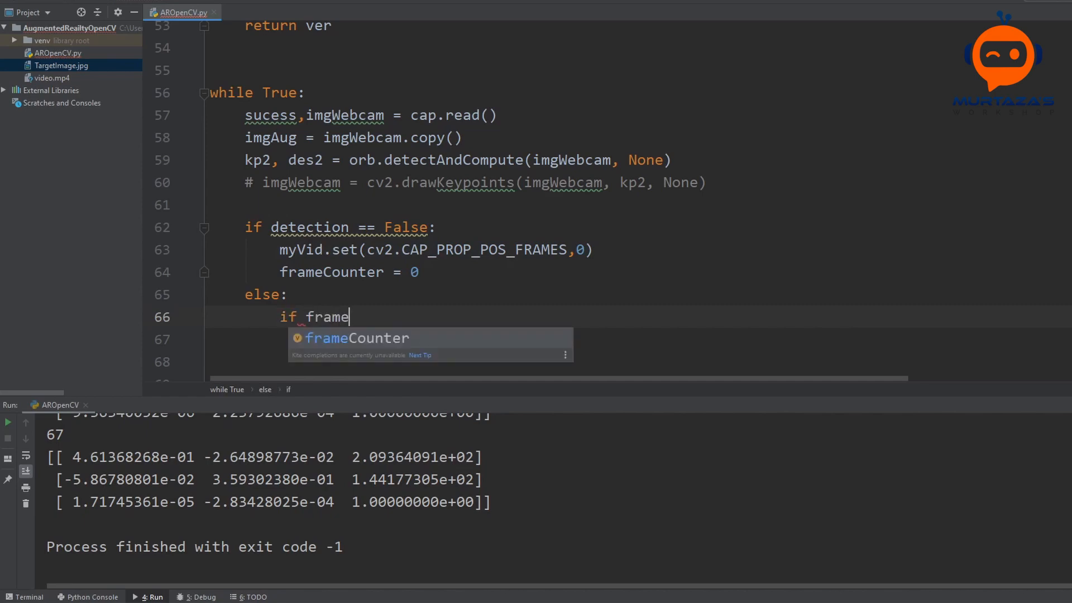
{"action": "type", "text": "Counter =="}
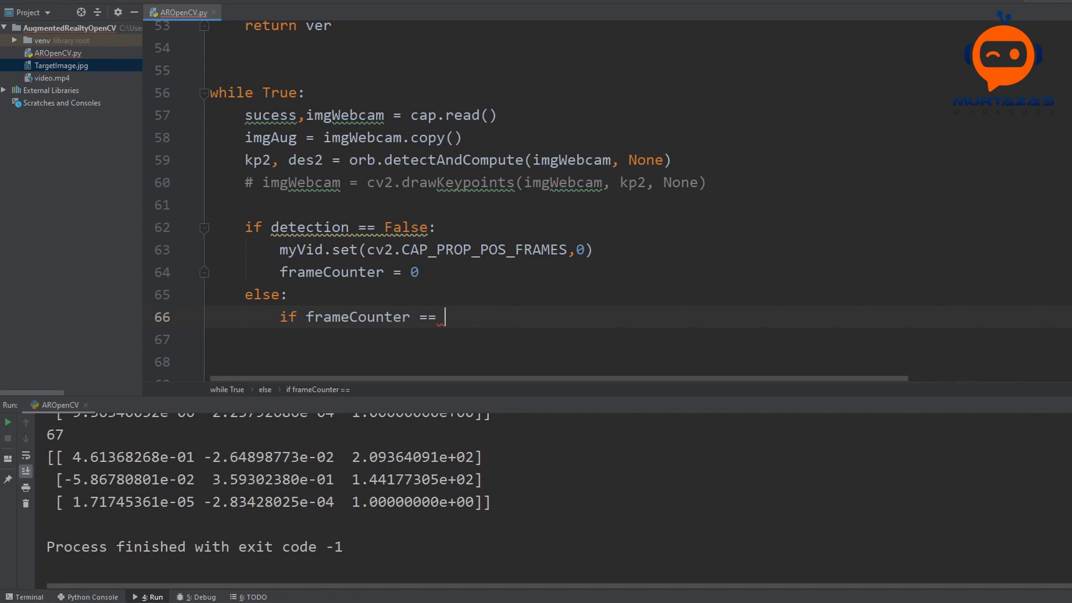
{"action": "type", "text": "myVid"}
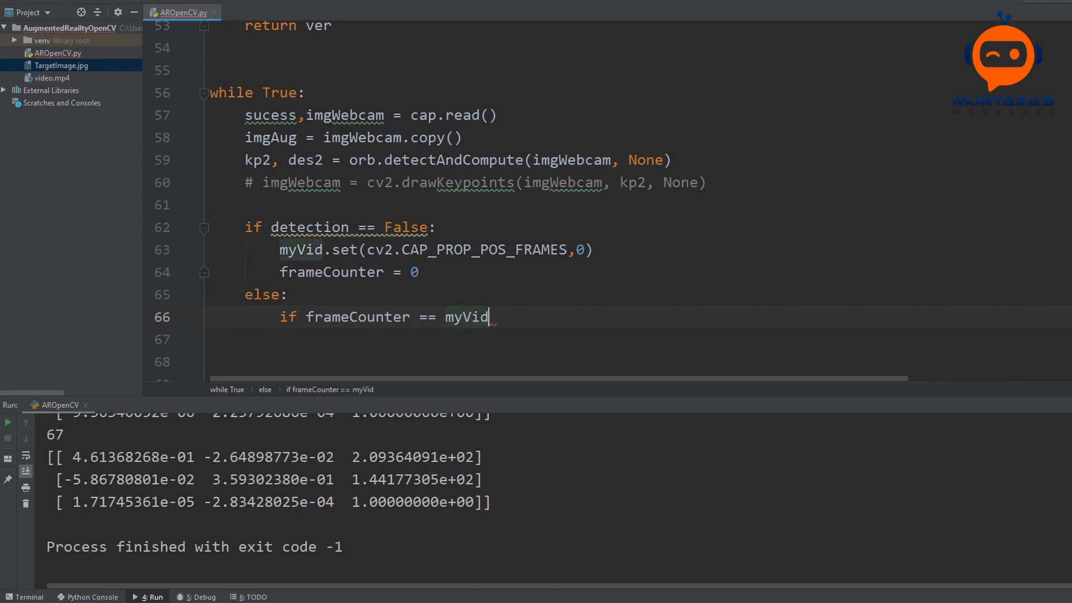
{"action": "type", "text": ".get("}
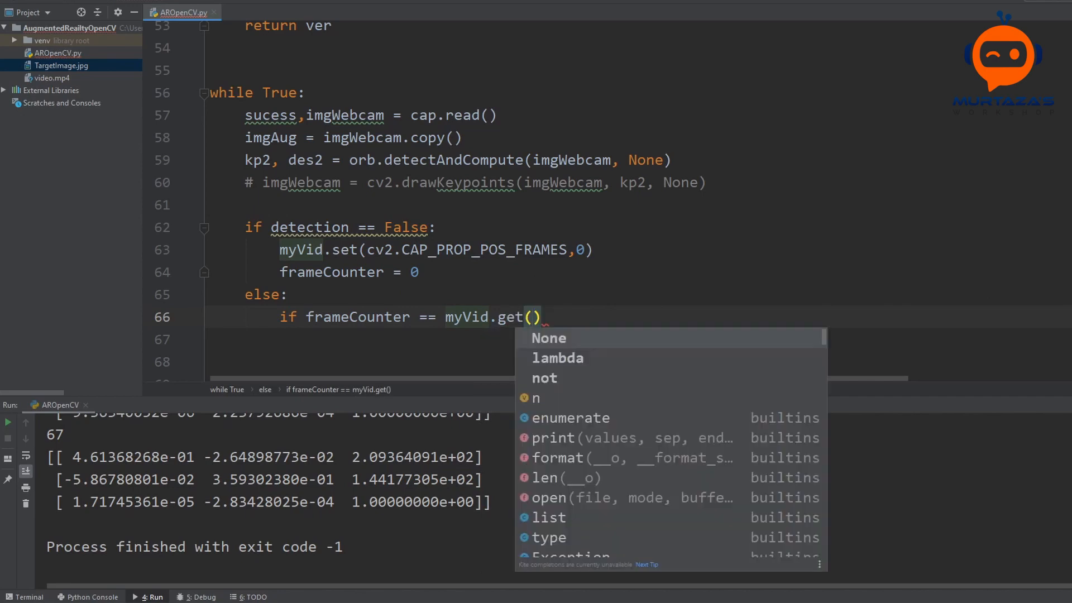
{"action": "type", "text": "cv2.P"}
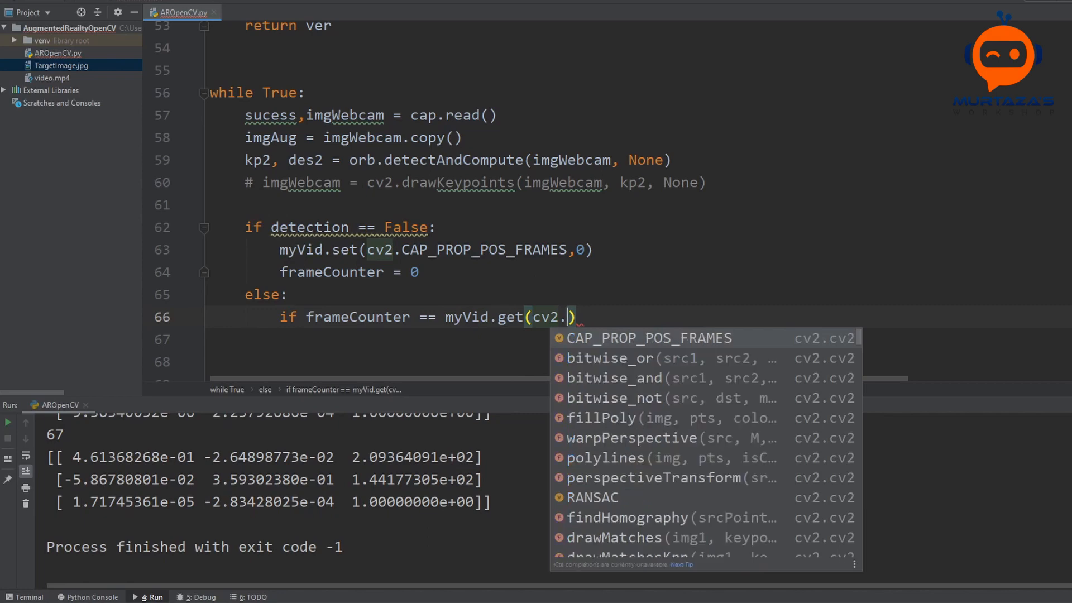
{"action": "type", "text": "CAP_"}
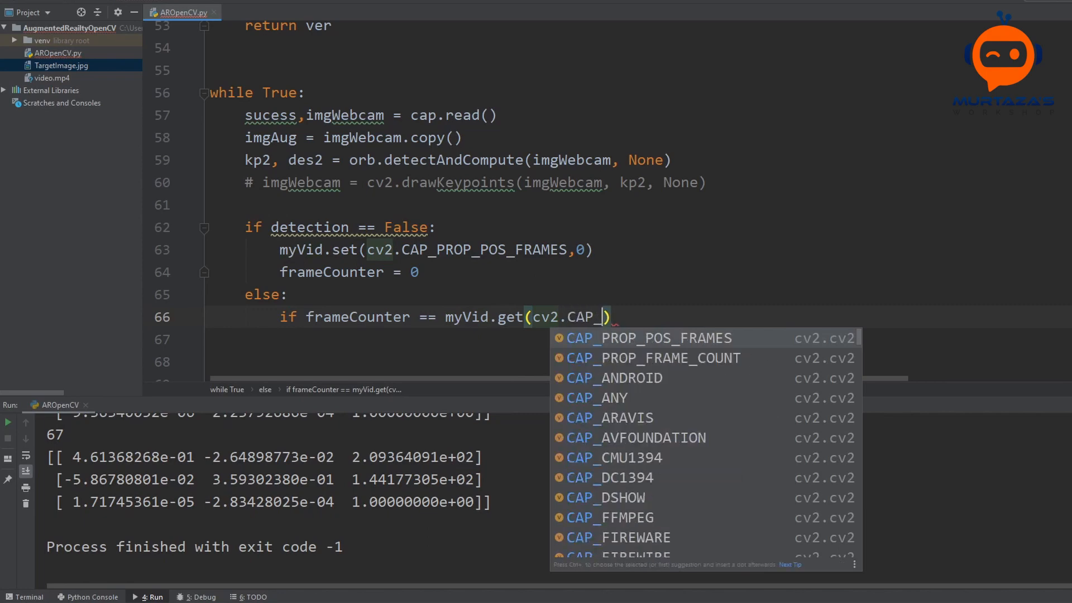
{"action": "type", "text": "PROP_FRAME_COUNT"}
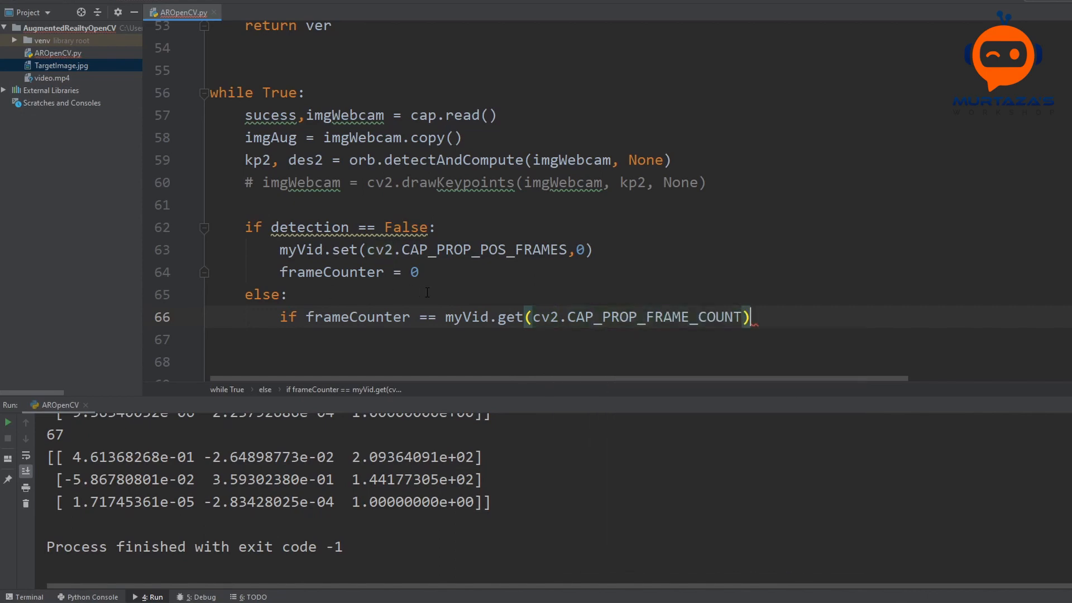
{"action": "type", "text": ":"}
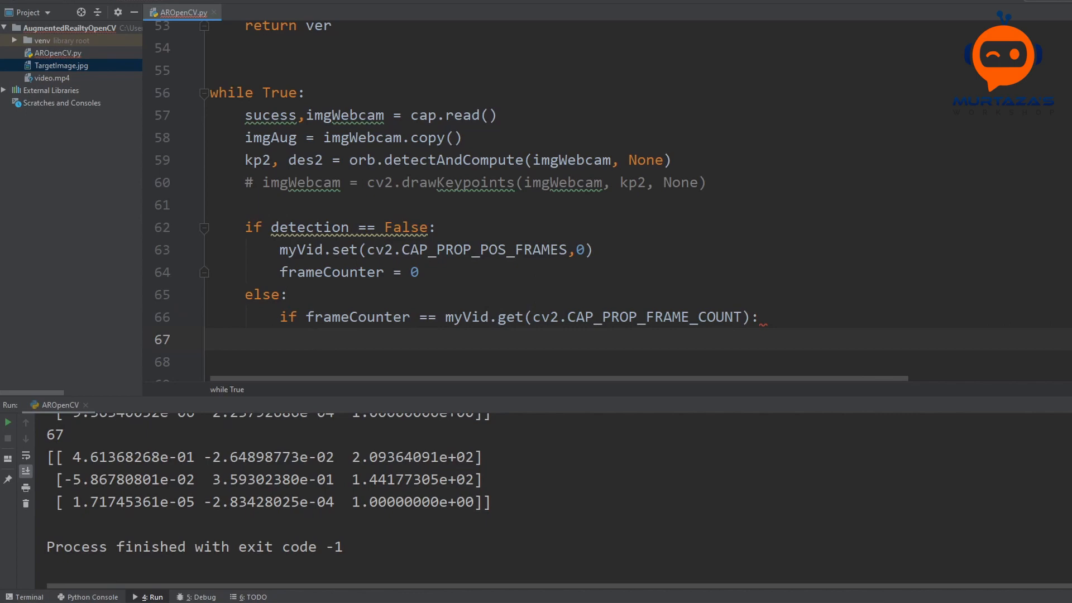
{"action": "left_click_drag", "start_coordinate": [297, 249], "coordinate": [417, 271]}
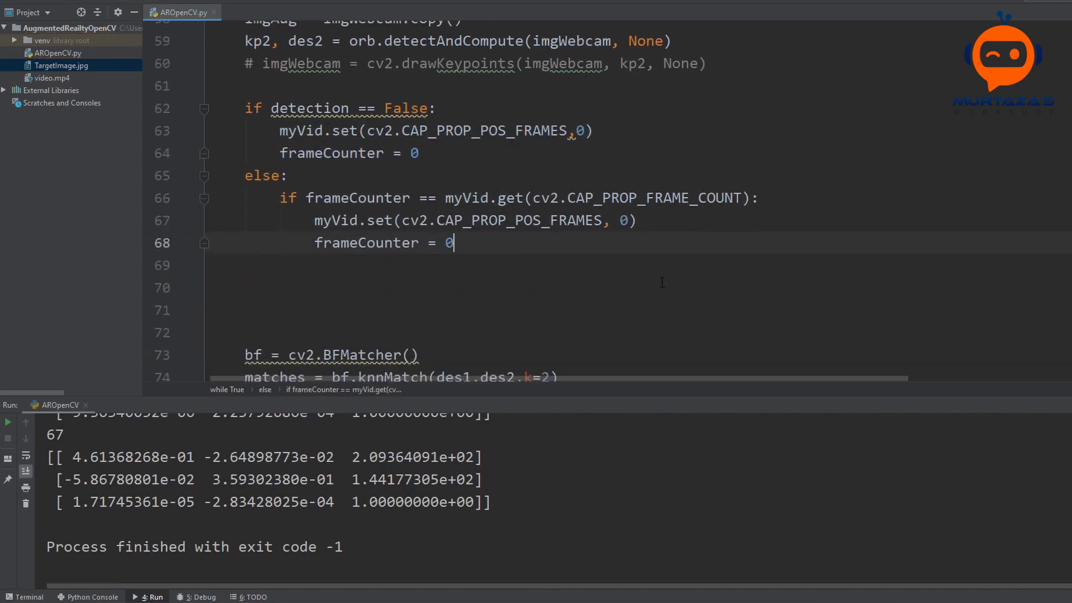
Add success, imgVideo = myVid.read() in the else branch to grab the next overlay frame.
{"action": "key", "text": "enter"}
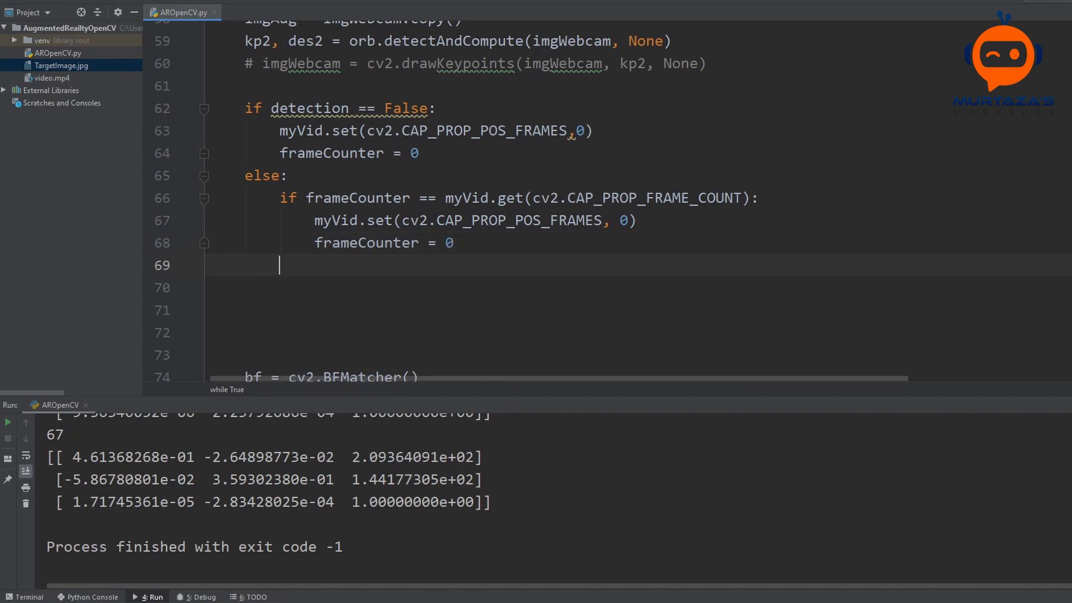
{"action": "type", "text": "succ"}
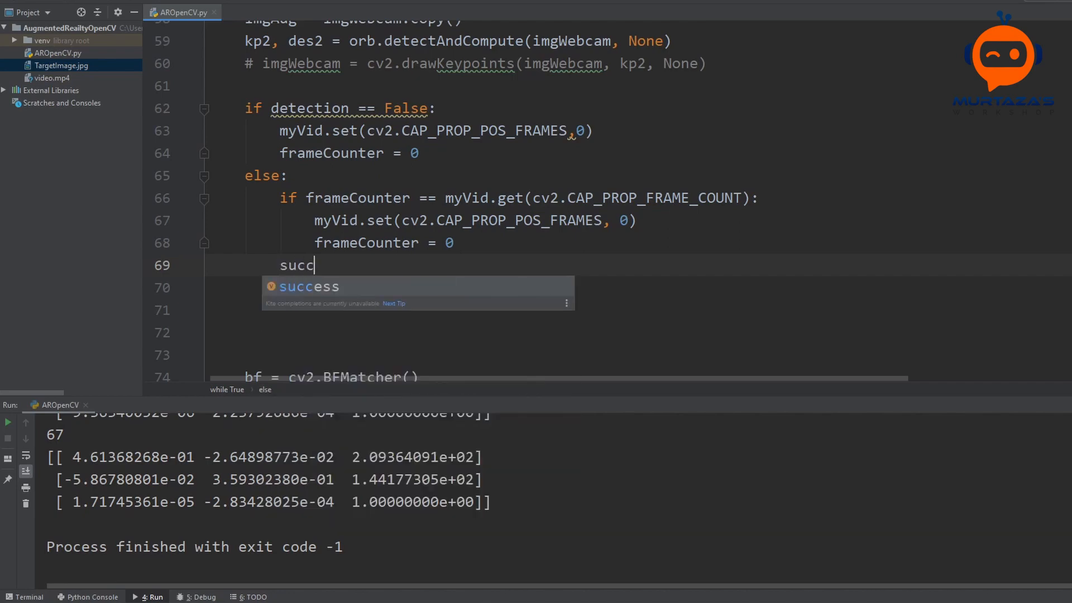
{"action": "type", "text": "ess"}
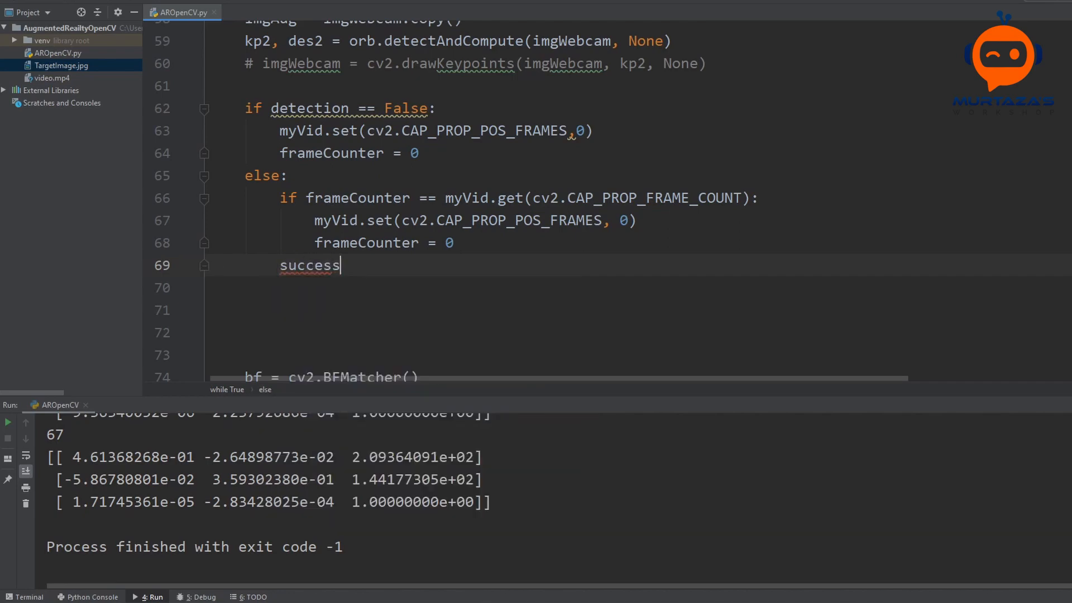
{"action": "type", "text": ", u"}
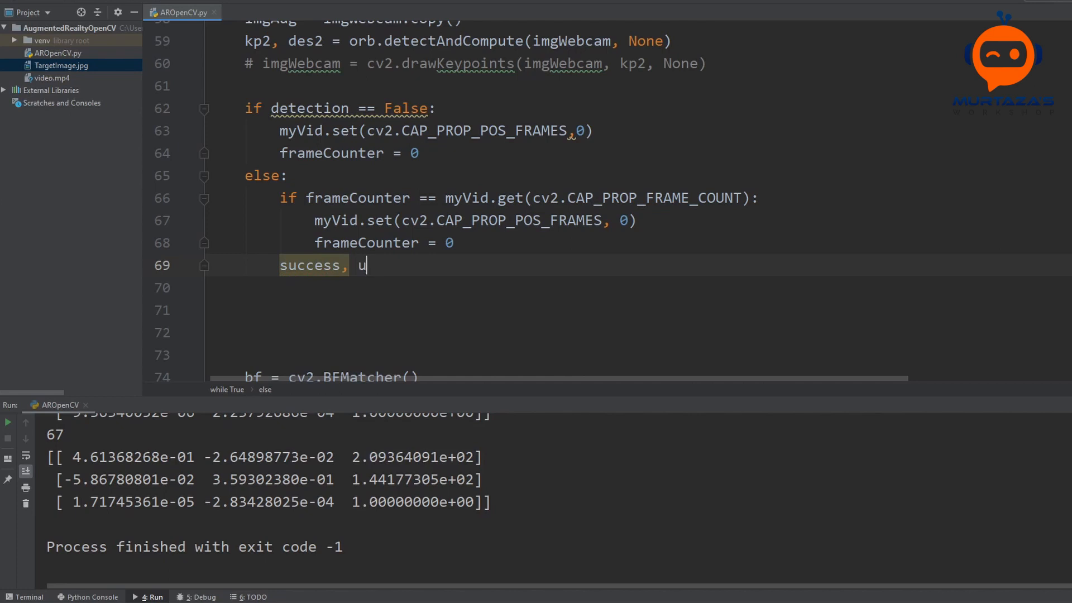
{"action": "type", "text": "imgVideo ="}
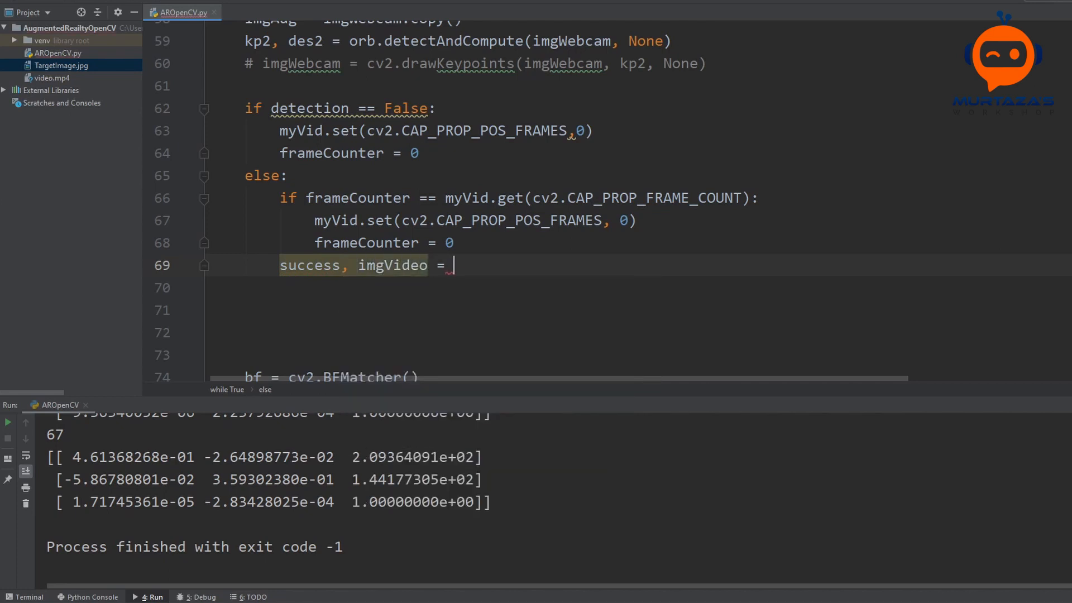
{"action": "type", "text": "myVid"}
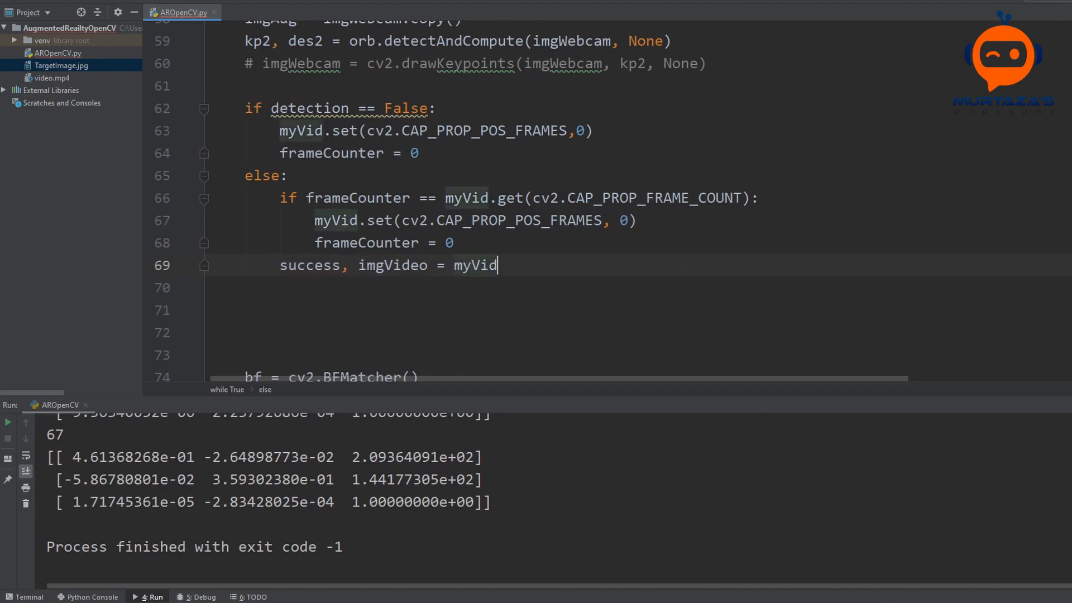
{"action": "type", "text": ".read()"}
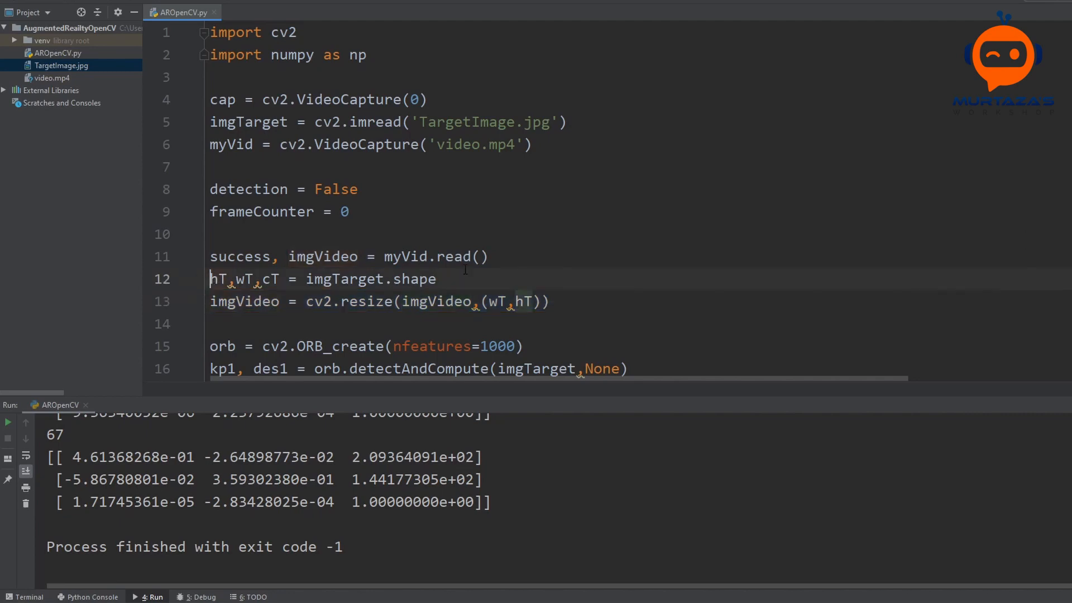
Add imgVideo = cv2.resize(imgVideo, (wT, hT)) after the read so each frame matches the target size.
{"action": "left_click", "coordinate": [448, 291]}
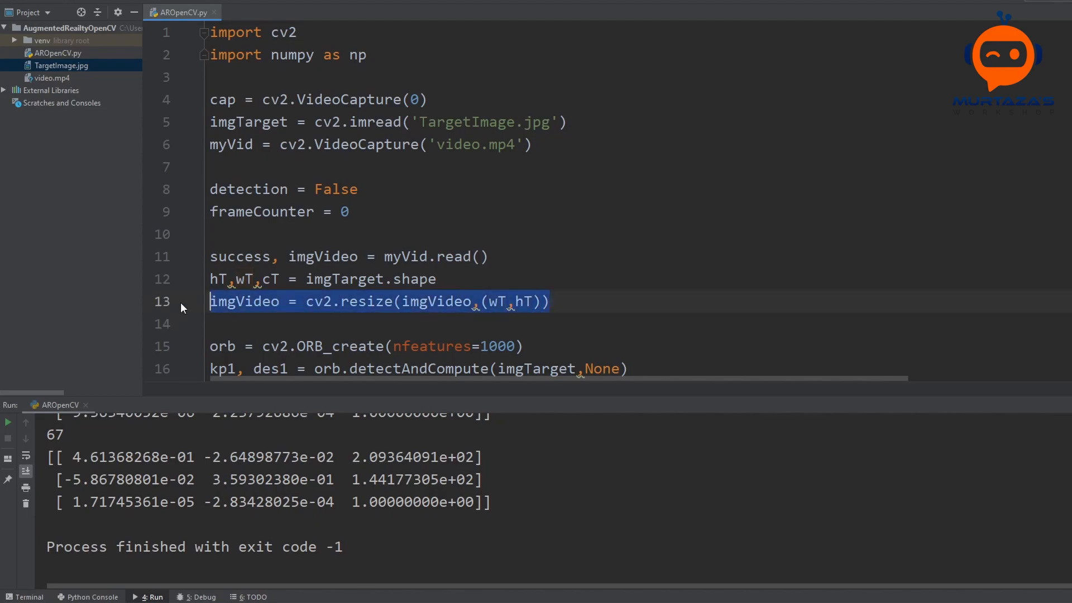
{"action": "scroll", "scroll_direction": "down", "scroll_amount": 3}
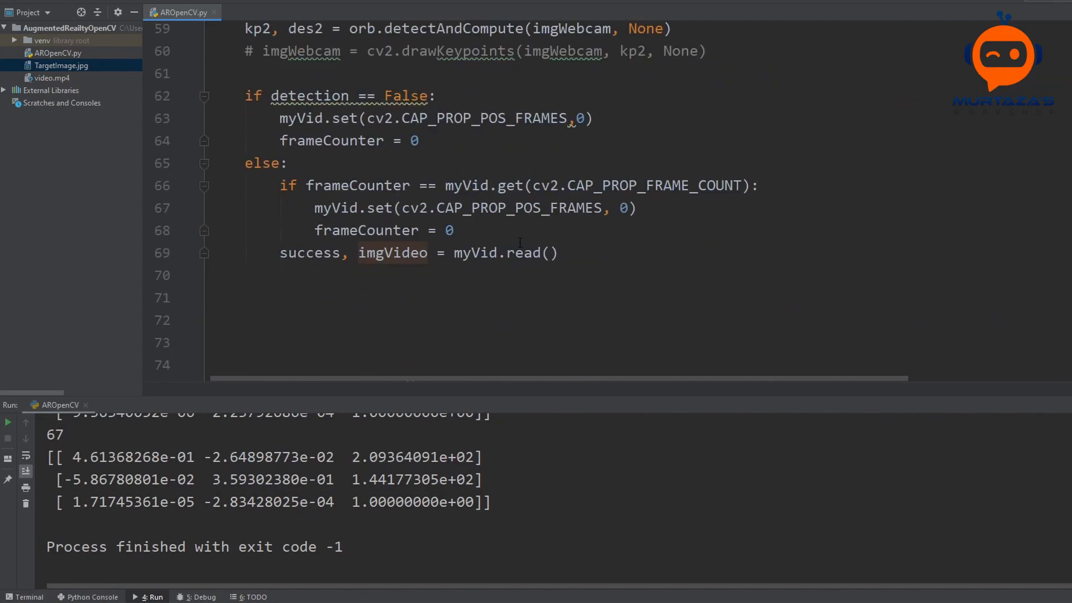
{"action": "type", "text": "imgVideo = cv2.resize(imgVideo, (wT, hT))"}
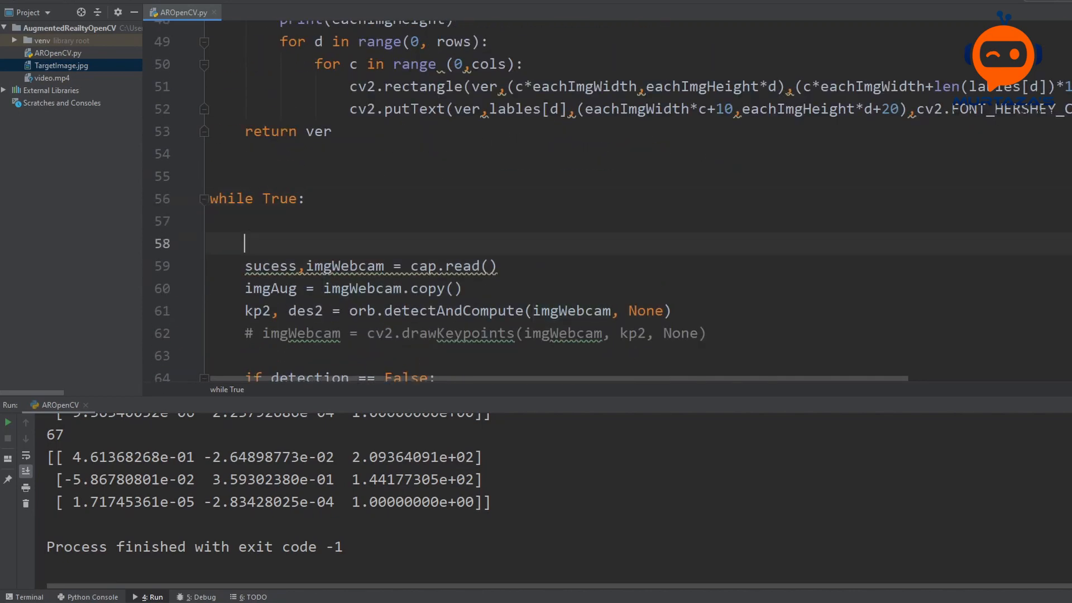
{"action": "scroll", "scroll_direction": "down", "scroll_amount": 3}
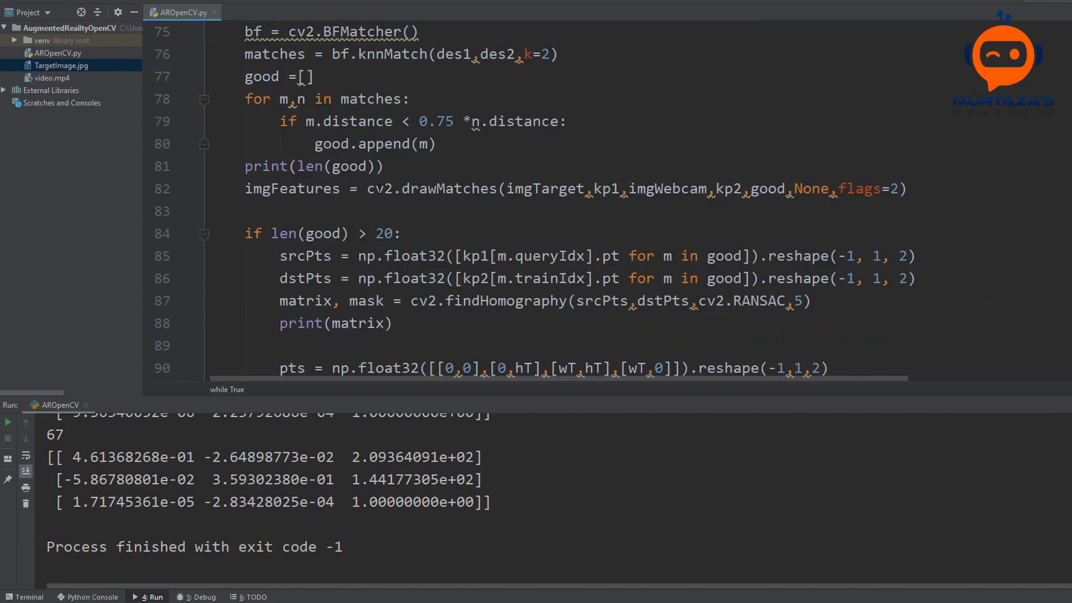
{"action": "scroll", "scroll_direction": "down", "scroll_amount": 3}
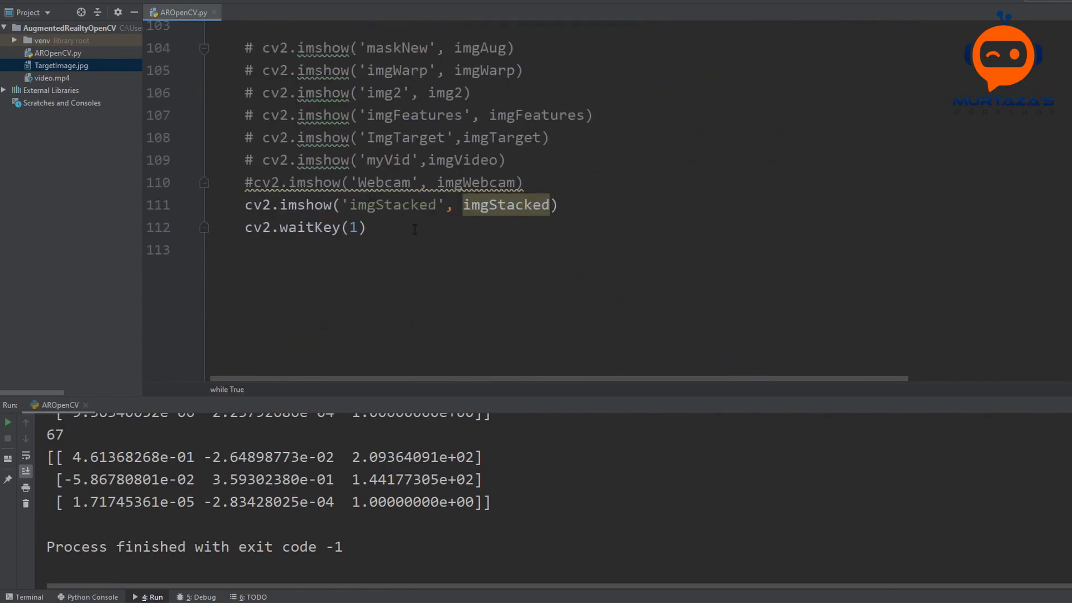
Add frameCounter += 1 below cv2.waitKey(1) at the end of the loop.
{"action": "type", "text": "frameCounter ="}
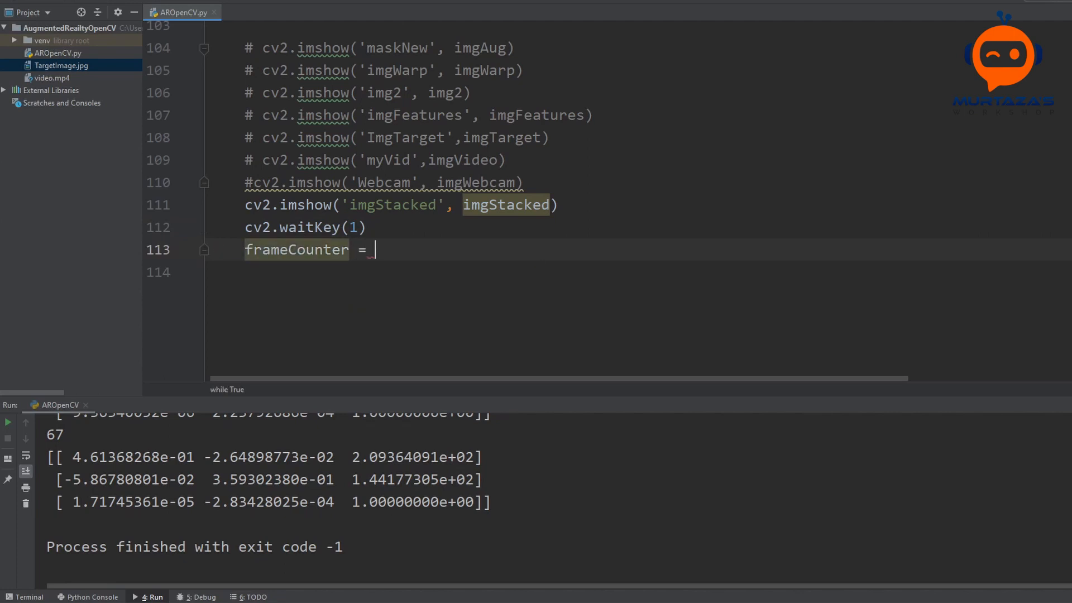
{"action": "type", "text": "+"}
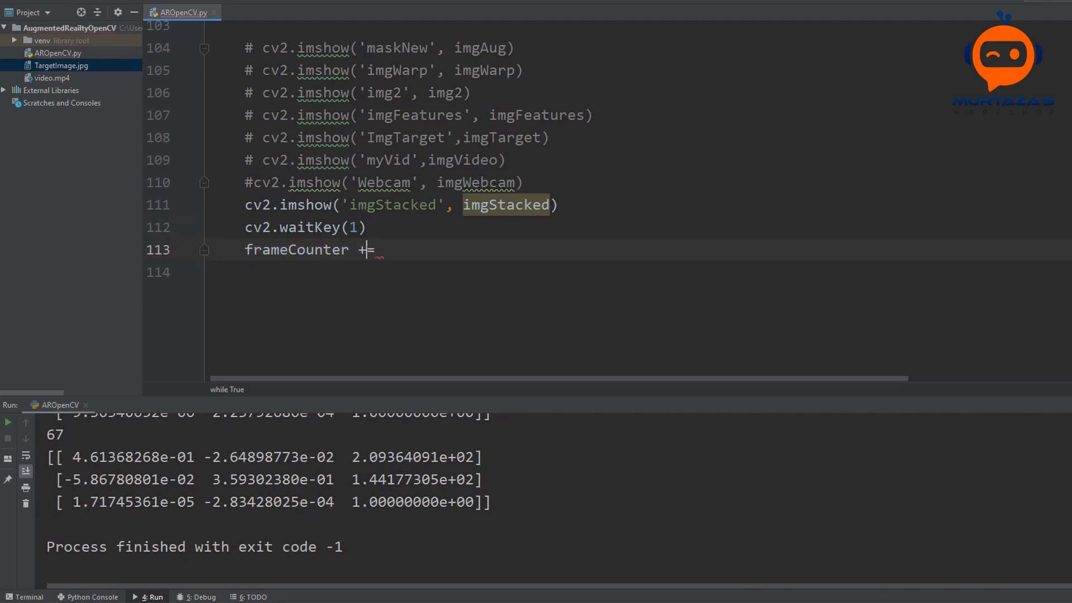
{"action": "type", "text": "1"}
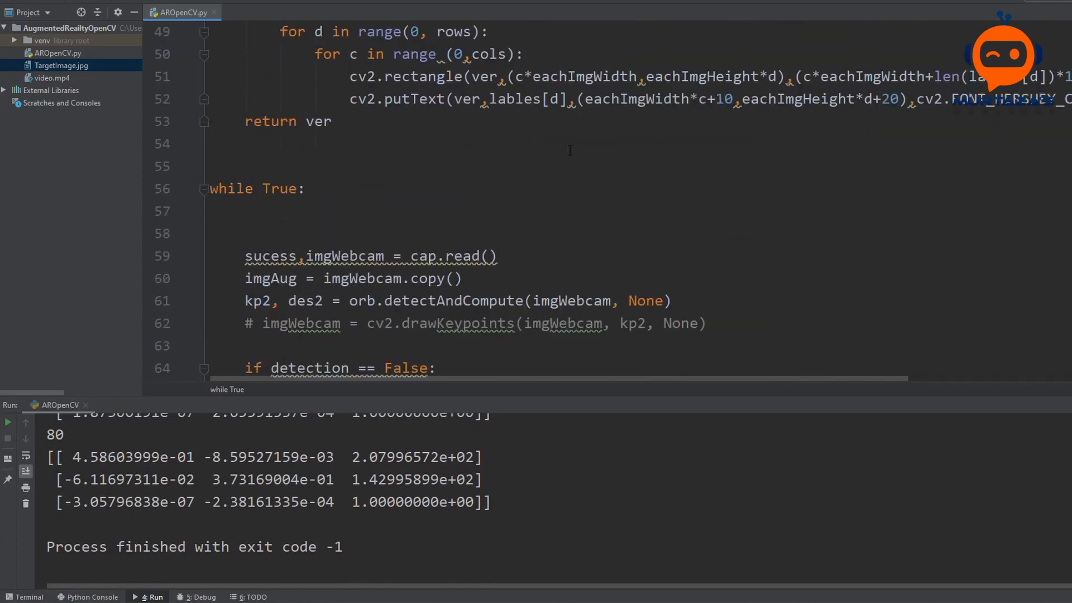
Add detection = True inside the if len(good) > 20: block.
{"action": "scroll", "scroll_direction": "down", "scroll_amount": 3}
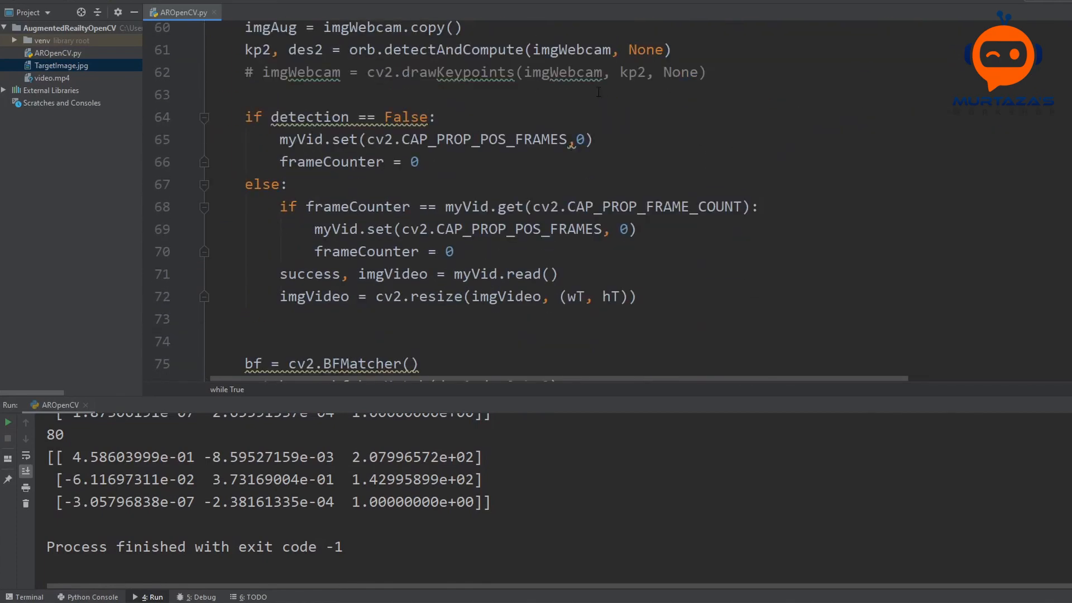
{"action": "scroll", "scroll_direction": "down", "scroll_amount": 3}
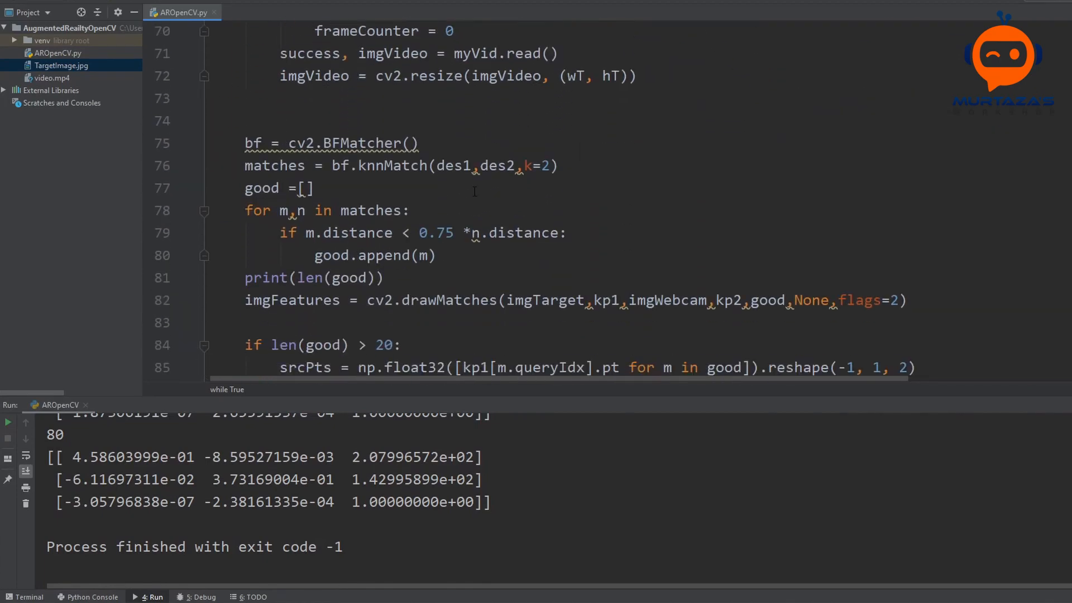
{"action": "scroll", "scroll_direction": "down", "scroll_amount": 3}
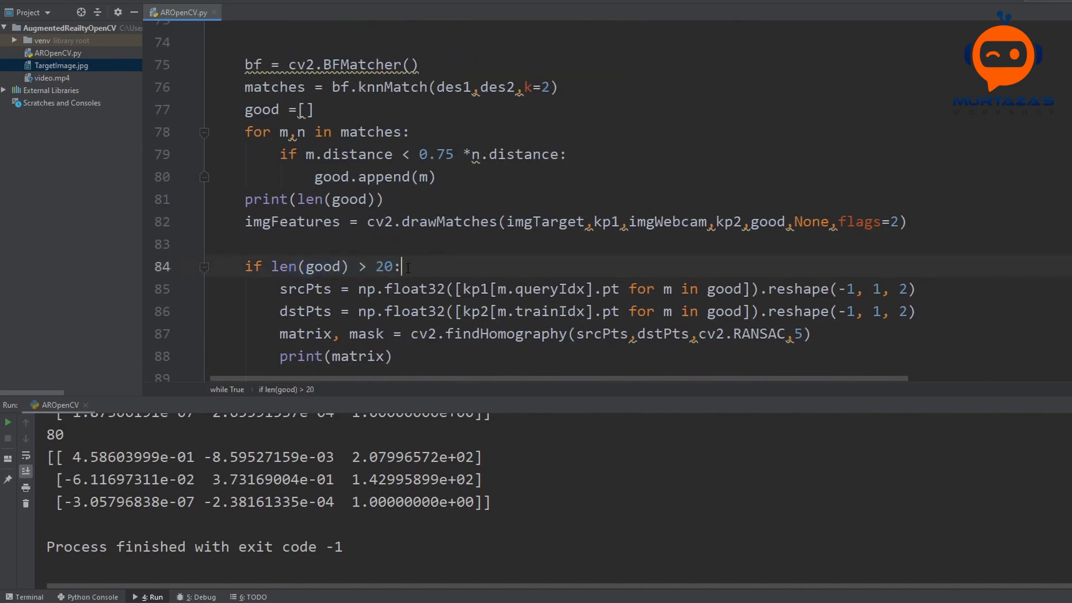
{"action": "key", "text": "enter"}
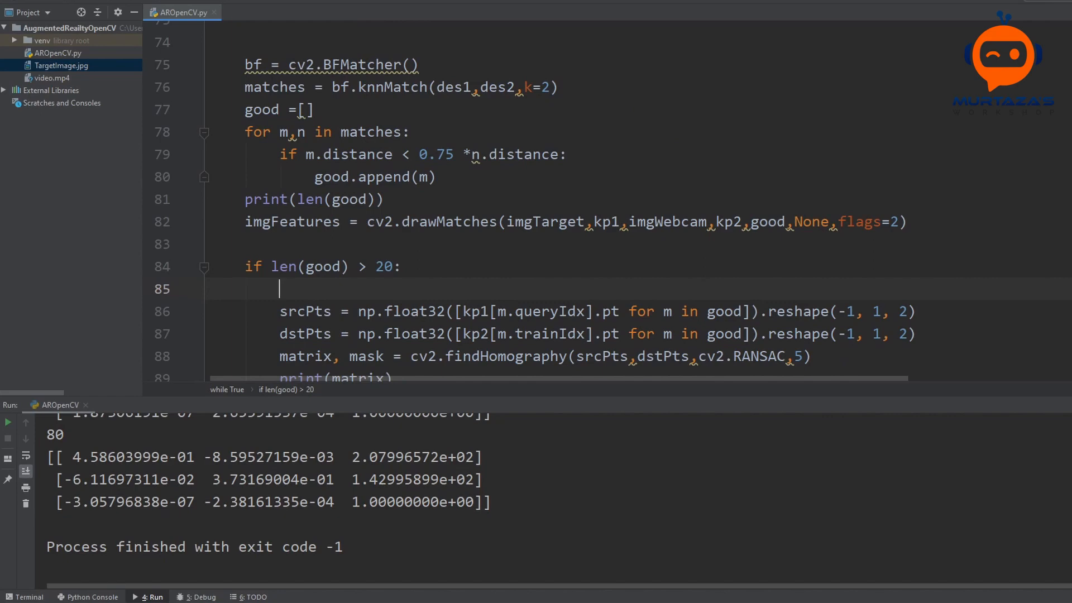
{"action": "type", "text": "dectecti"}
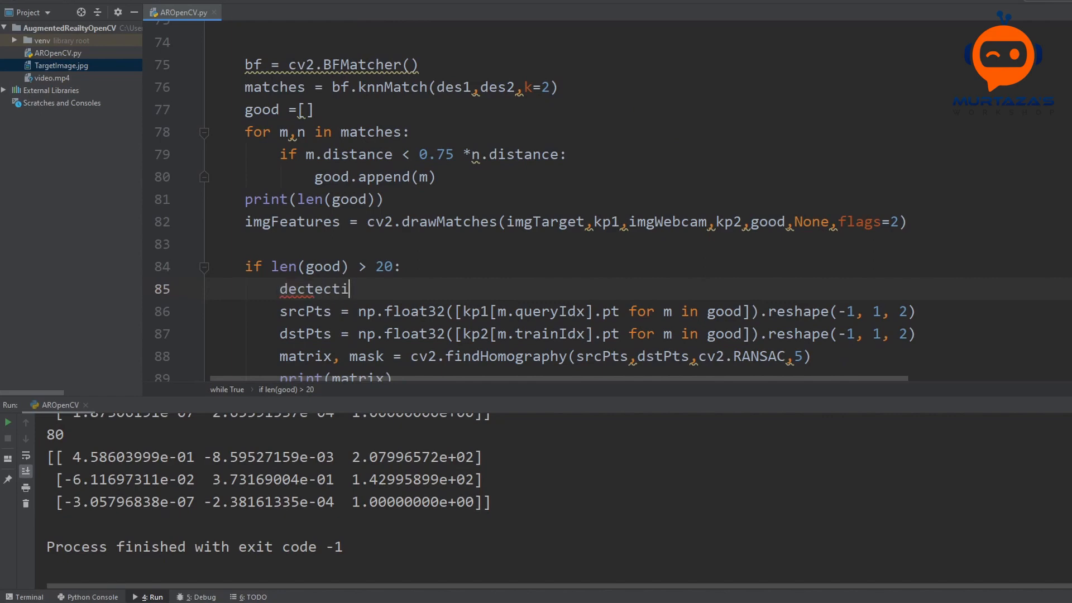
{"action": "type", "text": "on = True"}
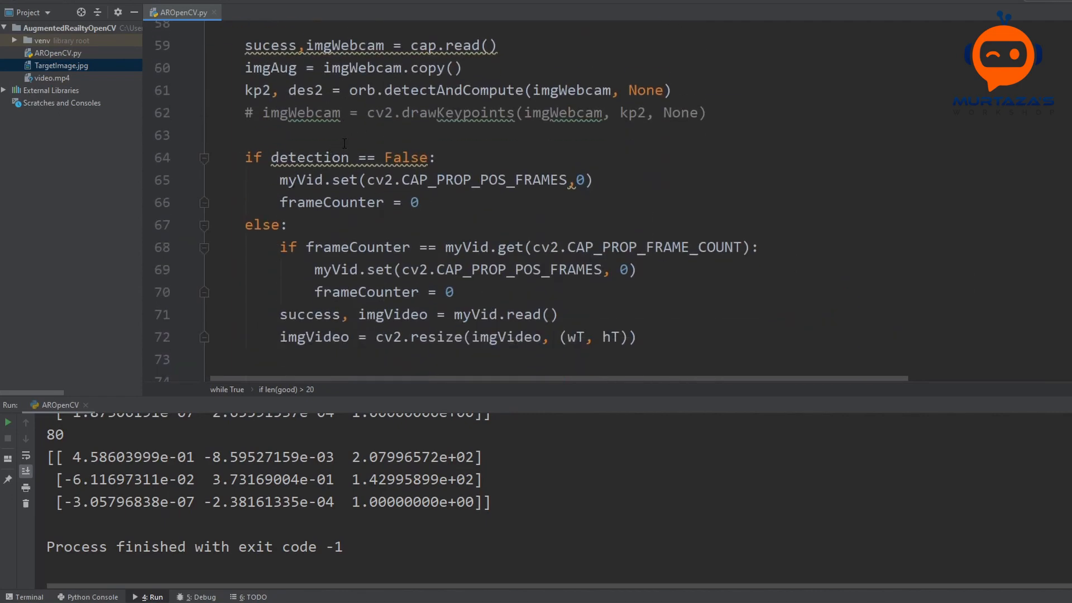
{"action": "scroll", "scroll_direction": "down", "scroll_amount": 3}
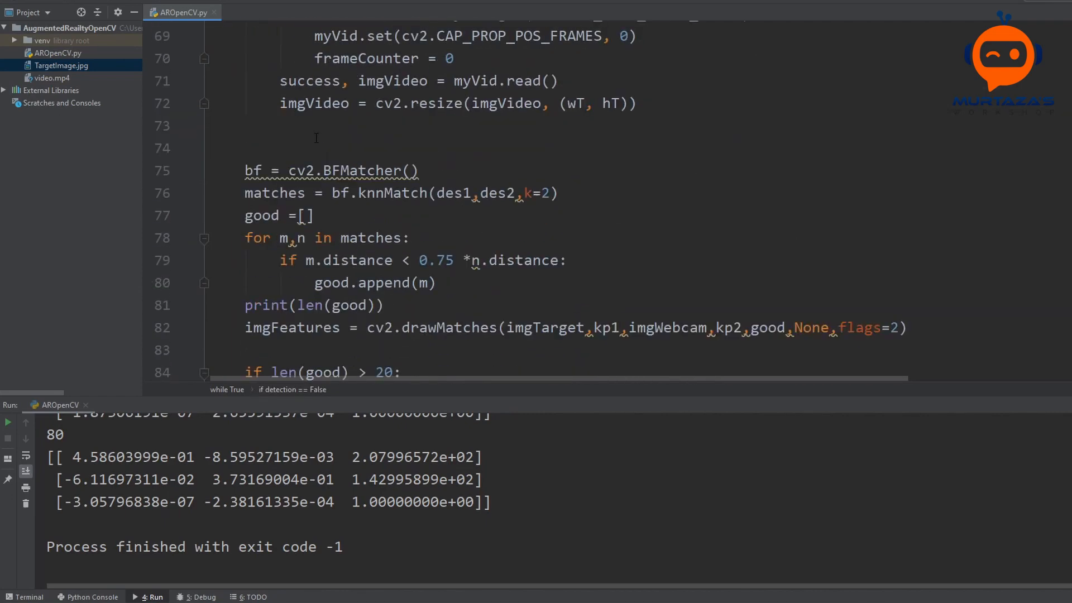